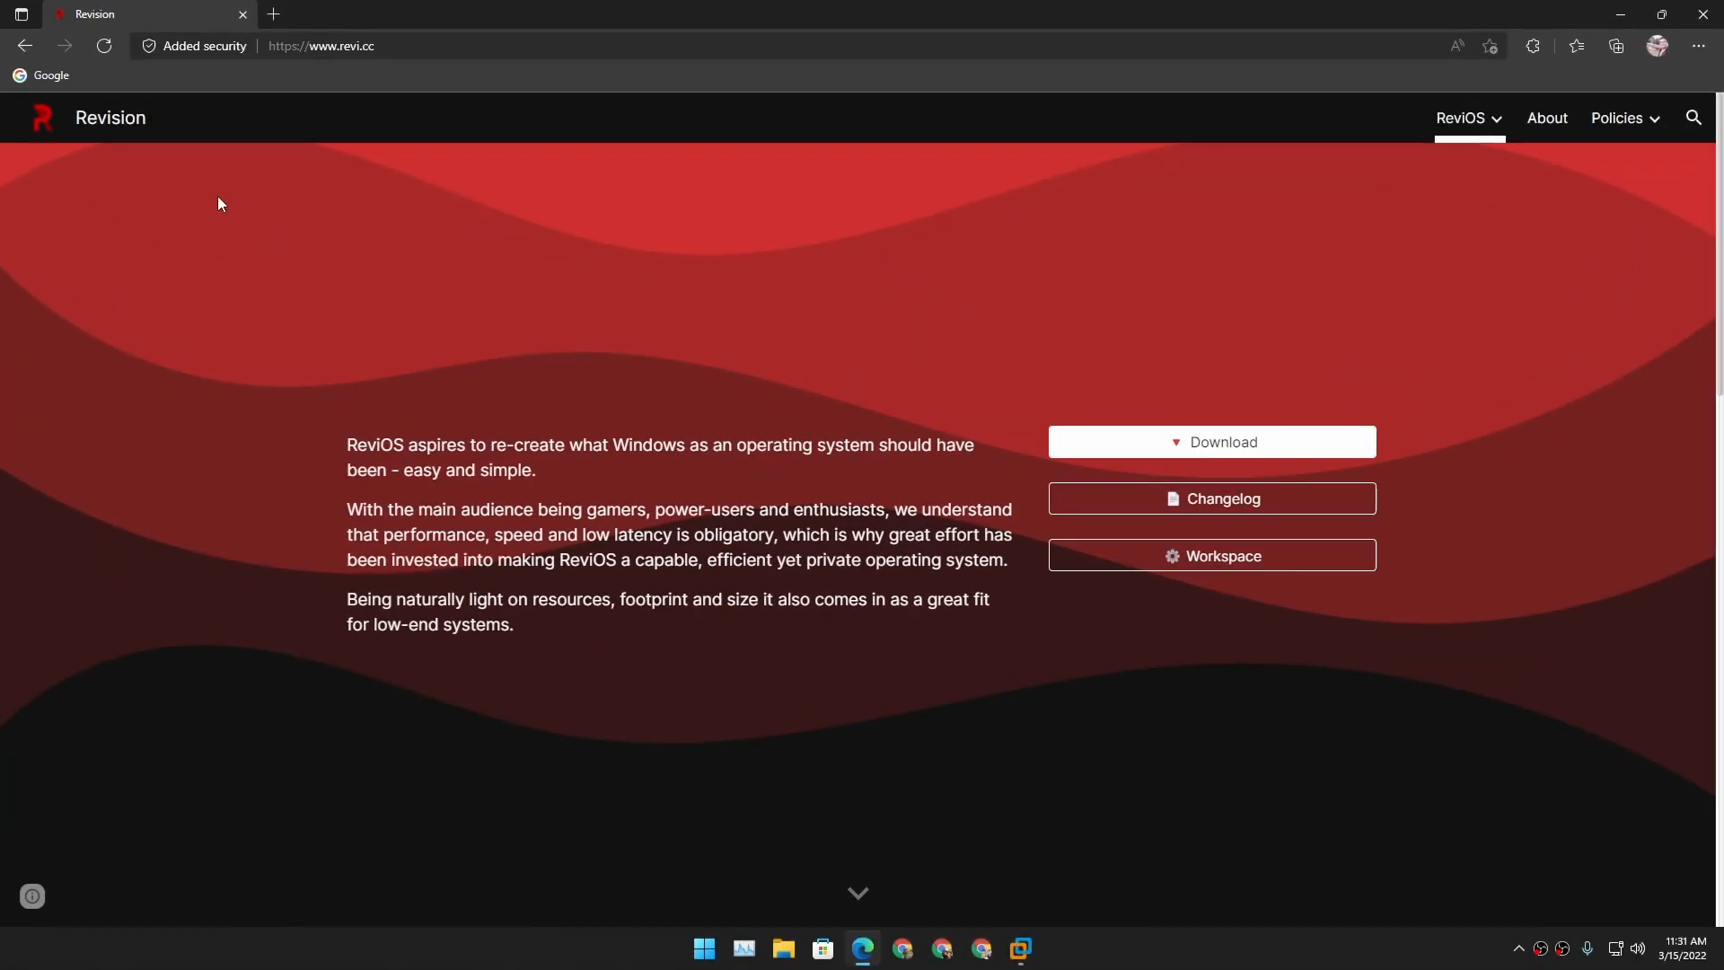
pyautogui.moveTo(347, 450)
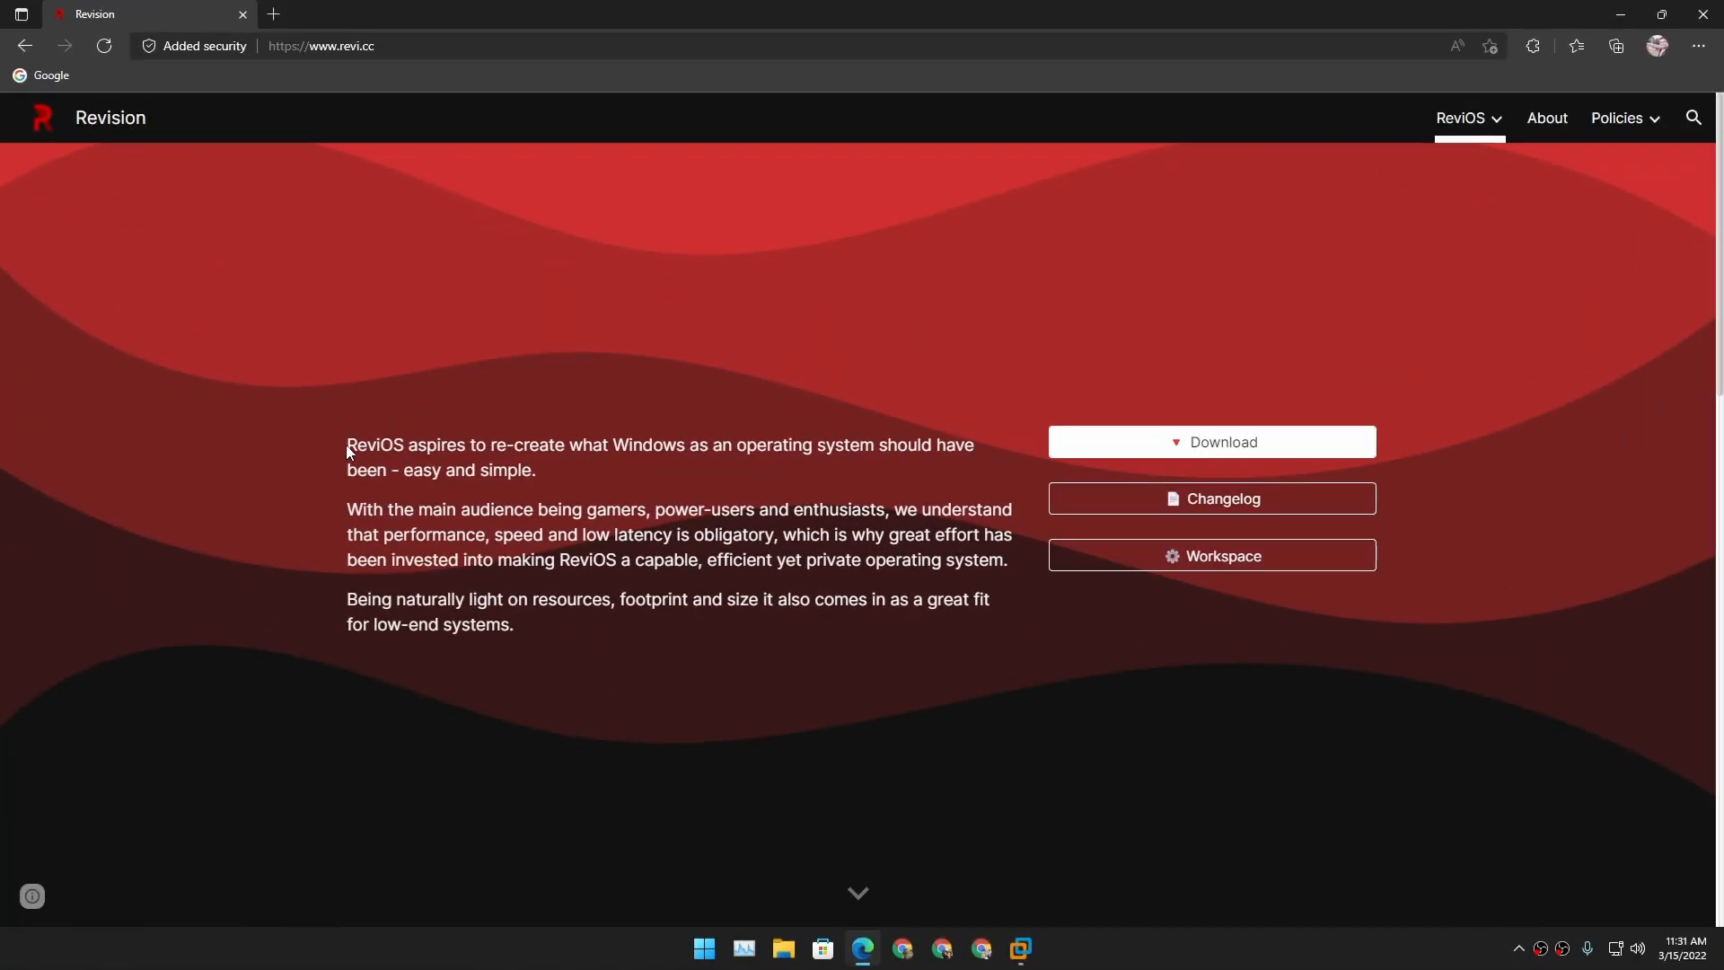
# Go from the revi.cc homepage to the ReviOS download page listing Windows 11 and 10 releases.
pyautogui.doubleClick(374, 446)
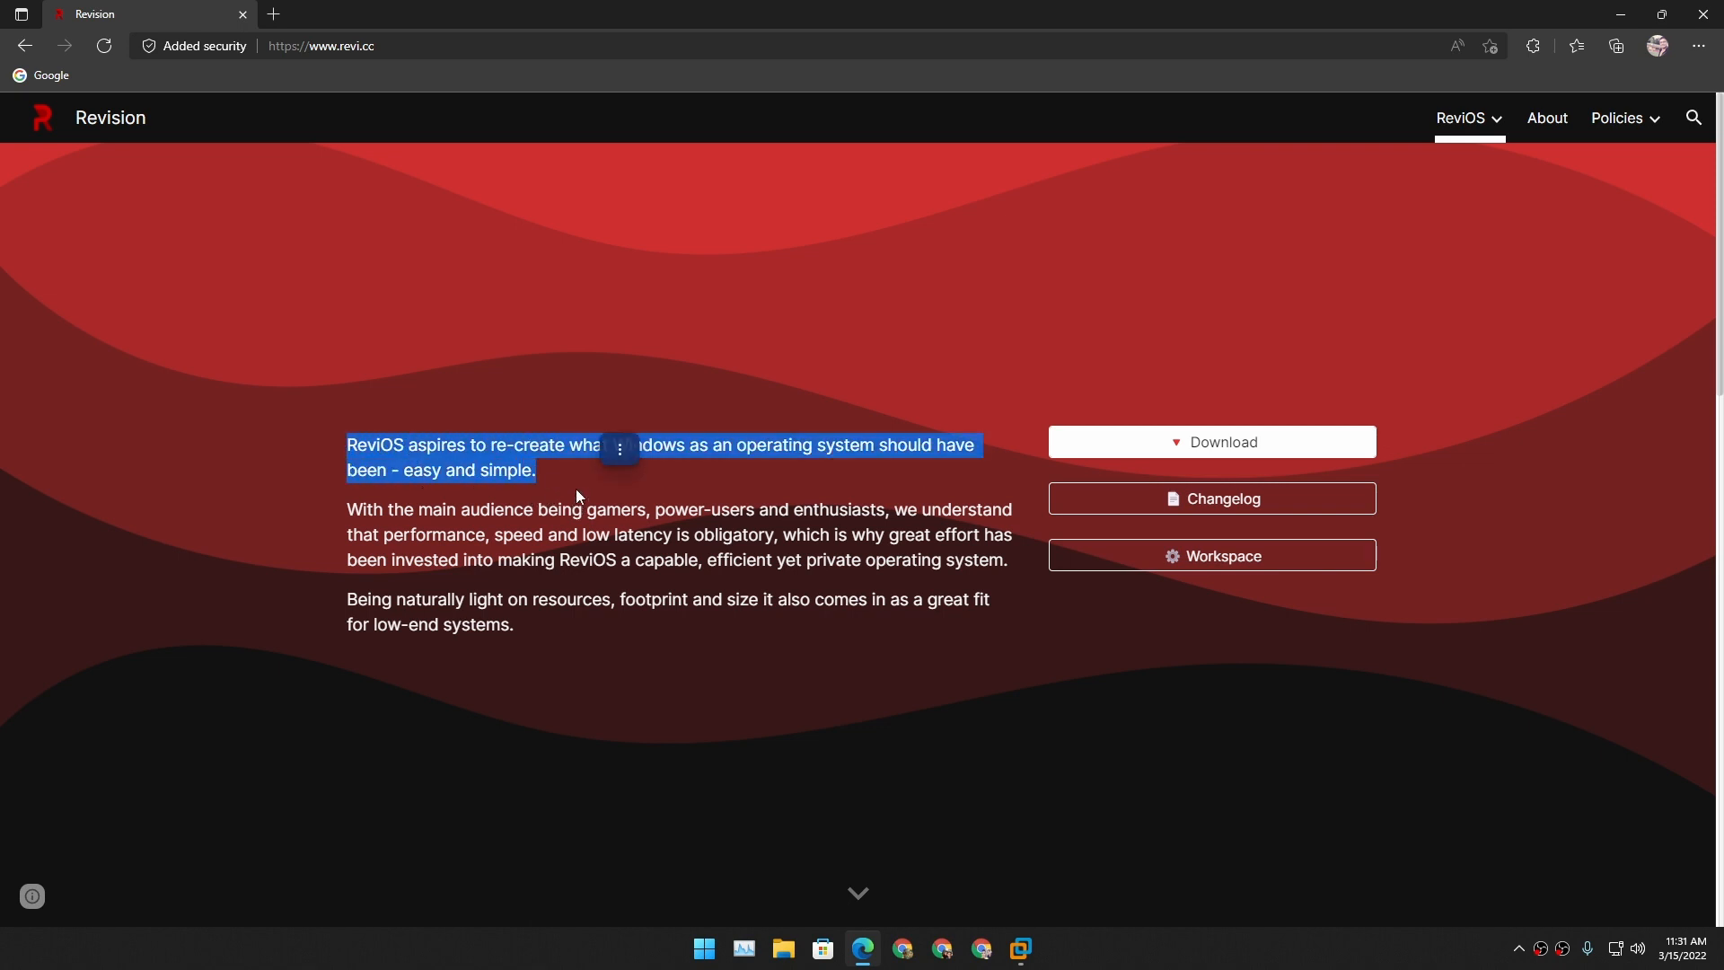
pyautogui.click(745, 469)
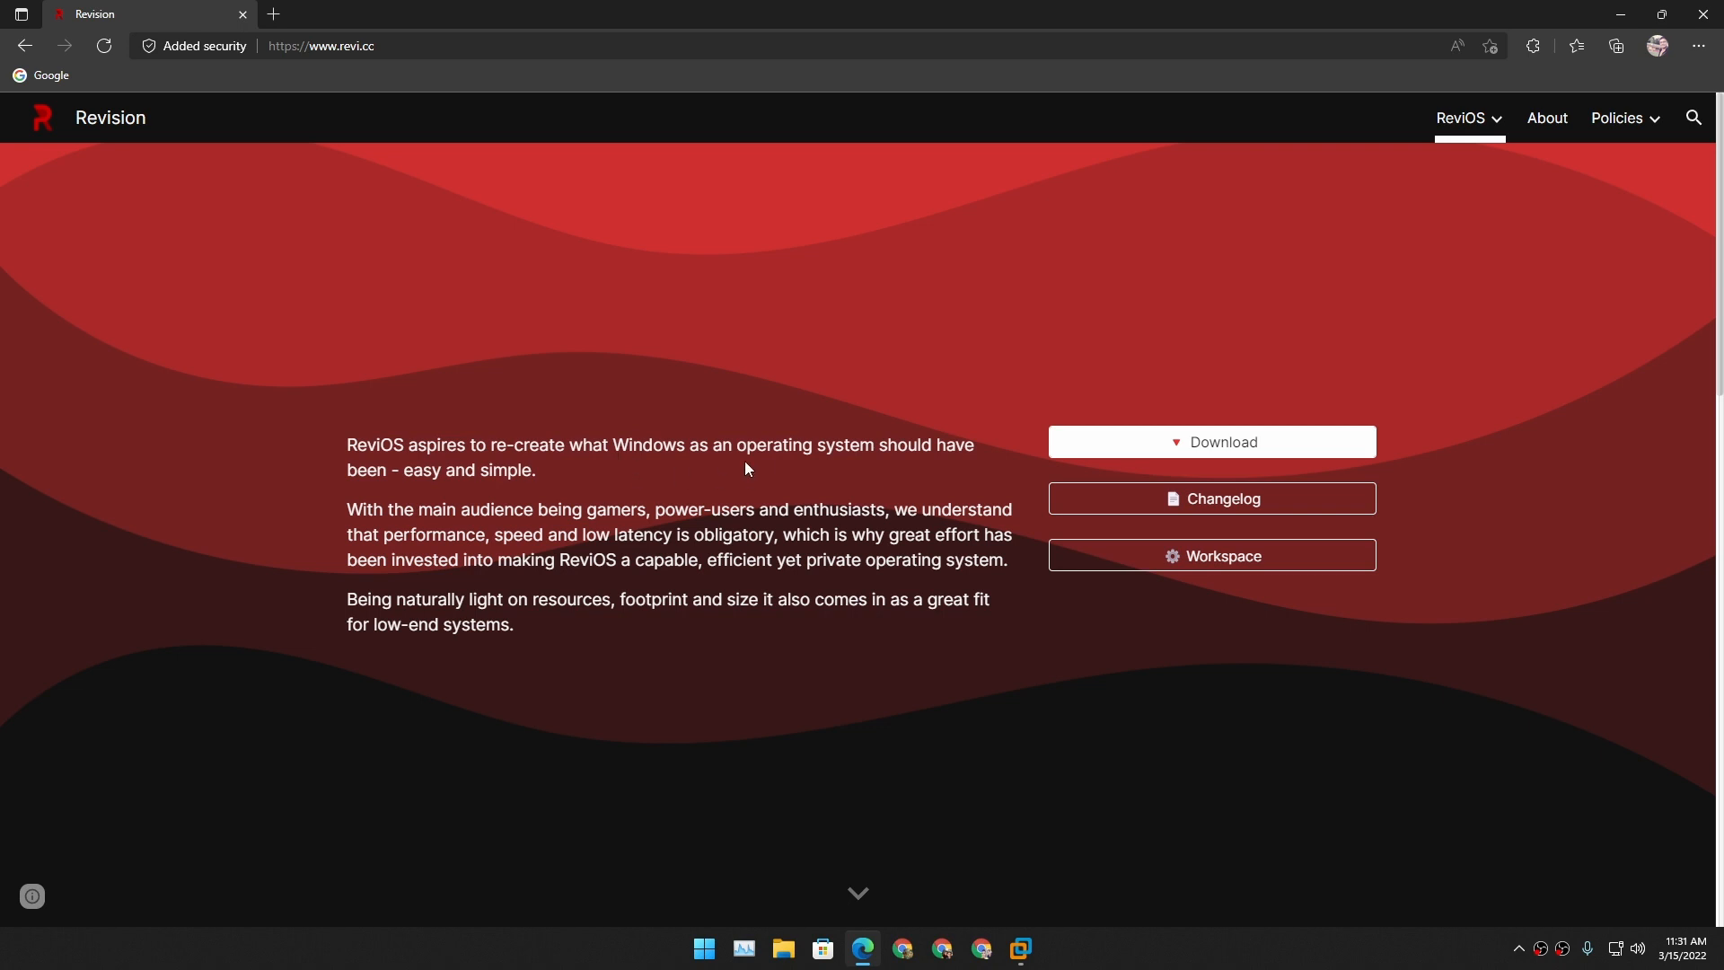
pyautogui.moveTo(932, 481)
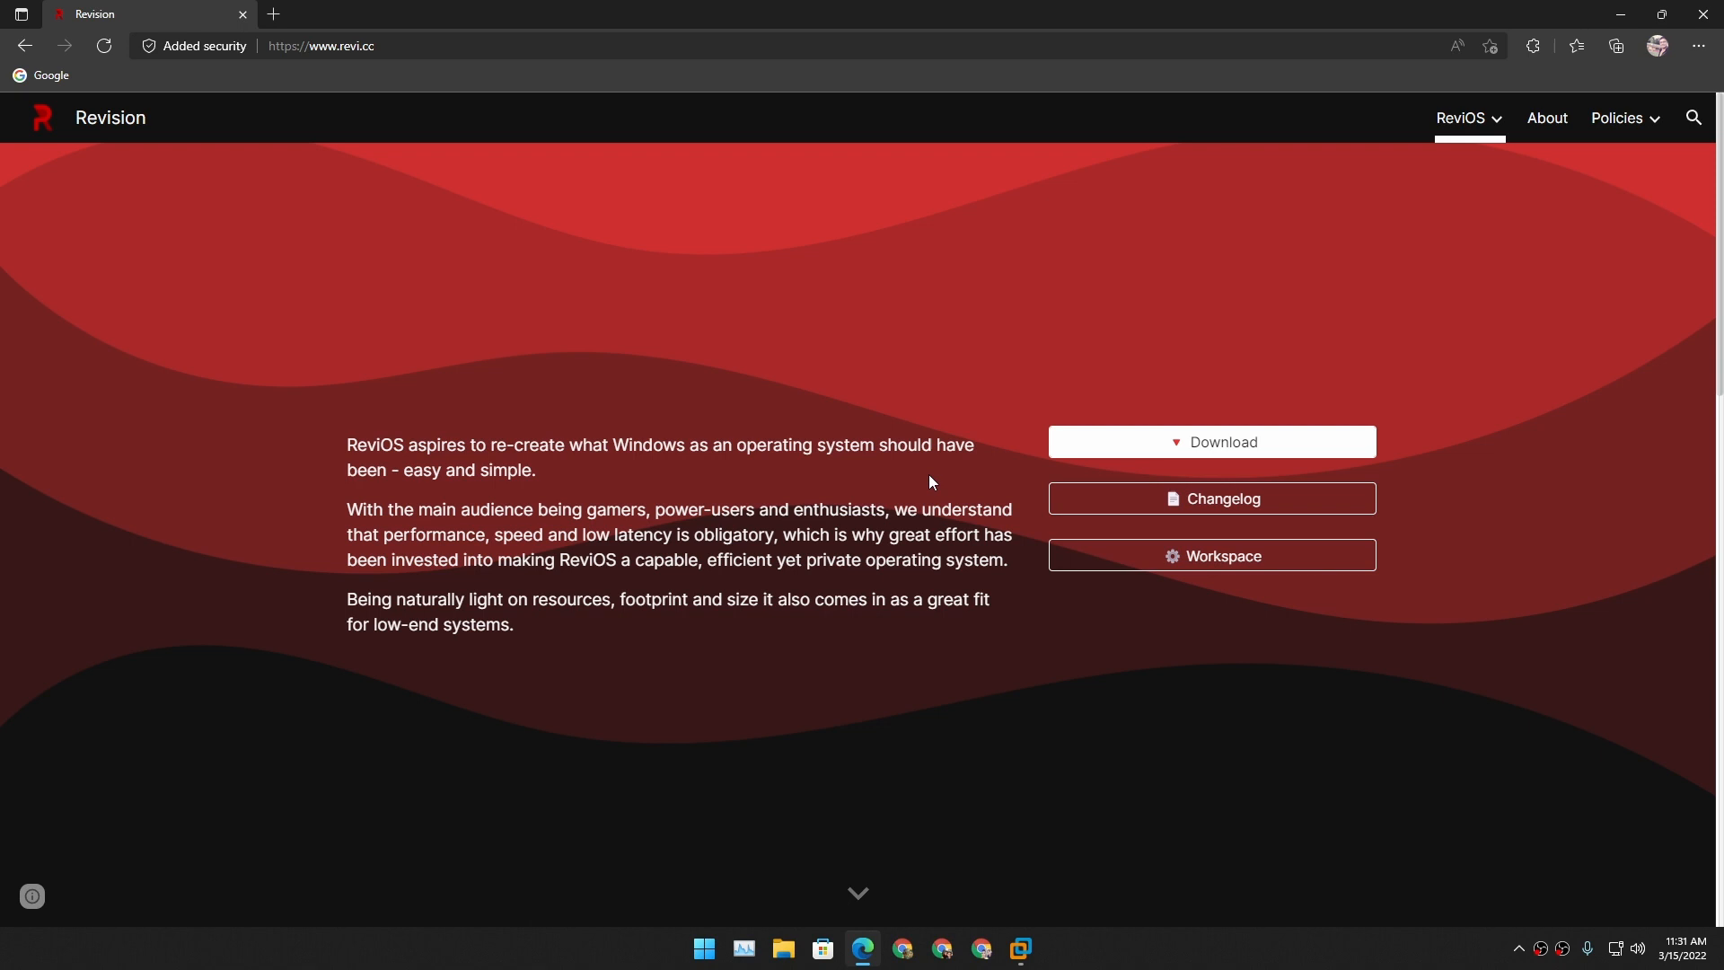
pyautogui.click(1210, 441)
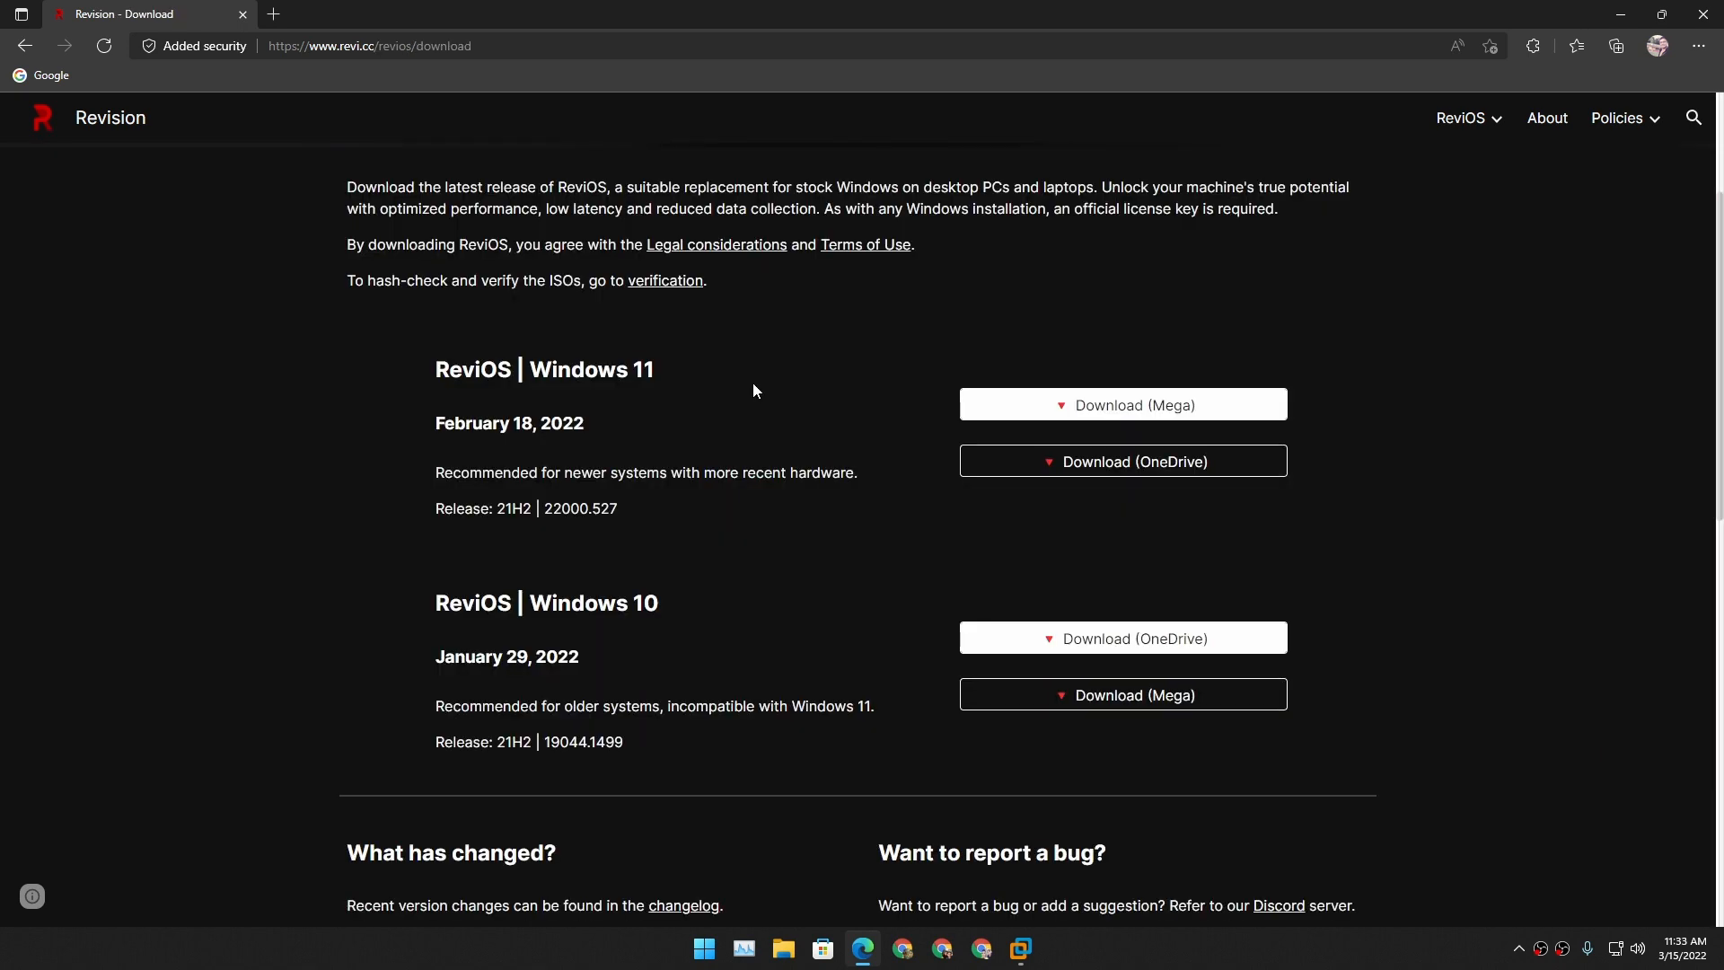
pyautogui.moveTo(414, 610)
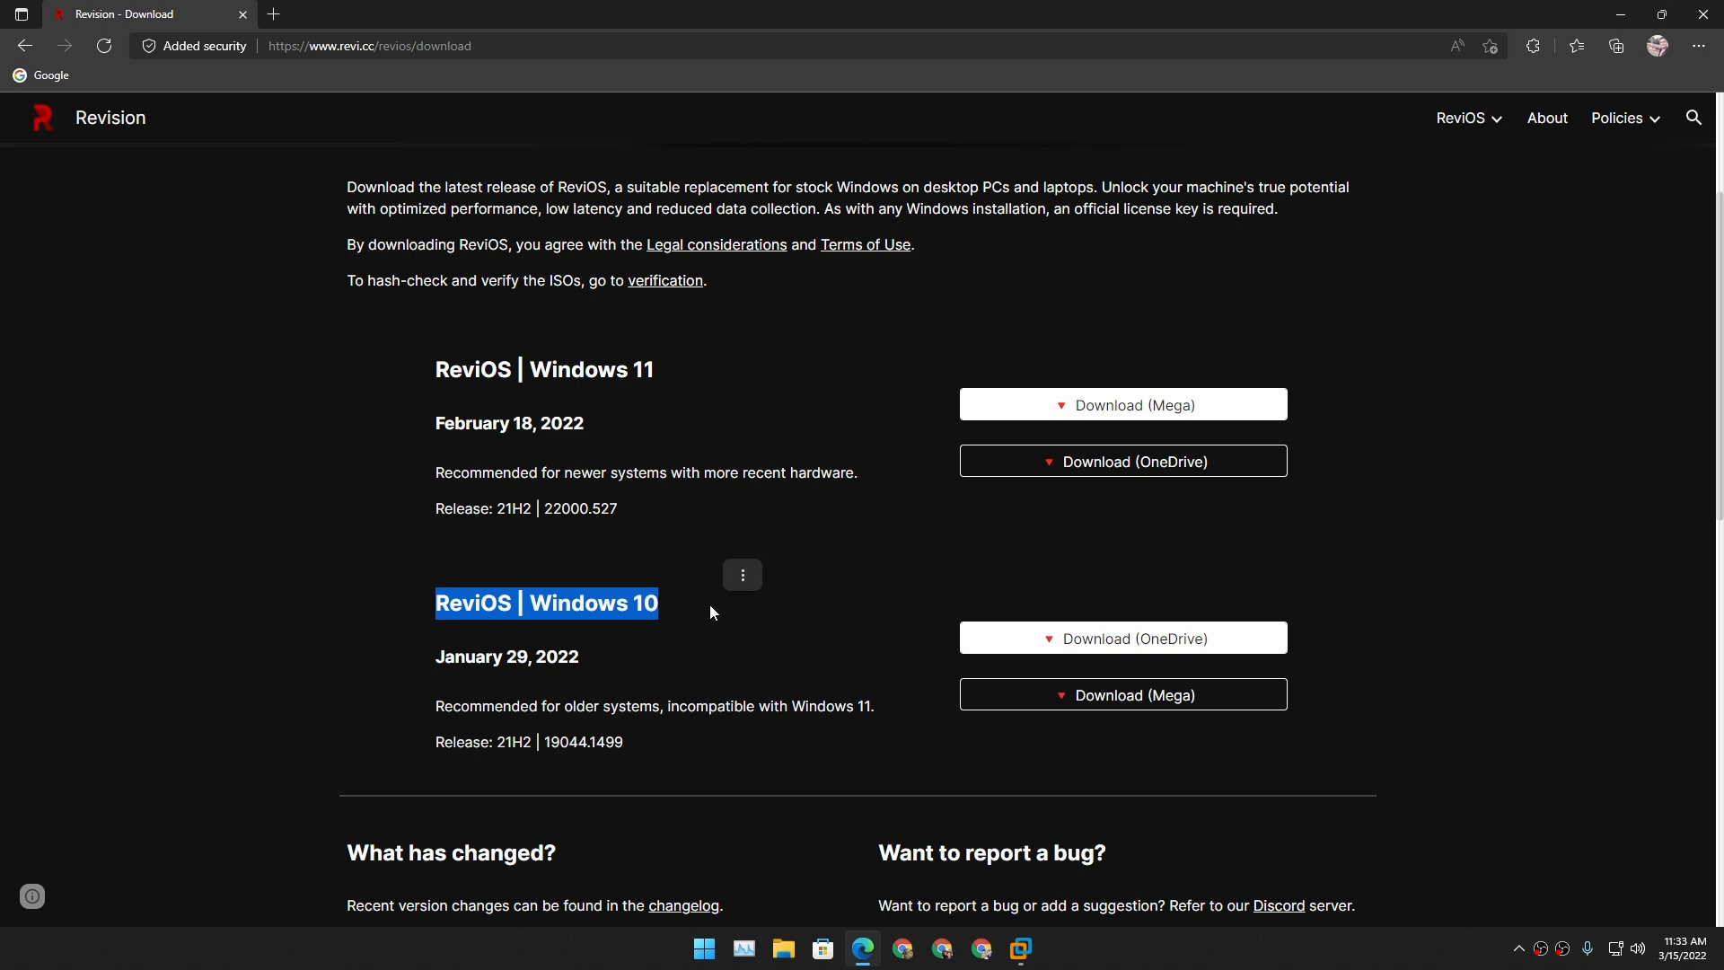
pyautogui.moveTo(684, 620)
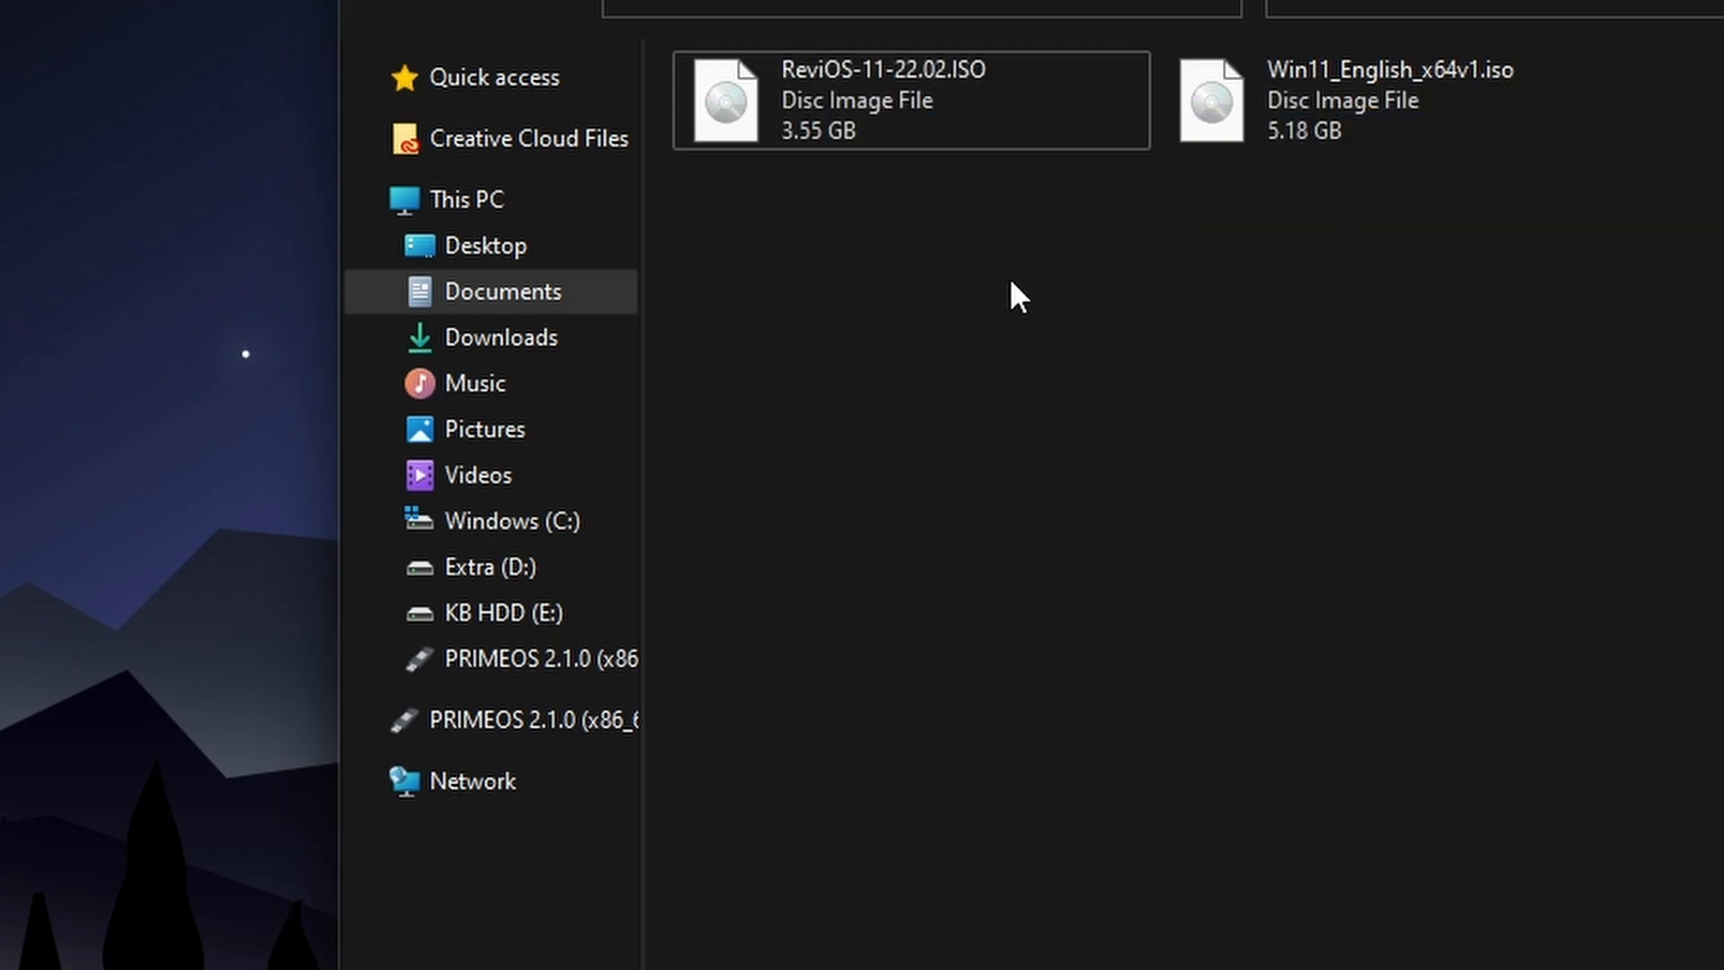
pyautogui.click(909, 99)
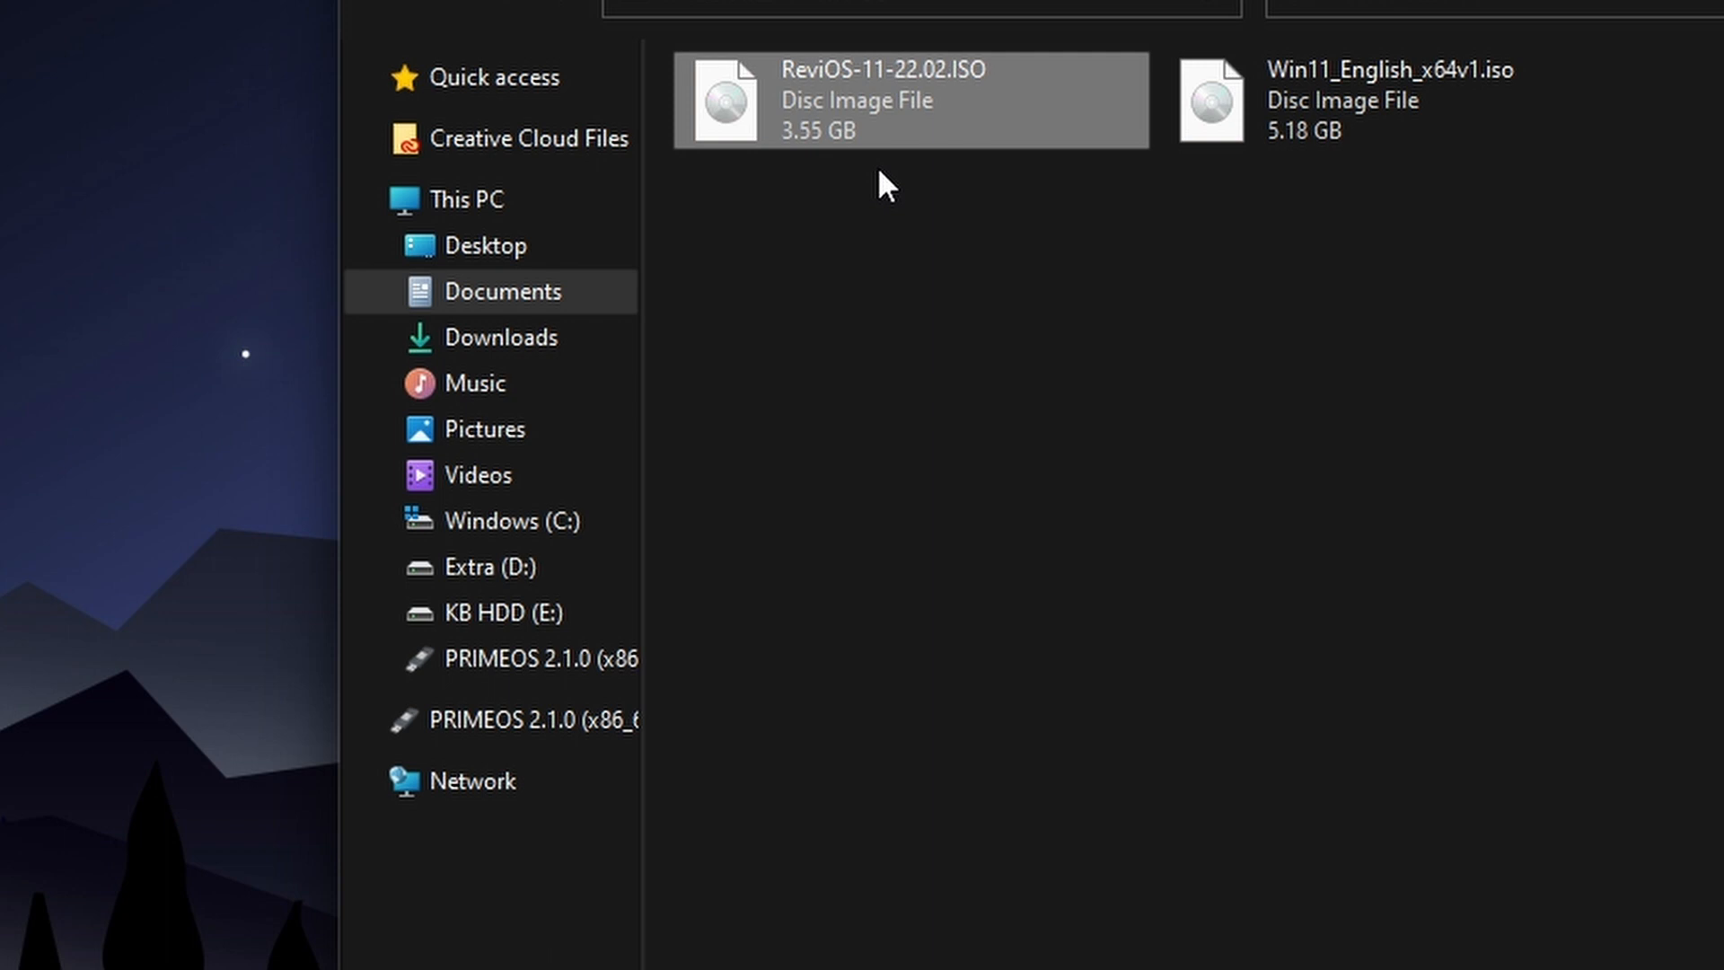
pyautogui.click(1394, 100)
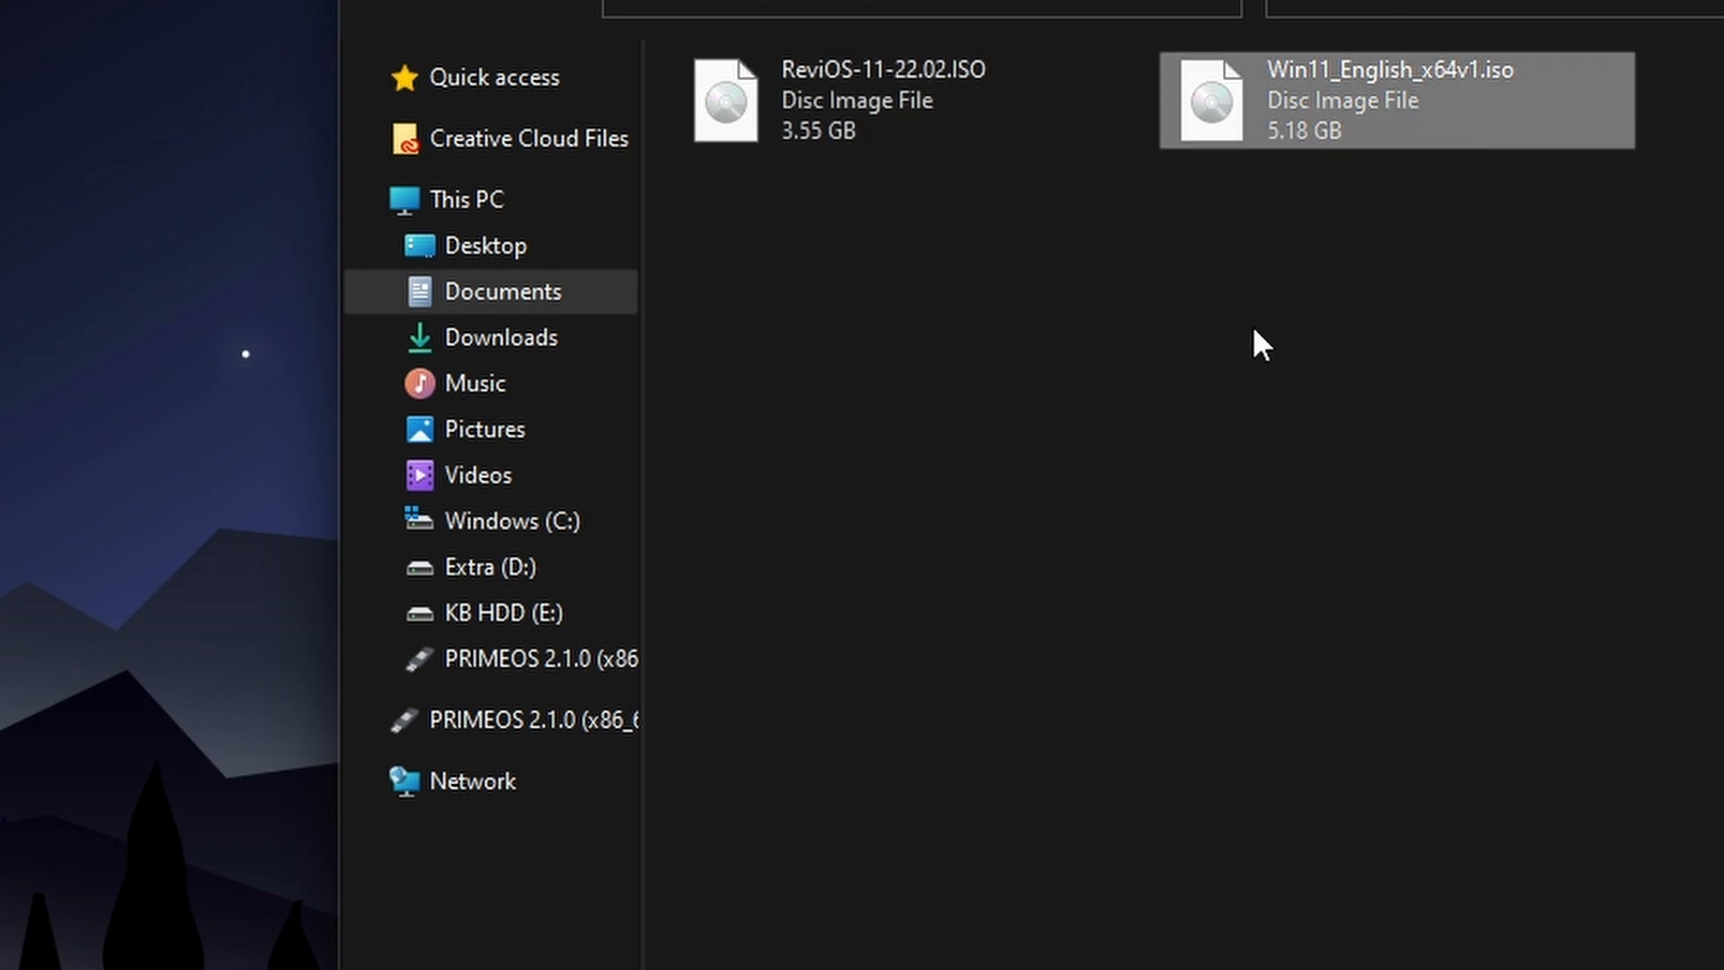
pyautogui.moveTo(1330, 395)
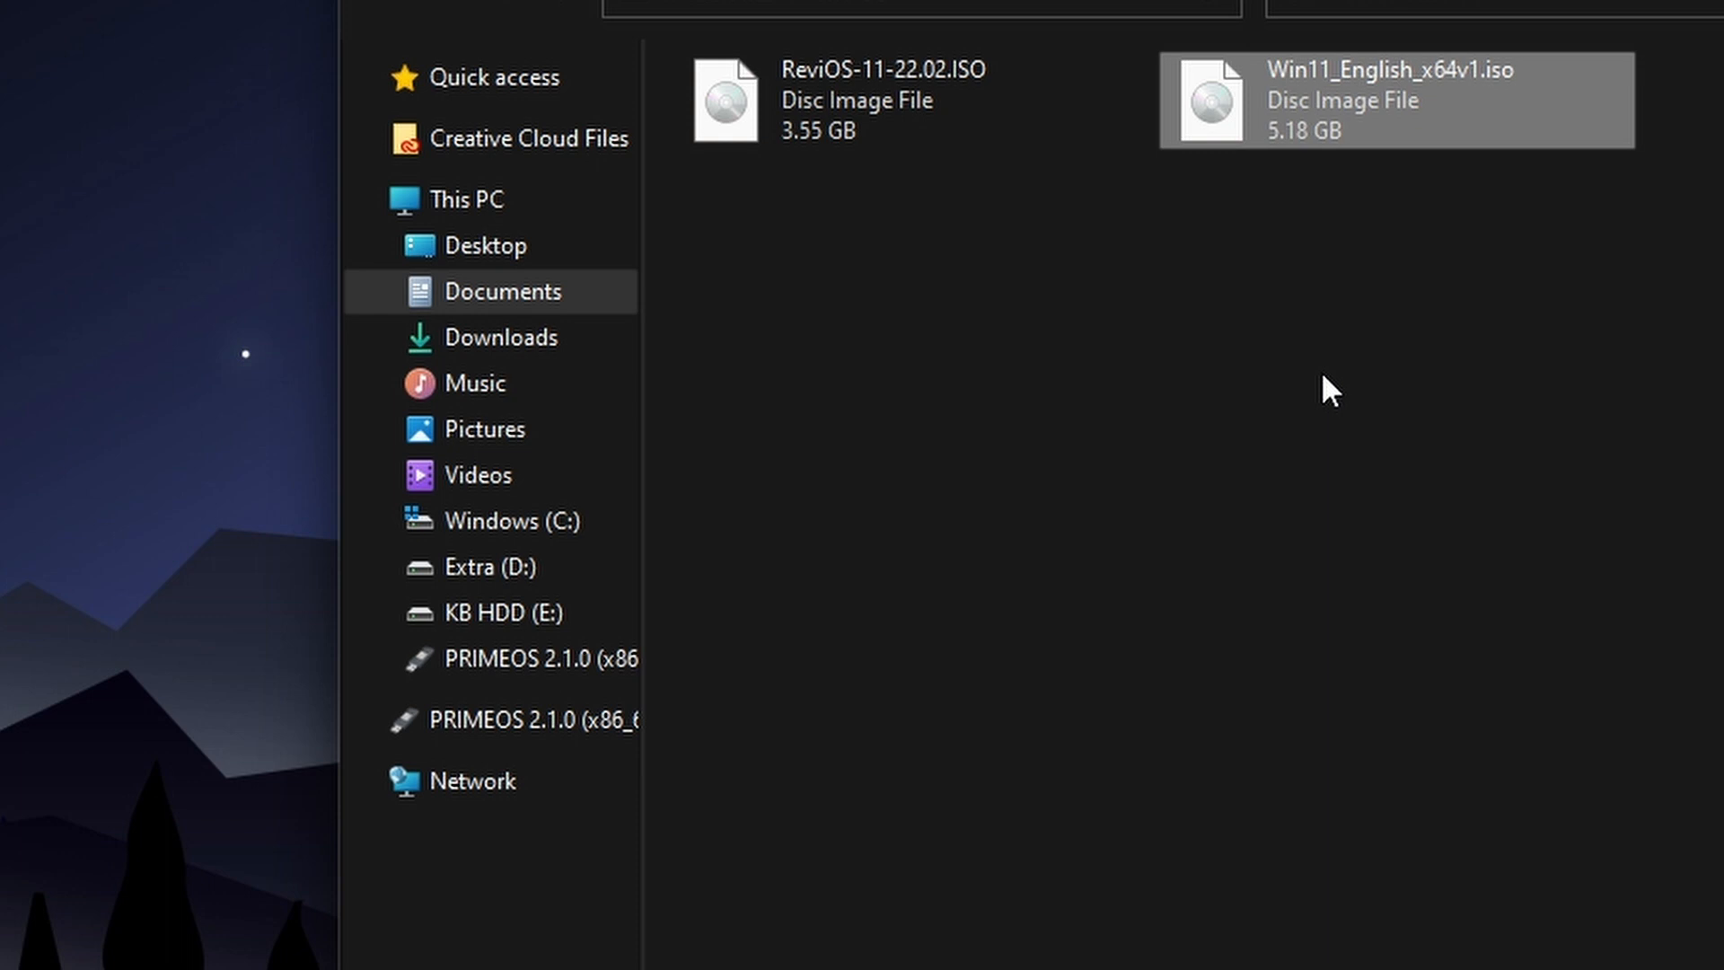
pyautogui.moveTo(1325, 391)
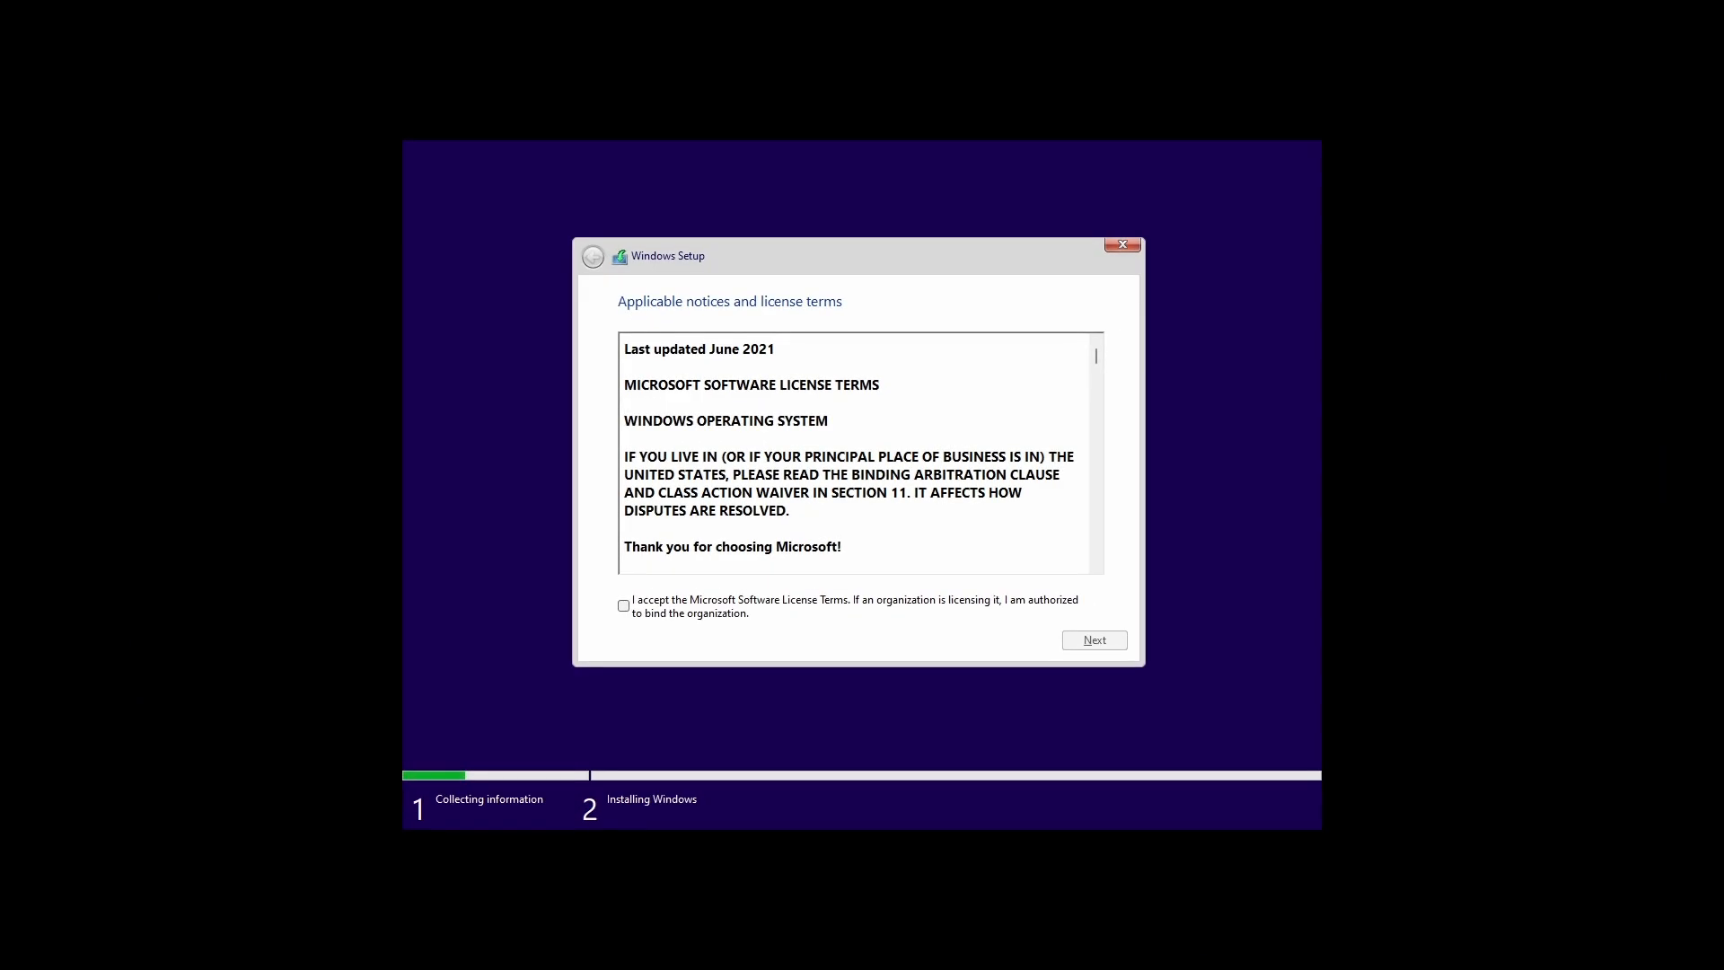
pyautogui.moveTo(811, 571)
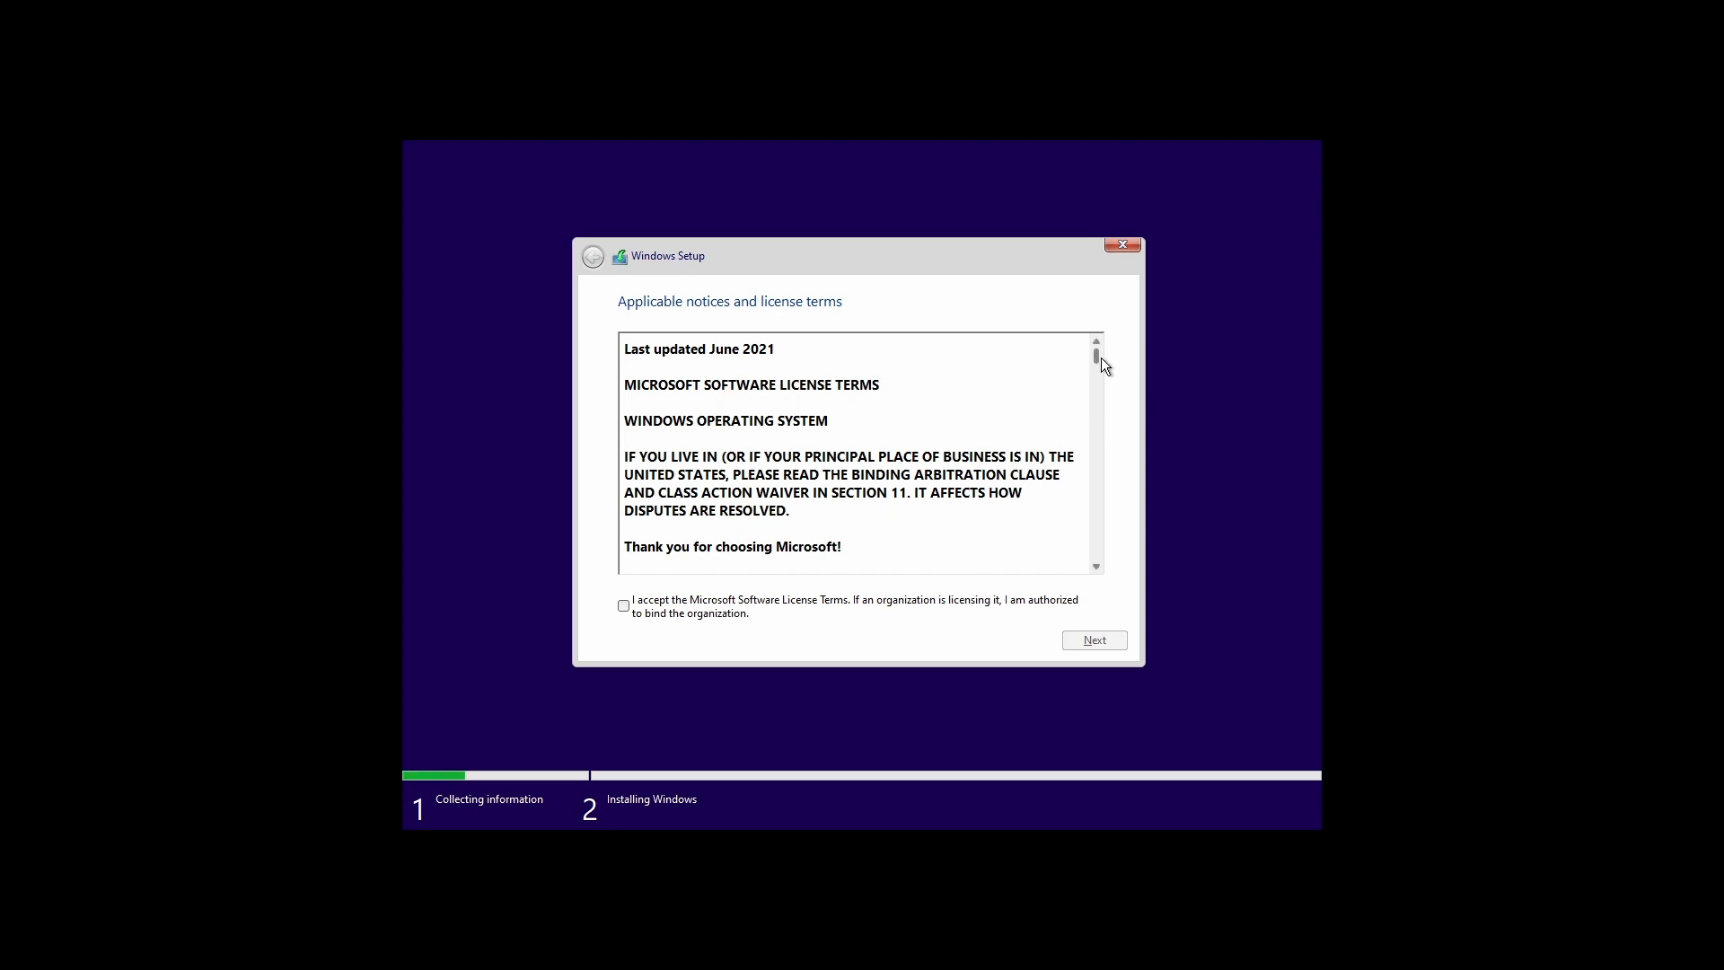
# Tick 'I accept the Microsoft Software License Terms' and continue.
pyautogui.click(623, 606)
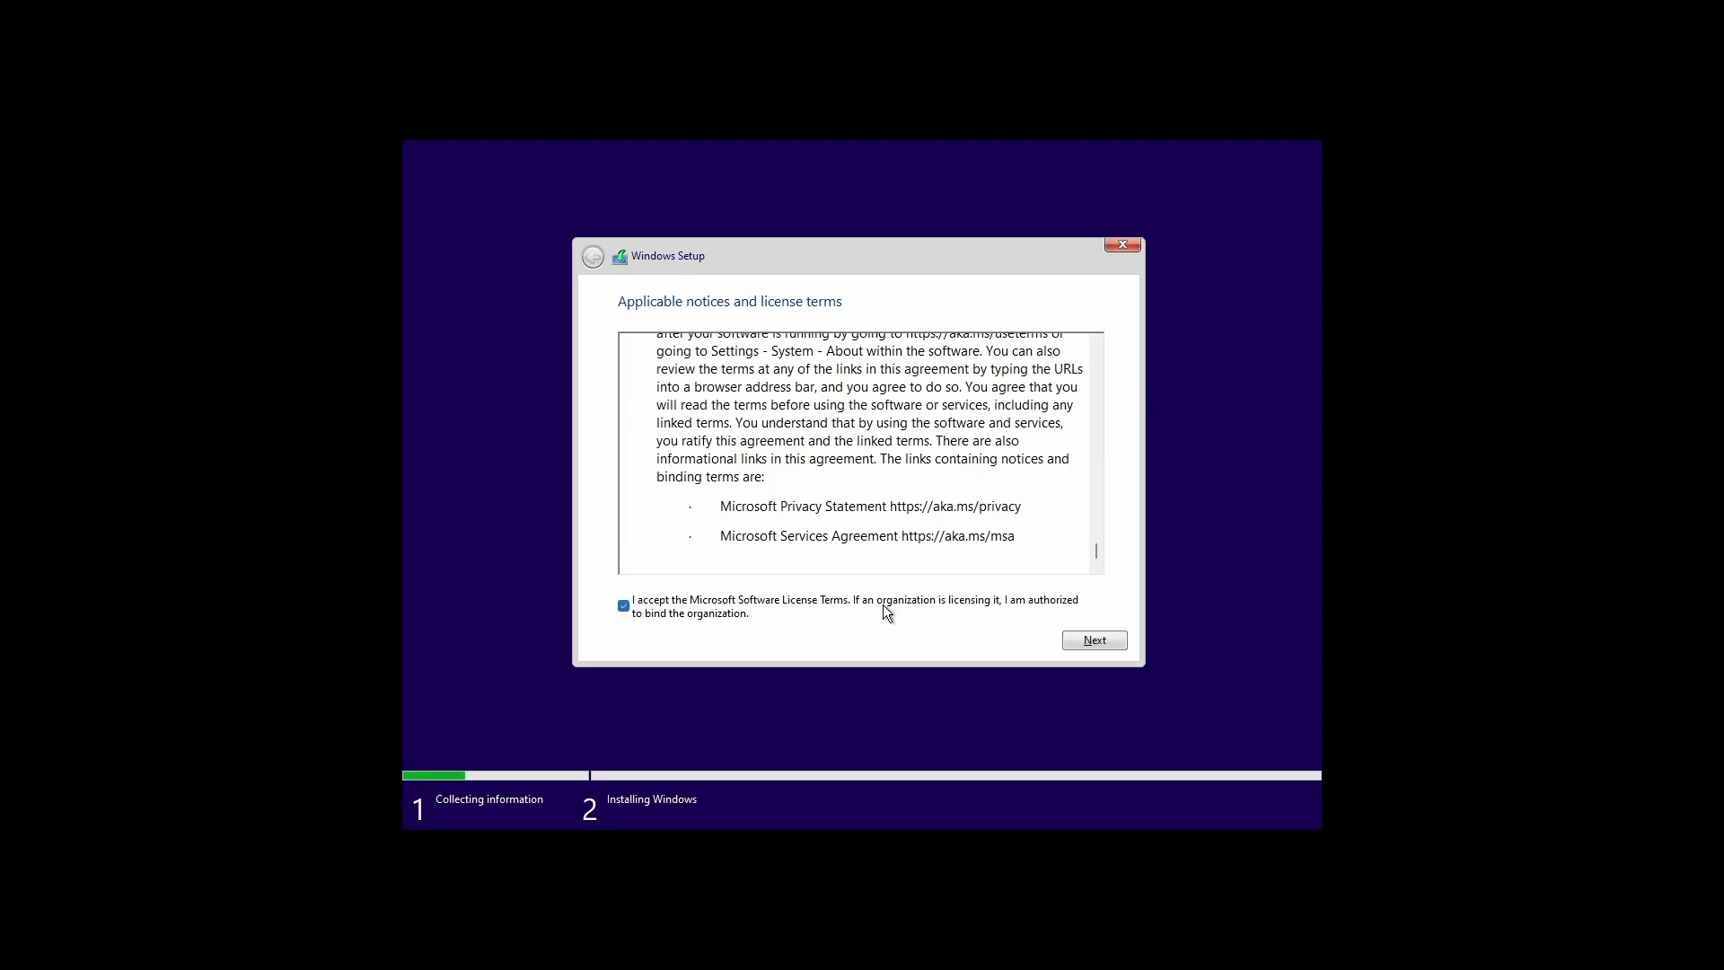
pyautogui.click(1092, 640)
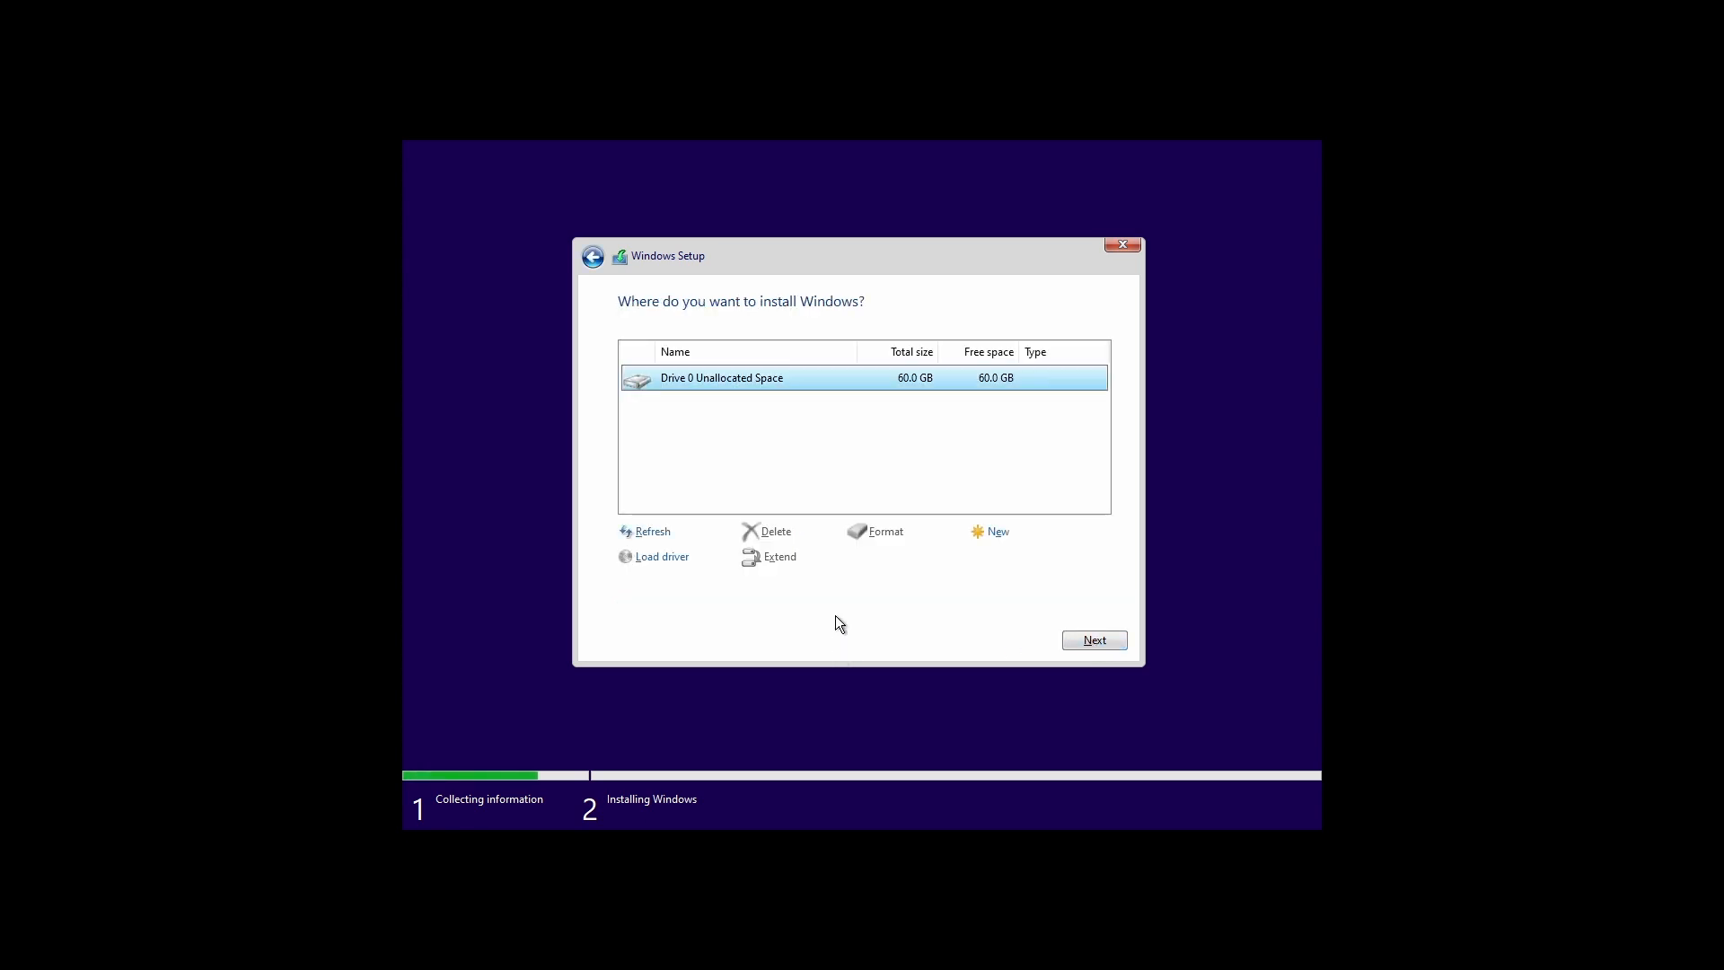
# Choose Drive 0's 60 GB unallocated space and start installing Windows.
pyautogui.click(1091, 640)
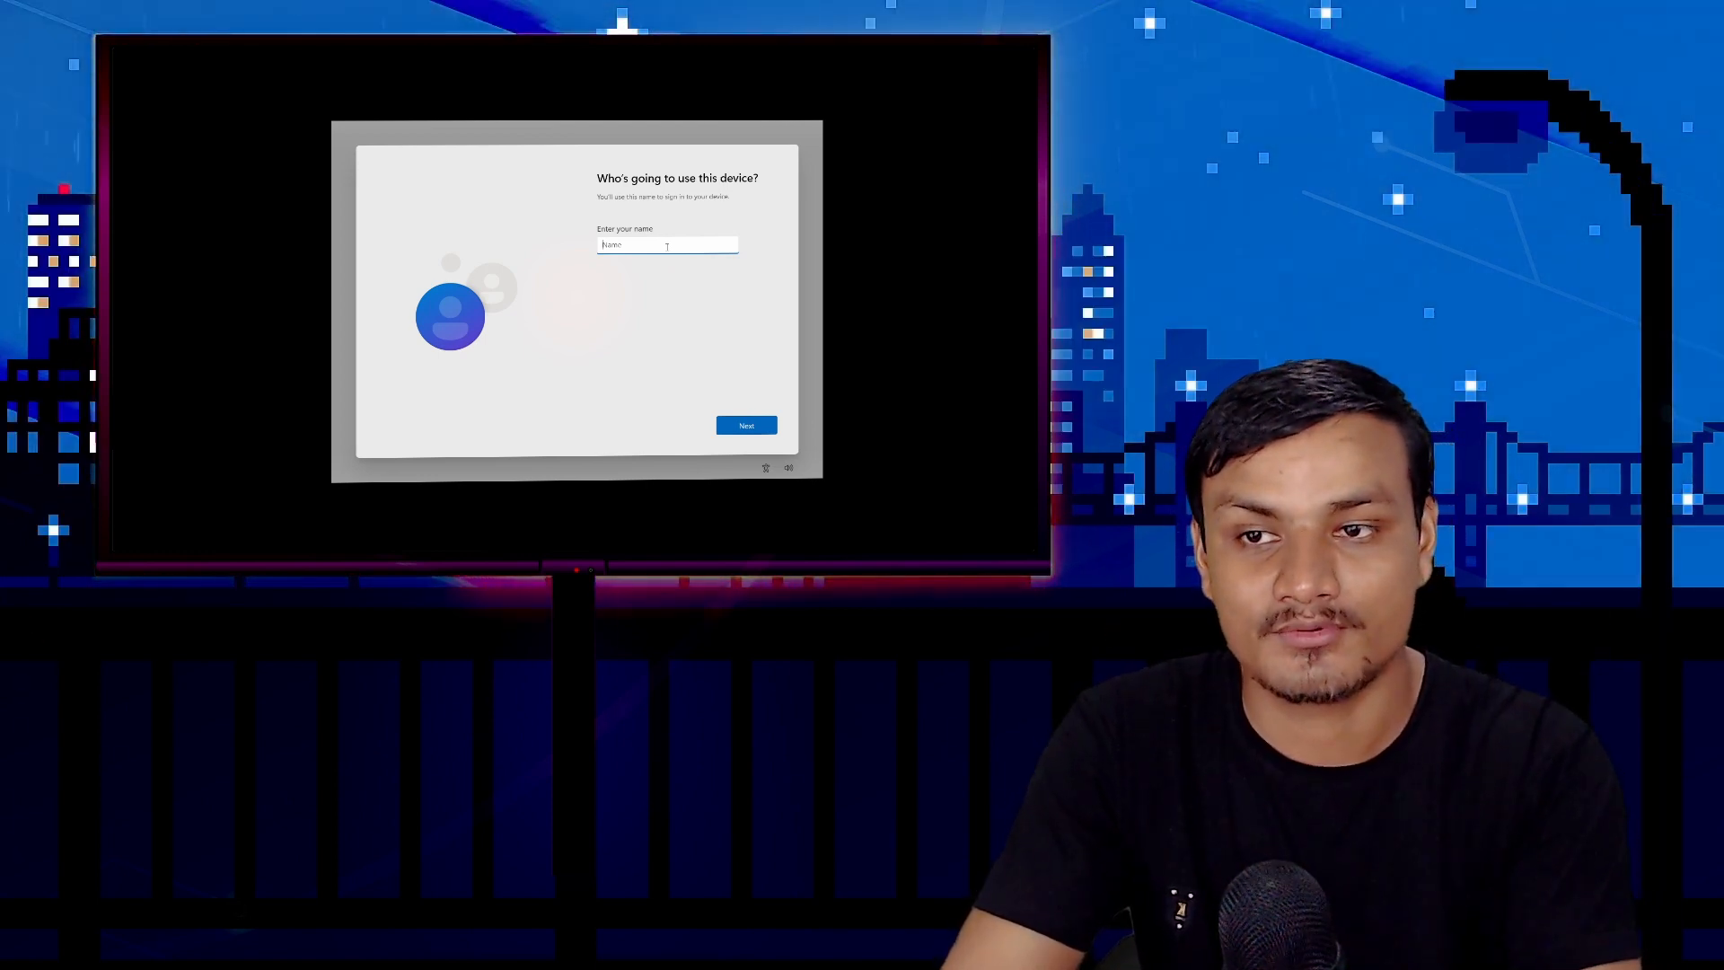
# Enter 'KR' as the user name and continue through the password page.
pyautogui.write('KR')
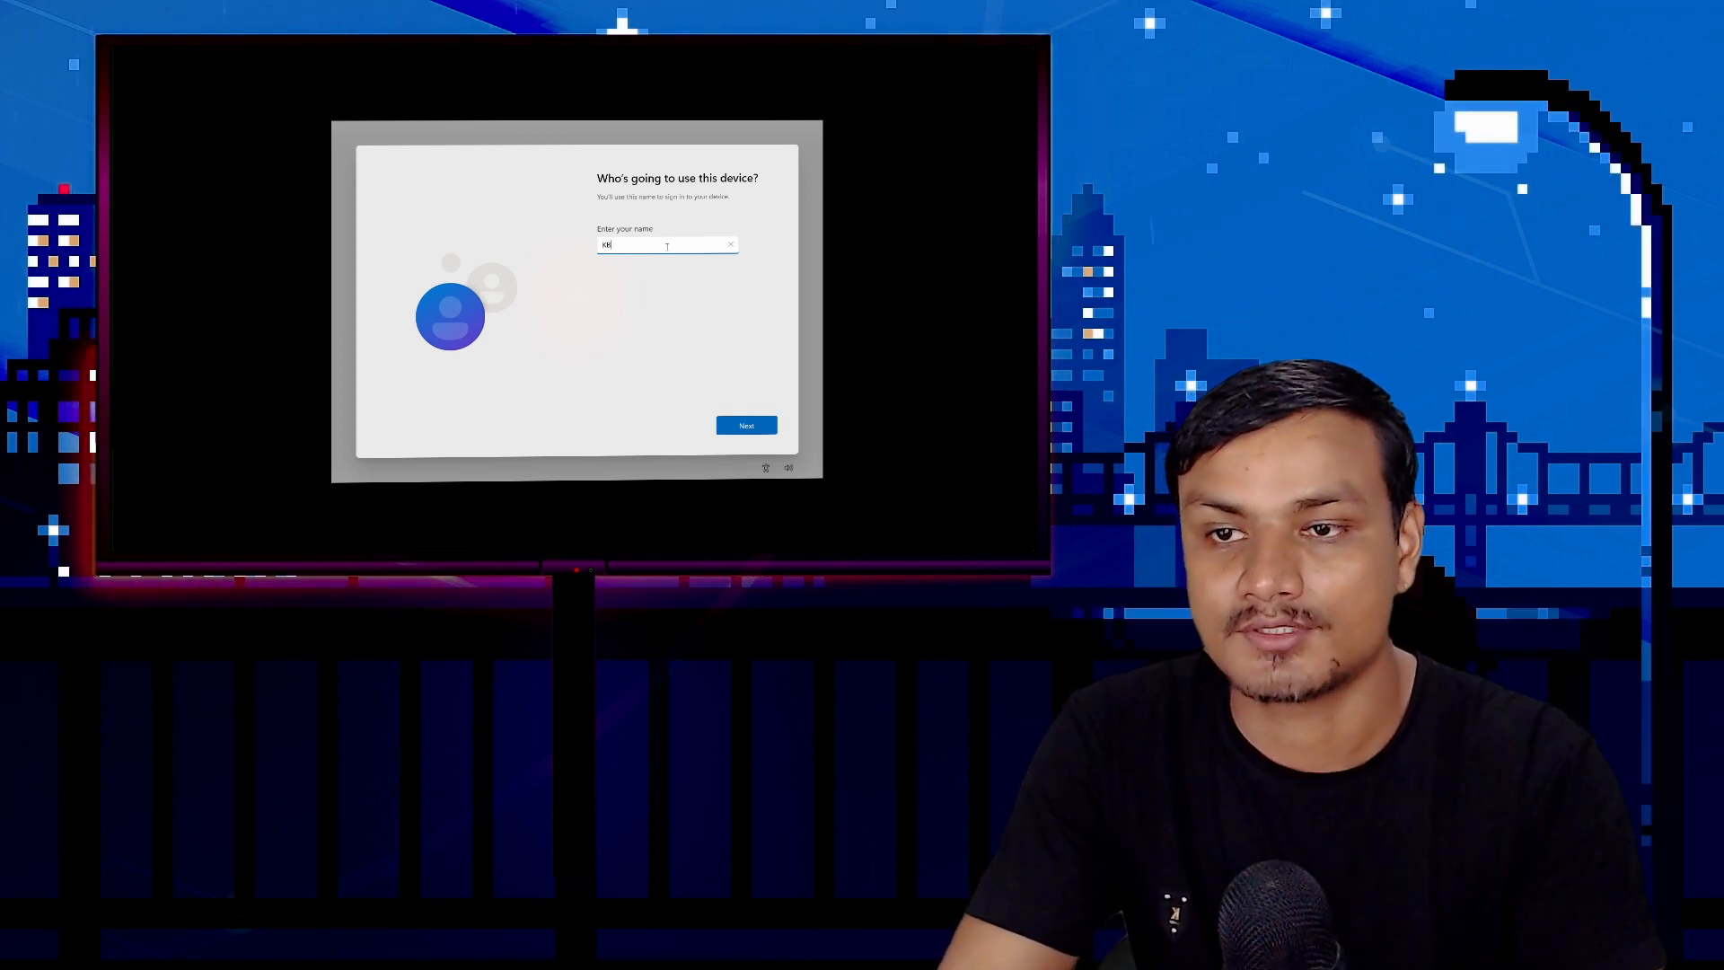
pyautogui.click(745, 426)
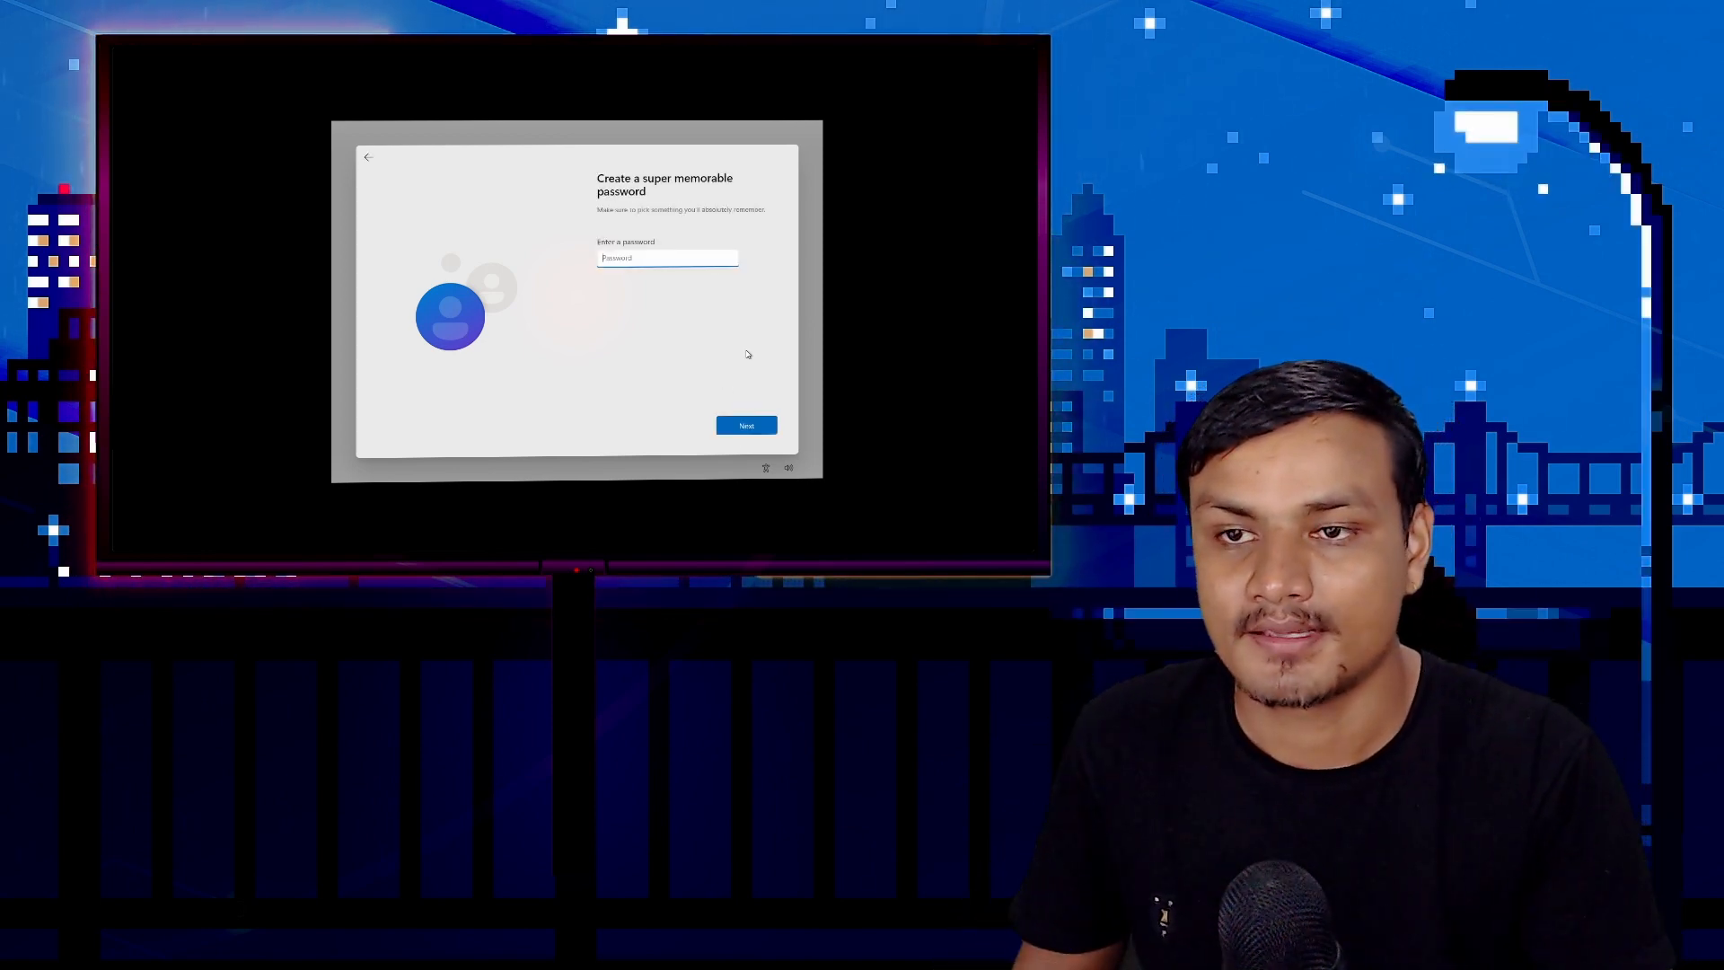
pyautogui.click(746, 425)
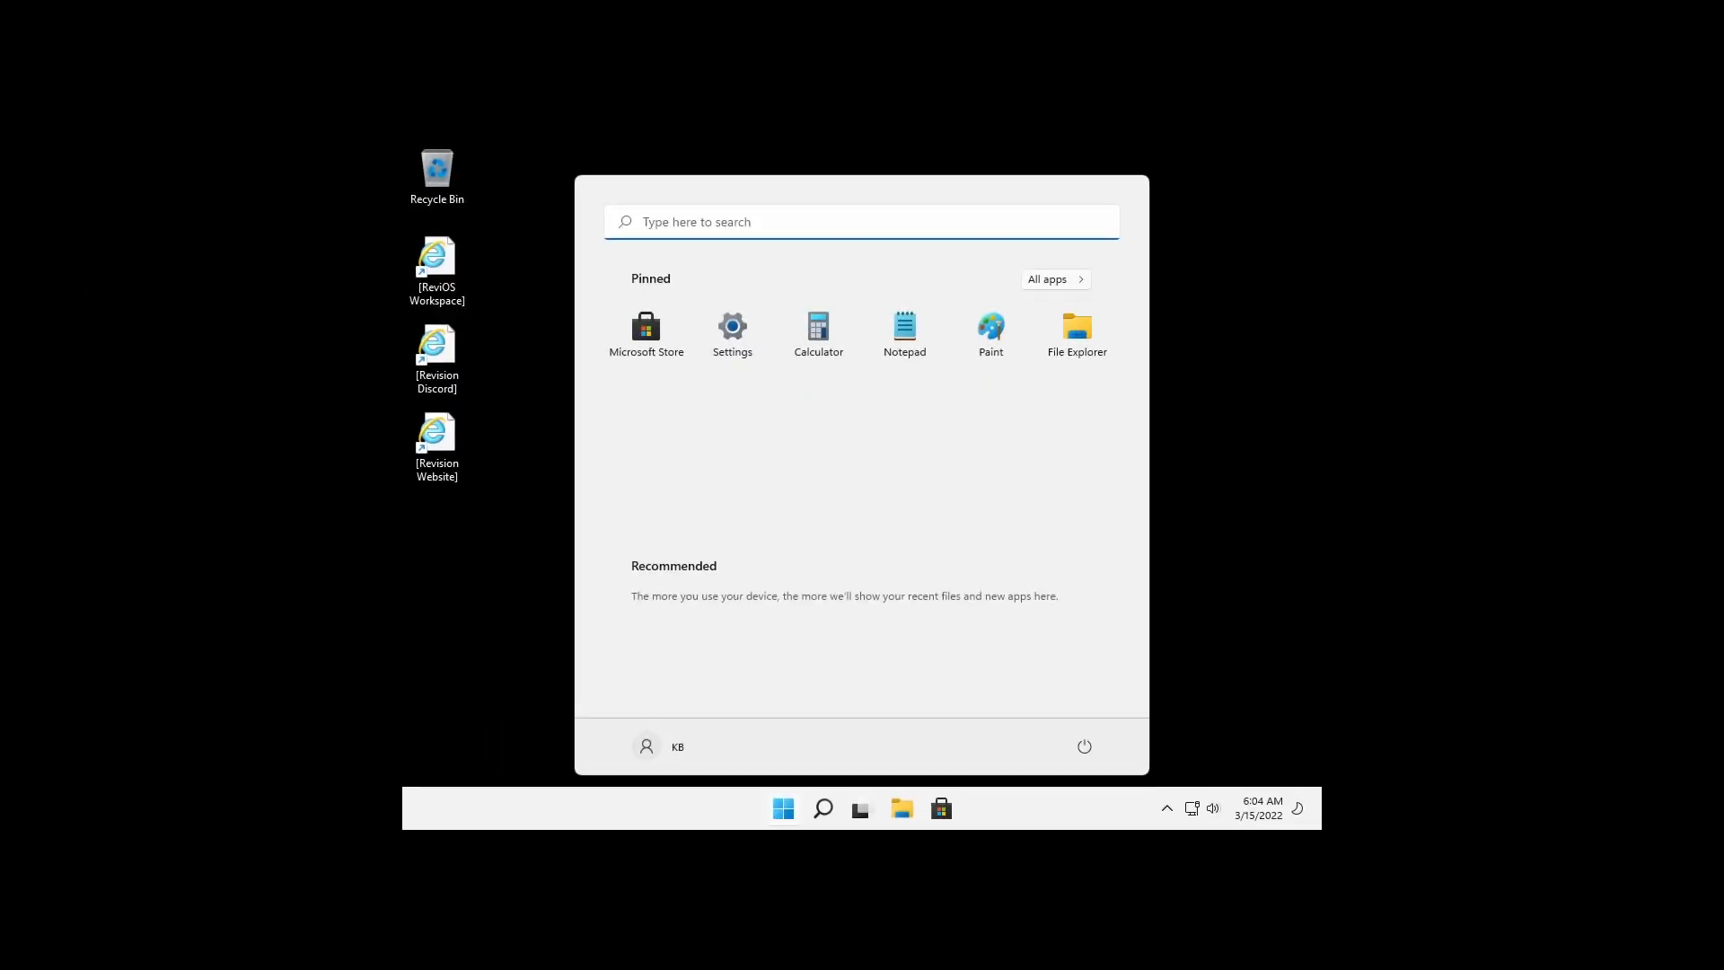
# Show the Start menu's All apps list with Brave, Calculator and Notepad.
pyautogui.click(781, 808)
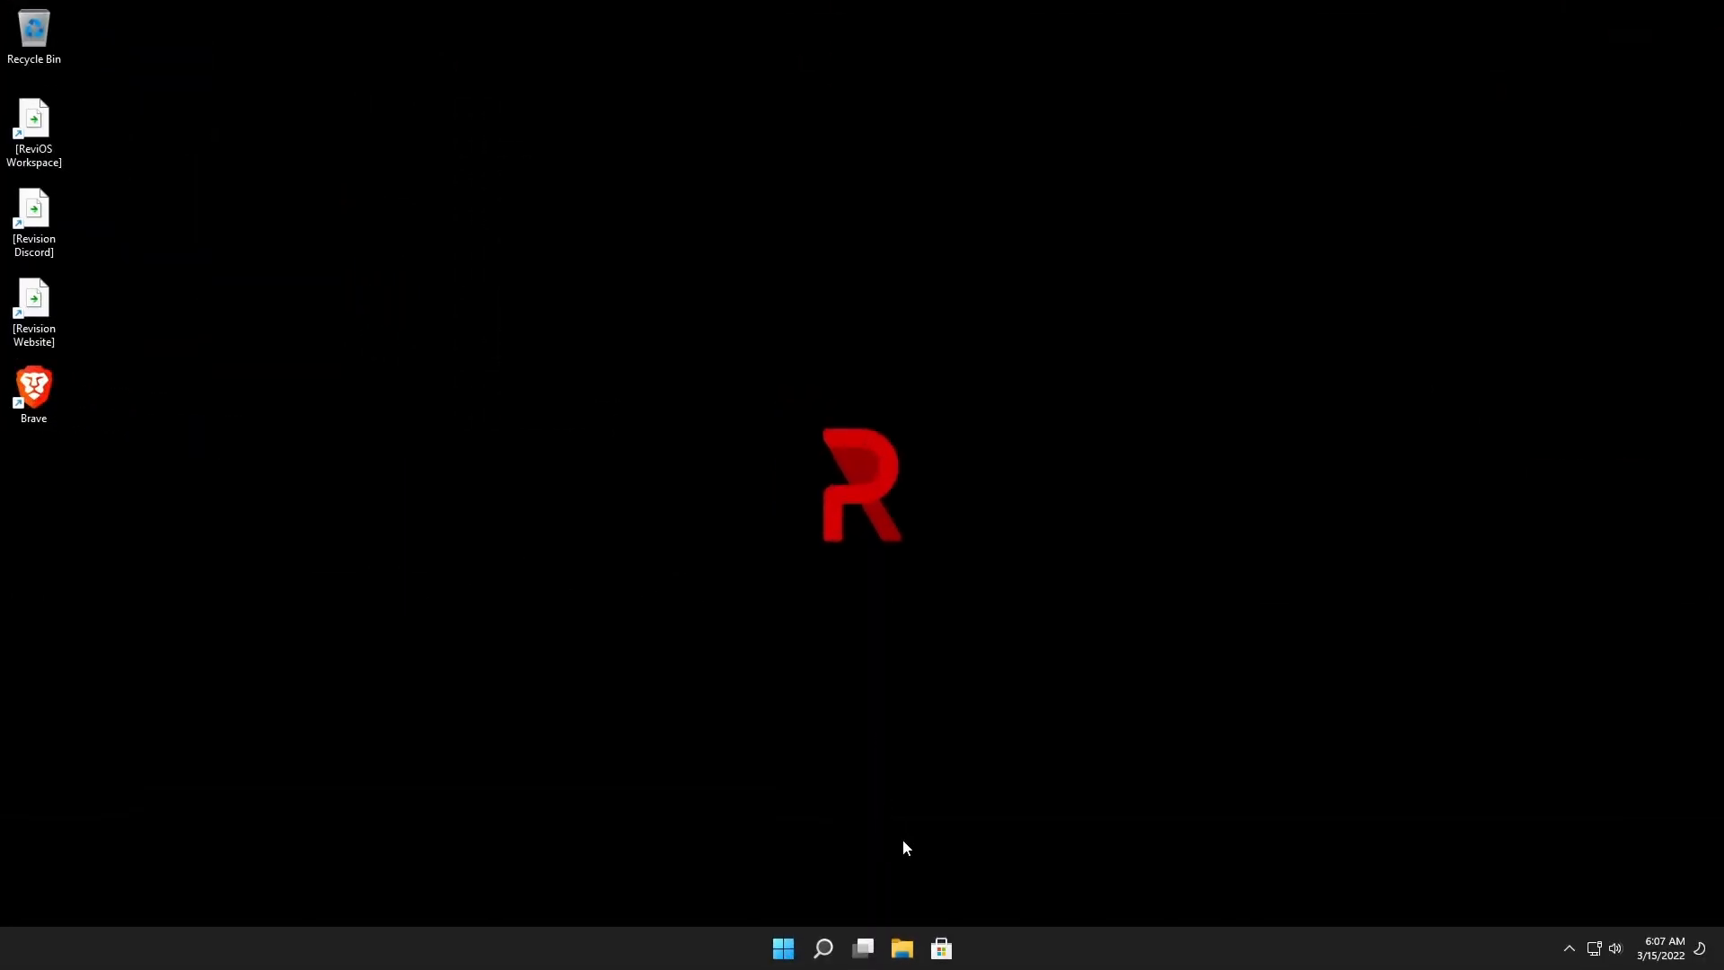
pyautogui.moveTo(783, 948)
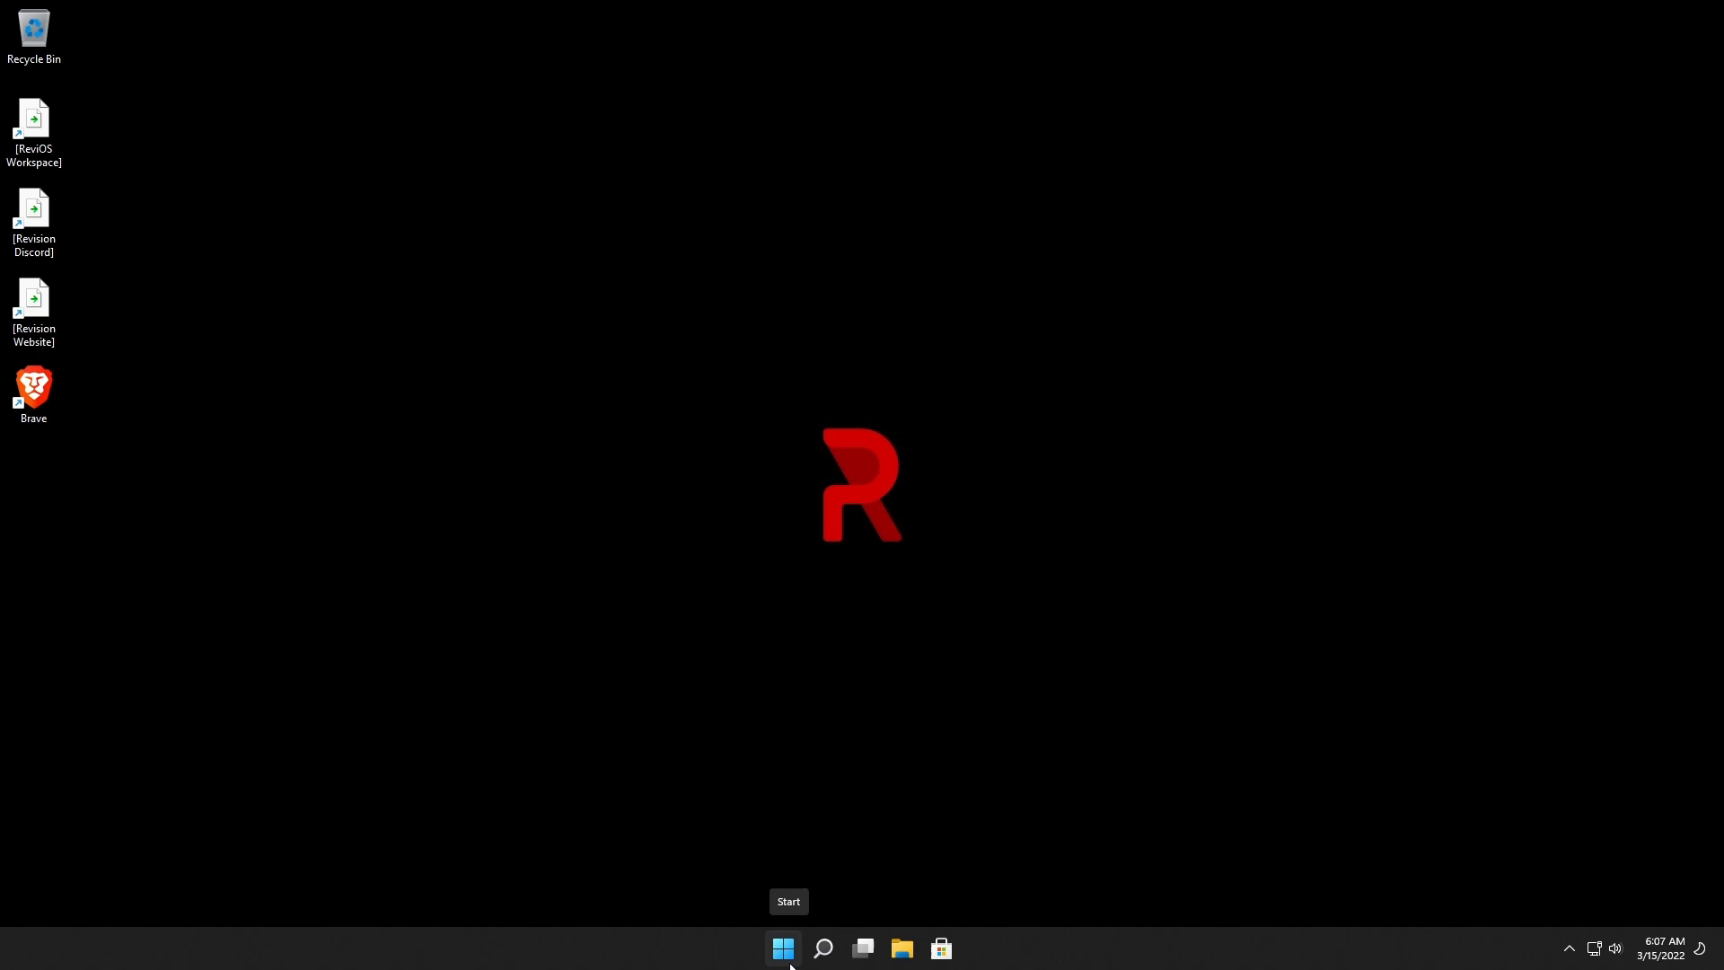
pyautogui.click(783, 946)
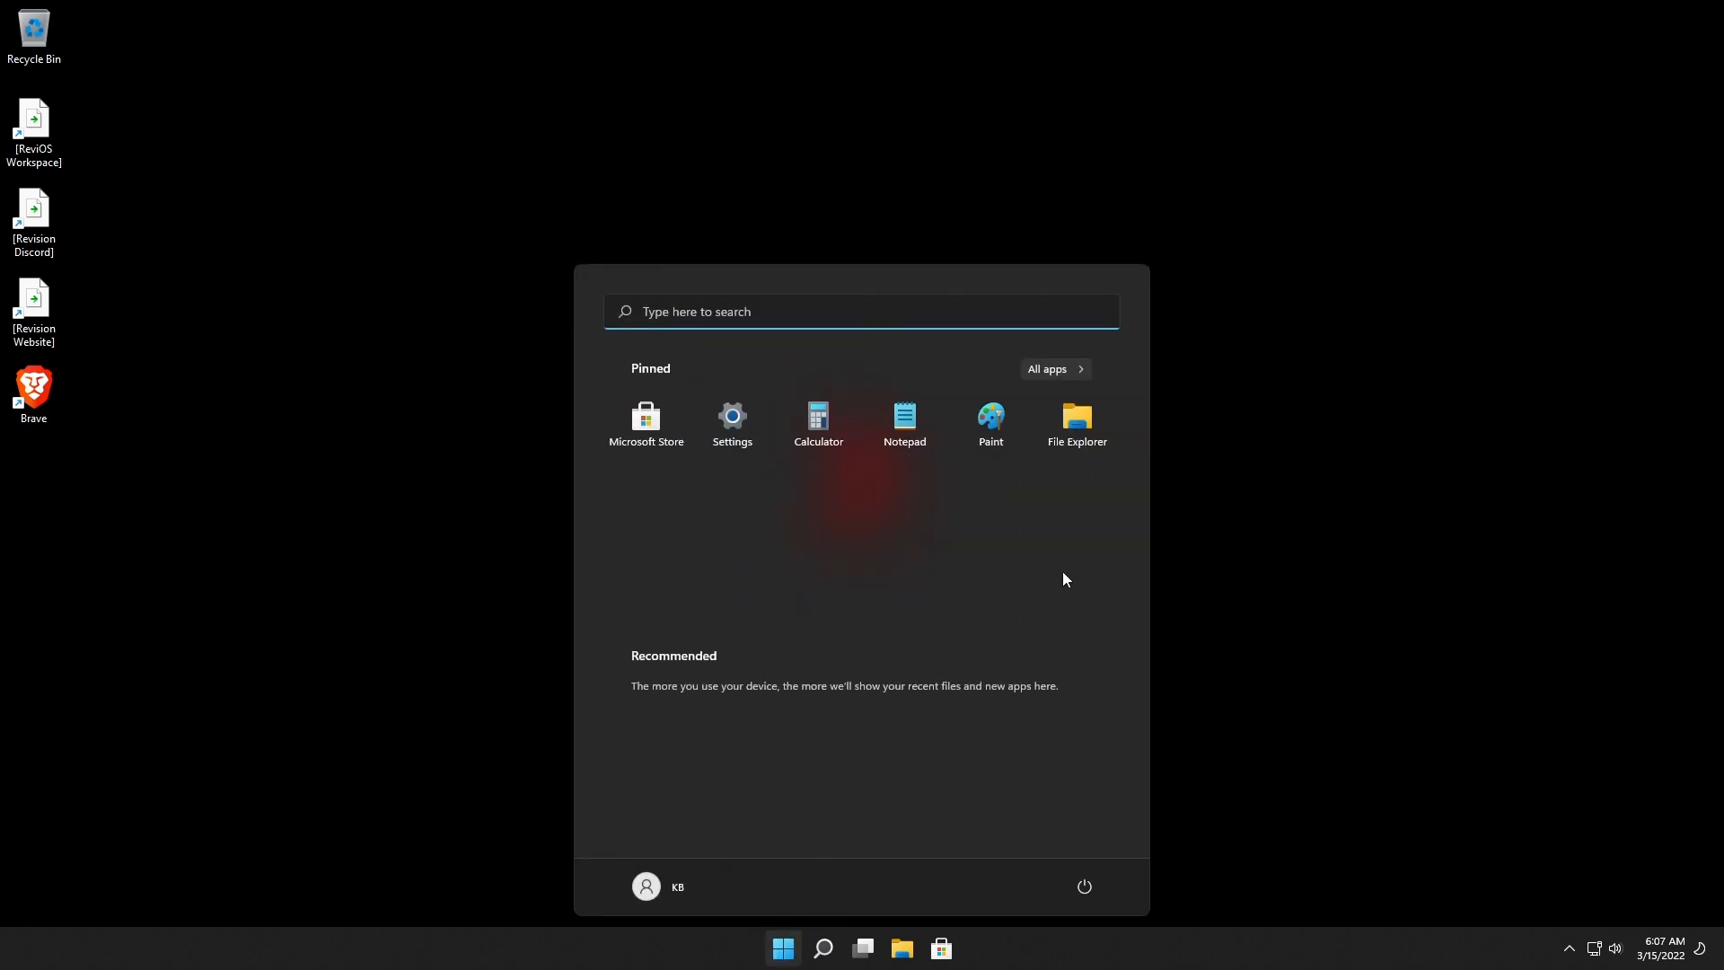
pyautogui.click(1047, 368)
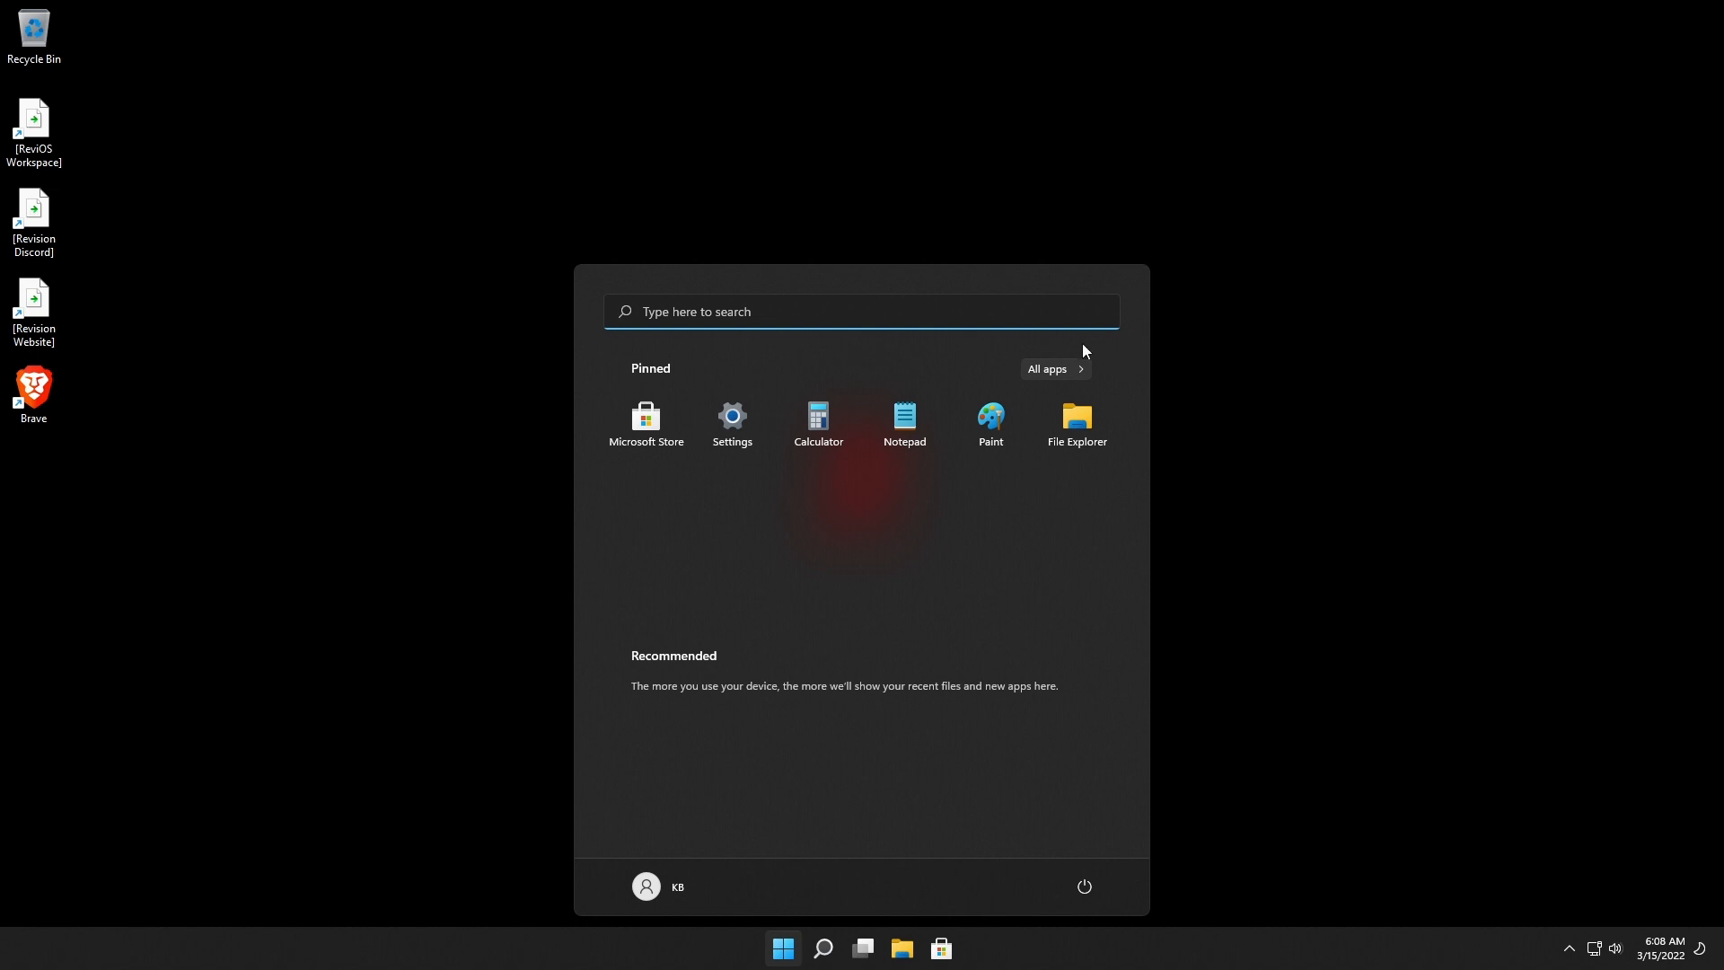
pyautogui.click(1045, 368)
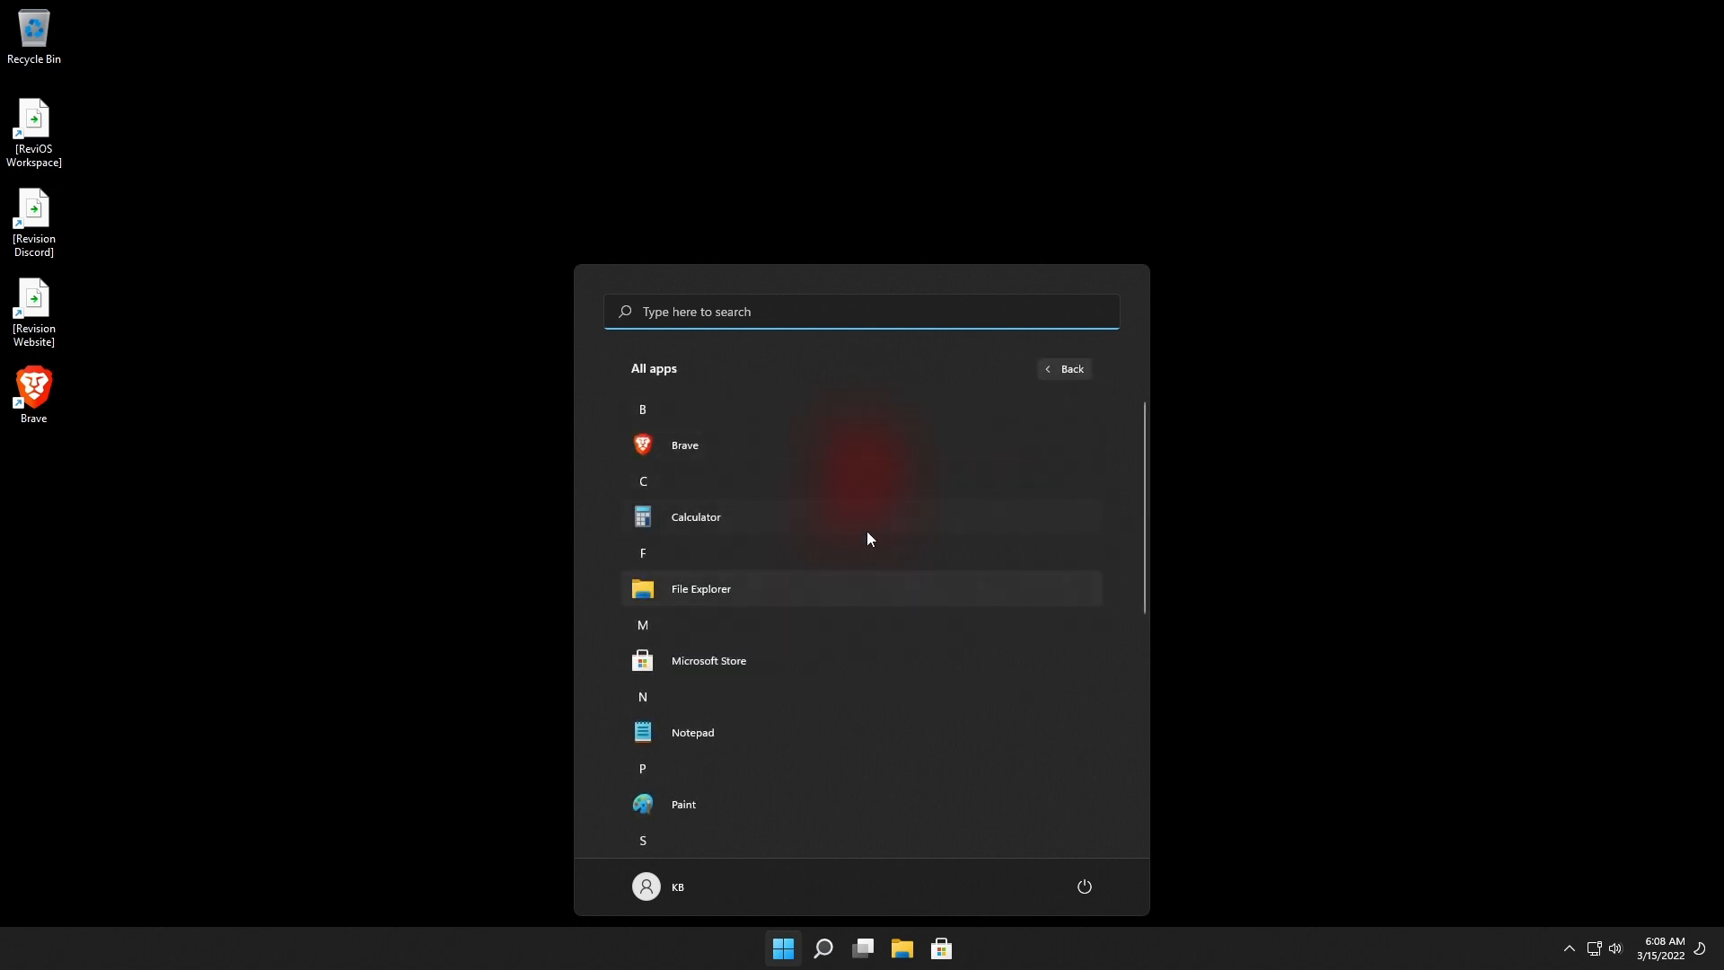
pyautogui.moveTo(899, 515)
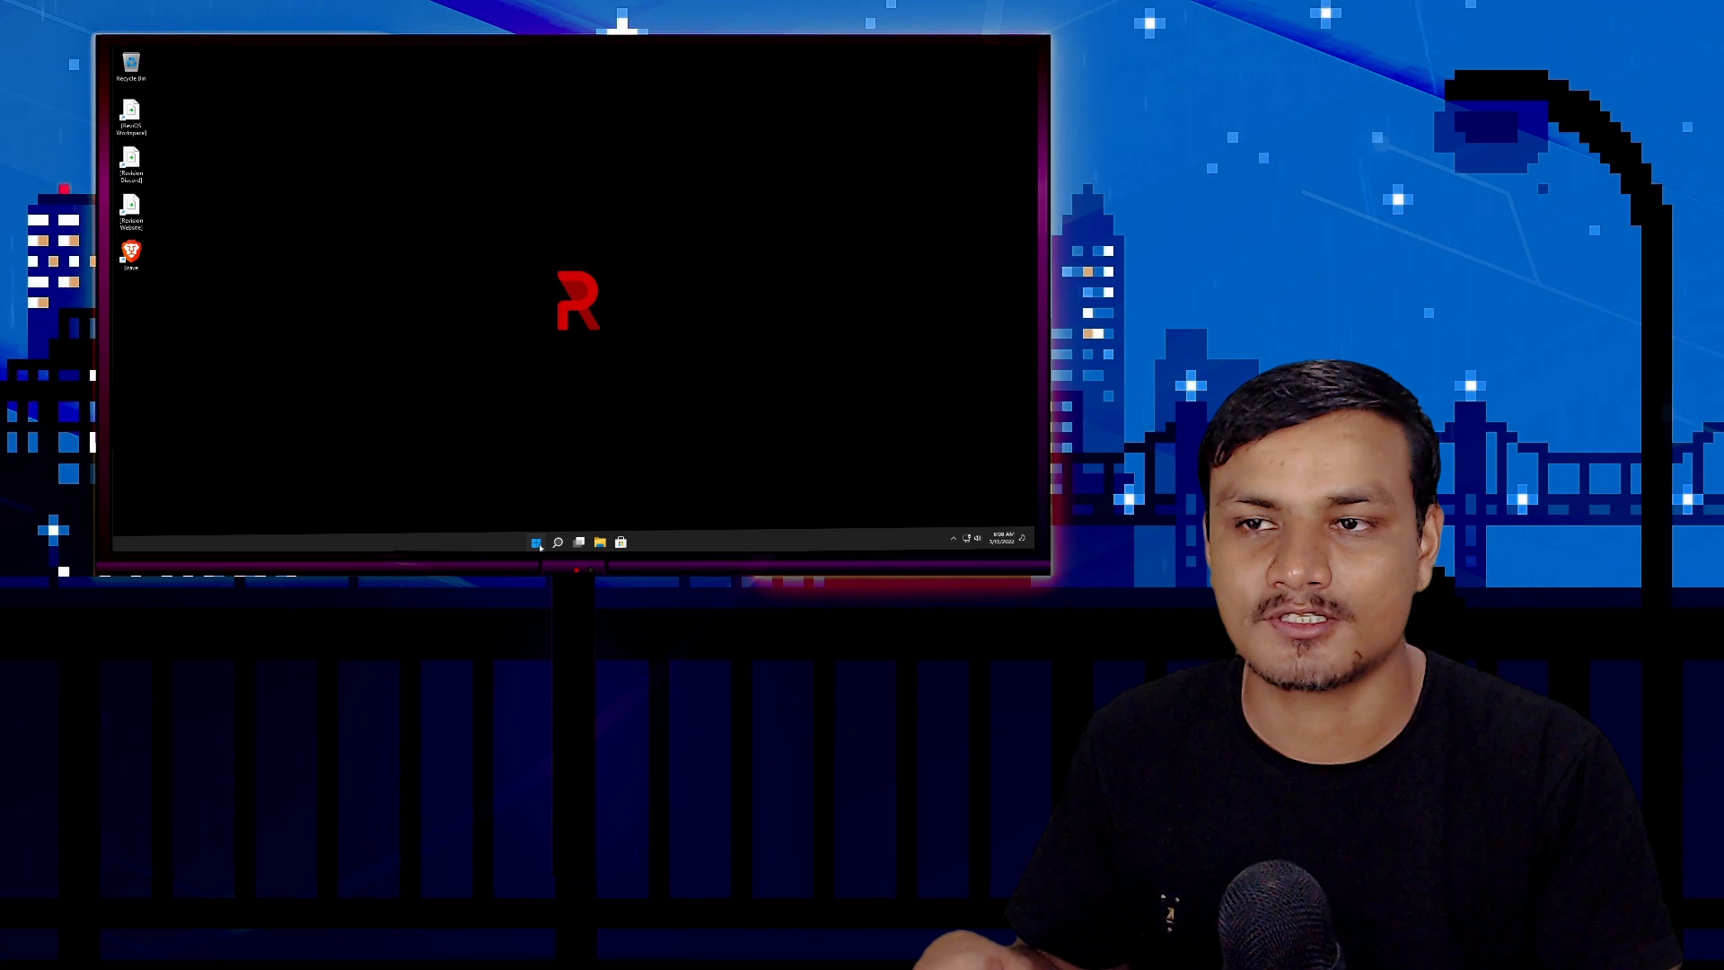
pyautogui.click(537, 540)
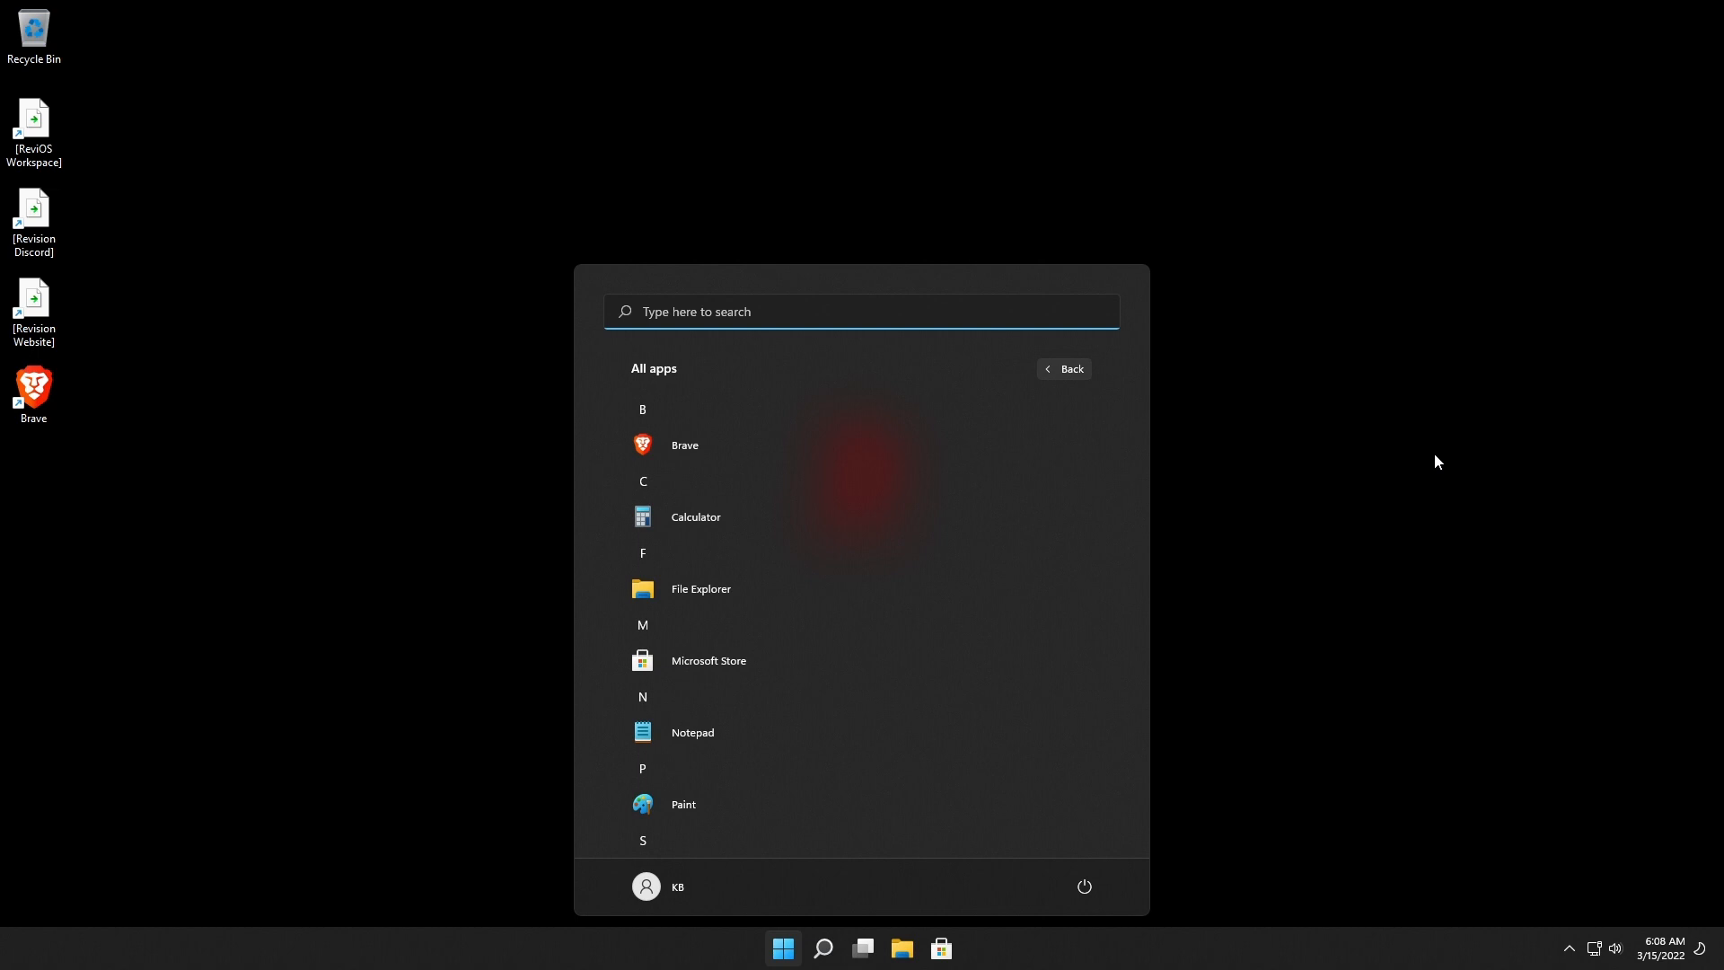
# Launch Task Manager and sort processes by CPU, showing about 2% CPU and 18% memory.
pyautogui.click(1062, 368)
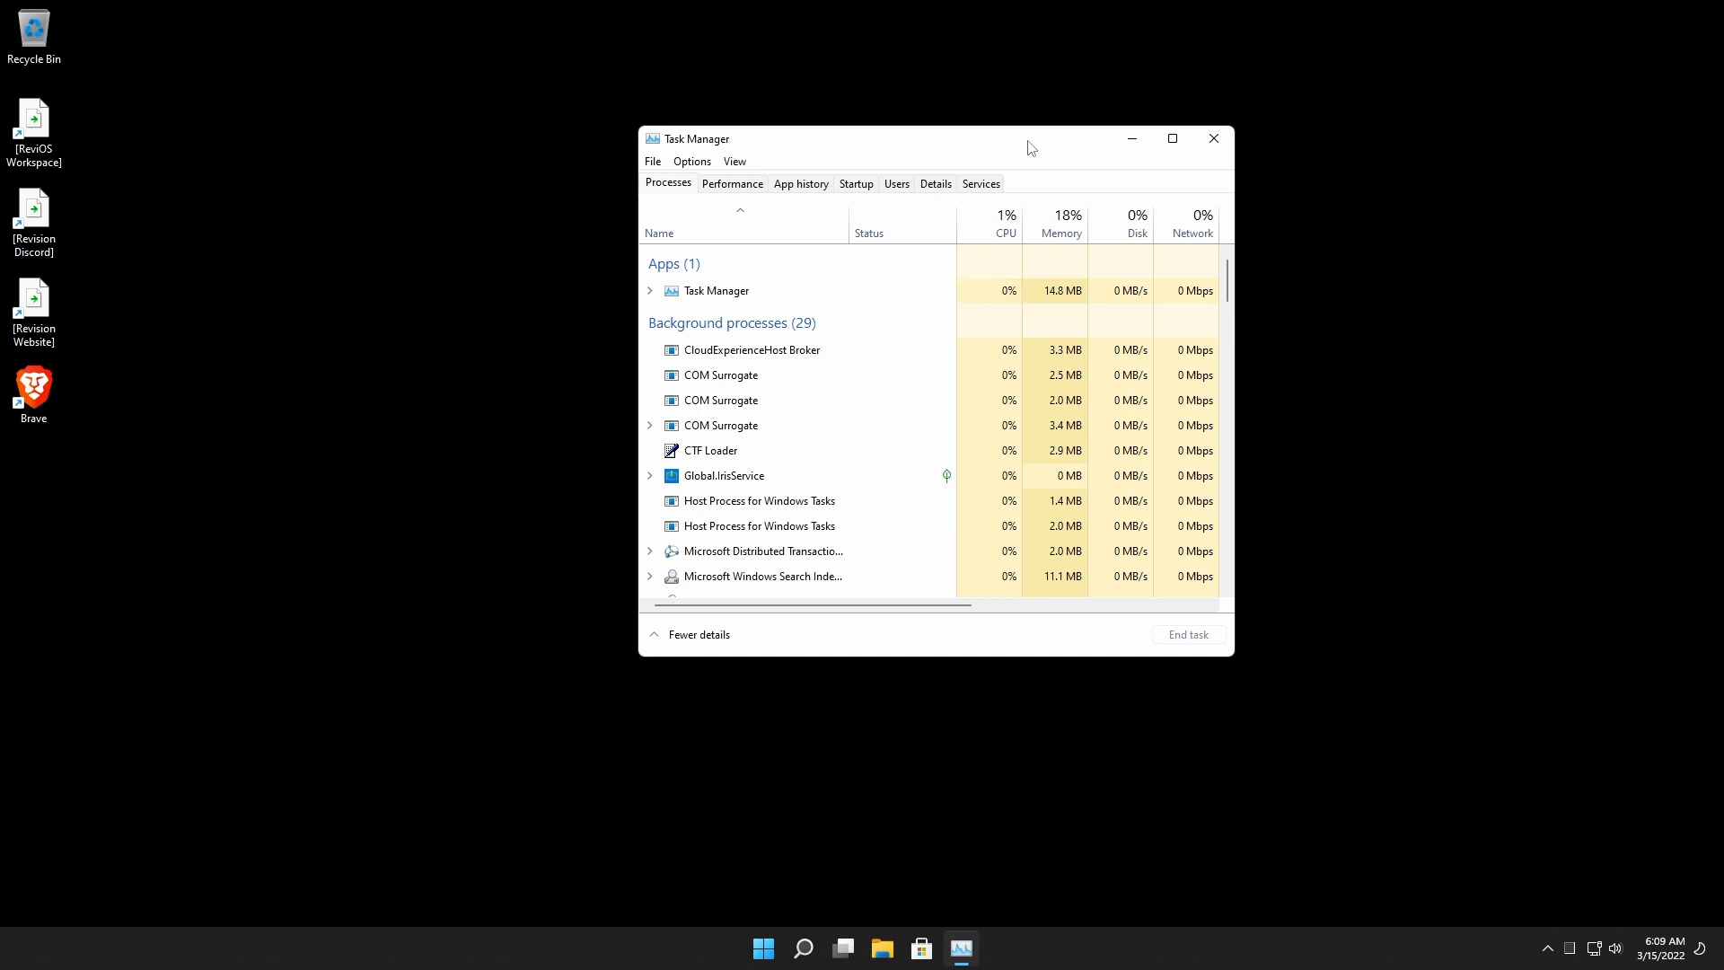
pyautogui.click(715, 290)
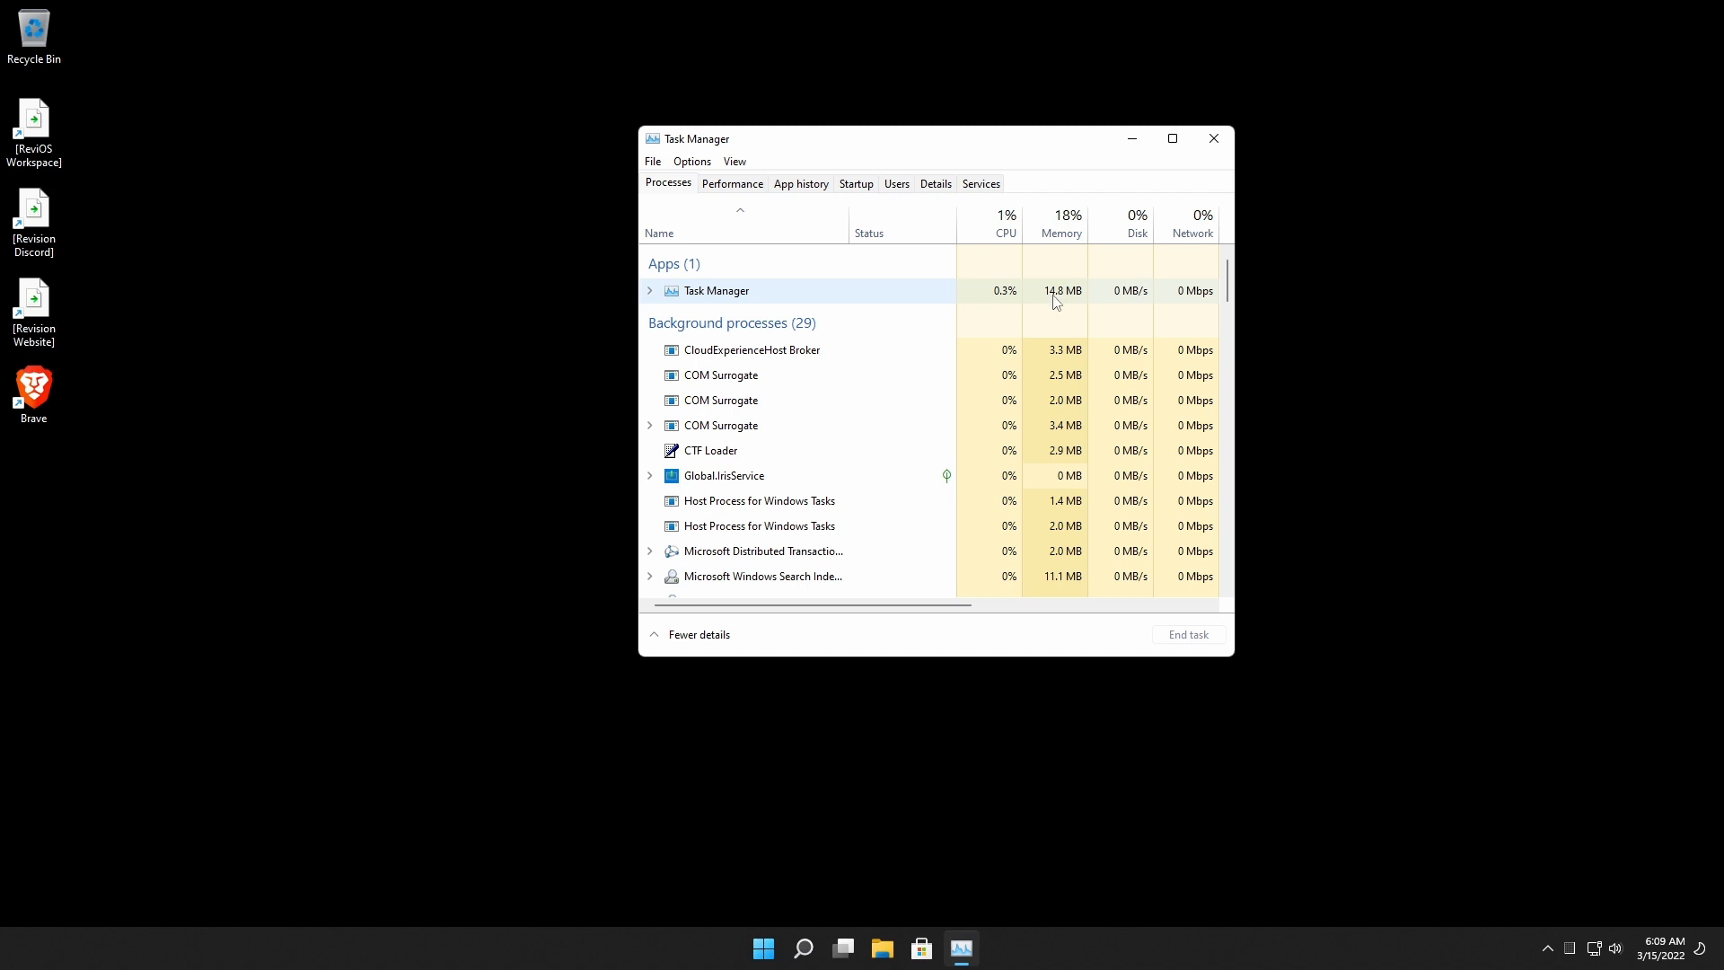
pyautogui.moveTo(1007, 300)
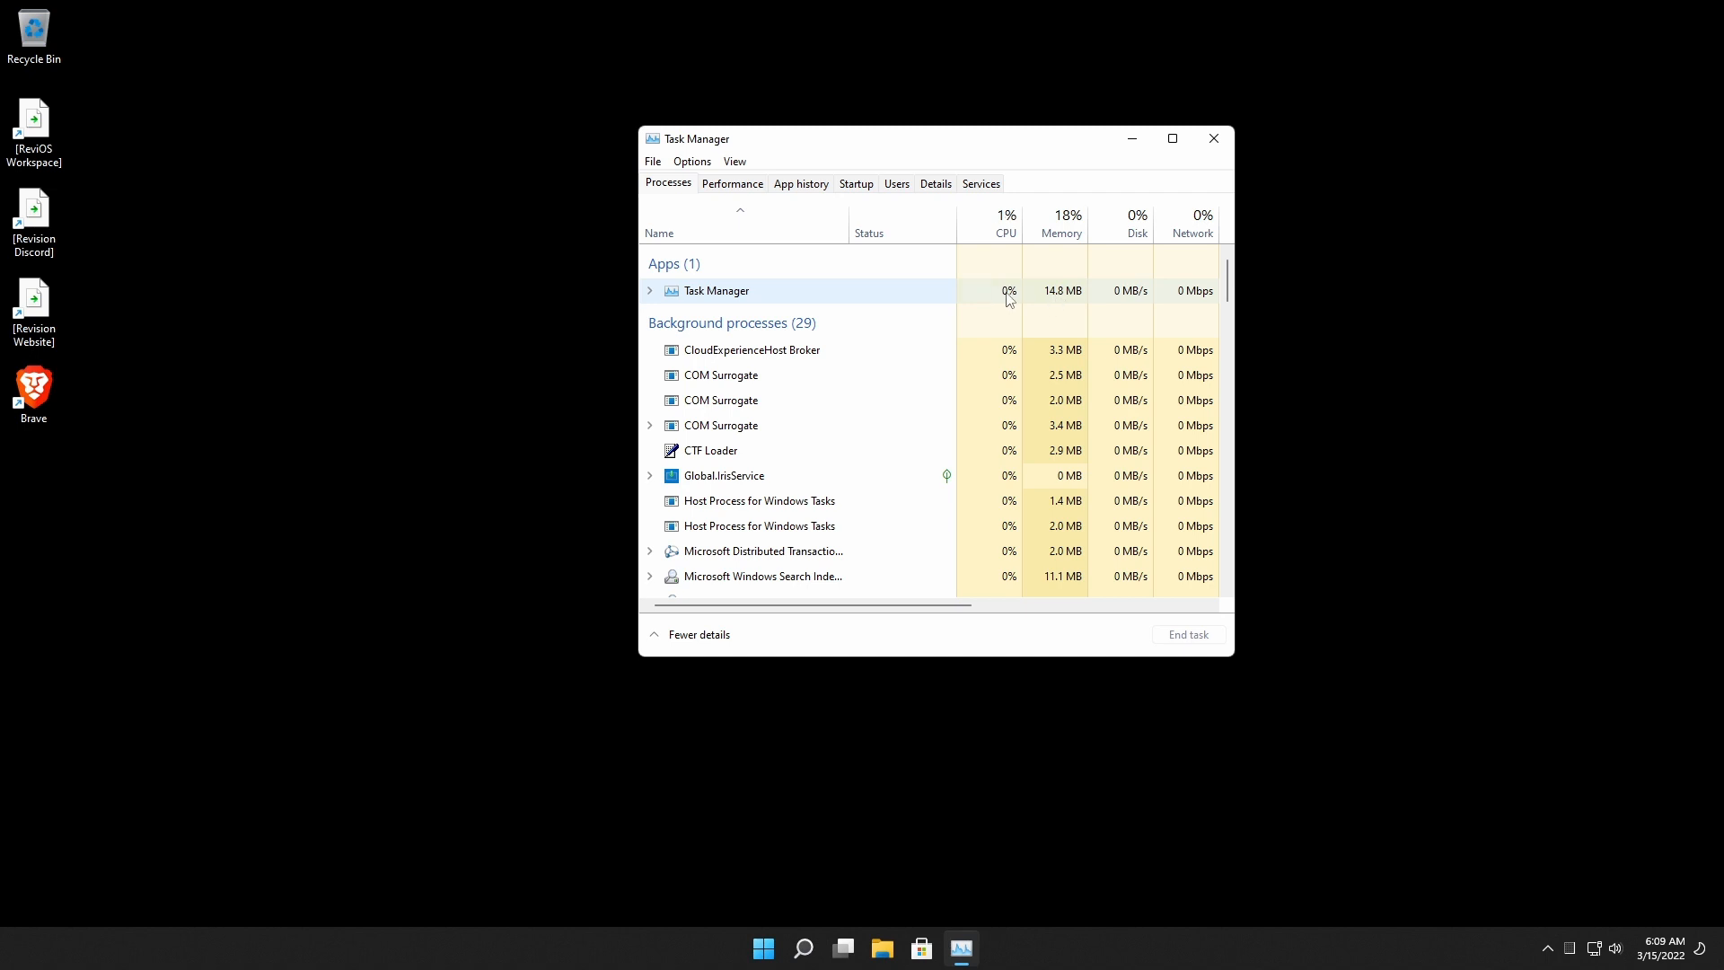
pyautogui.click(1002, 224)
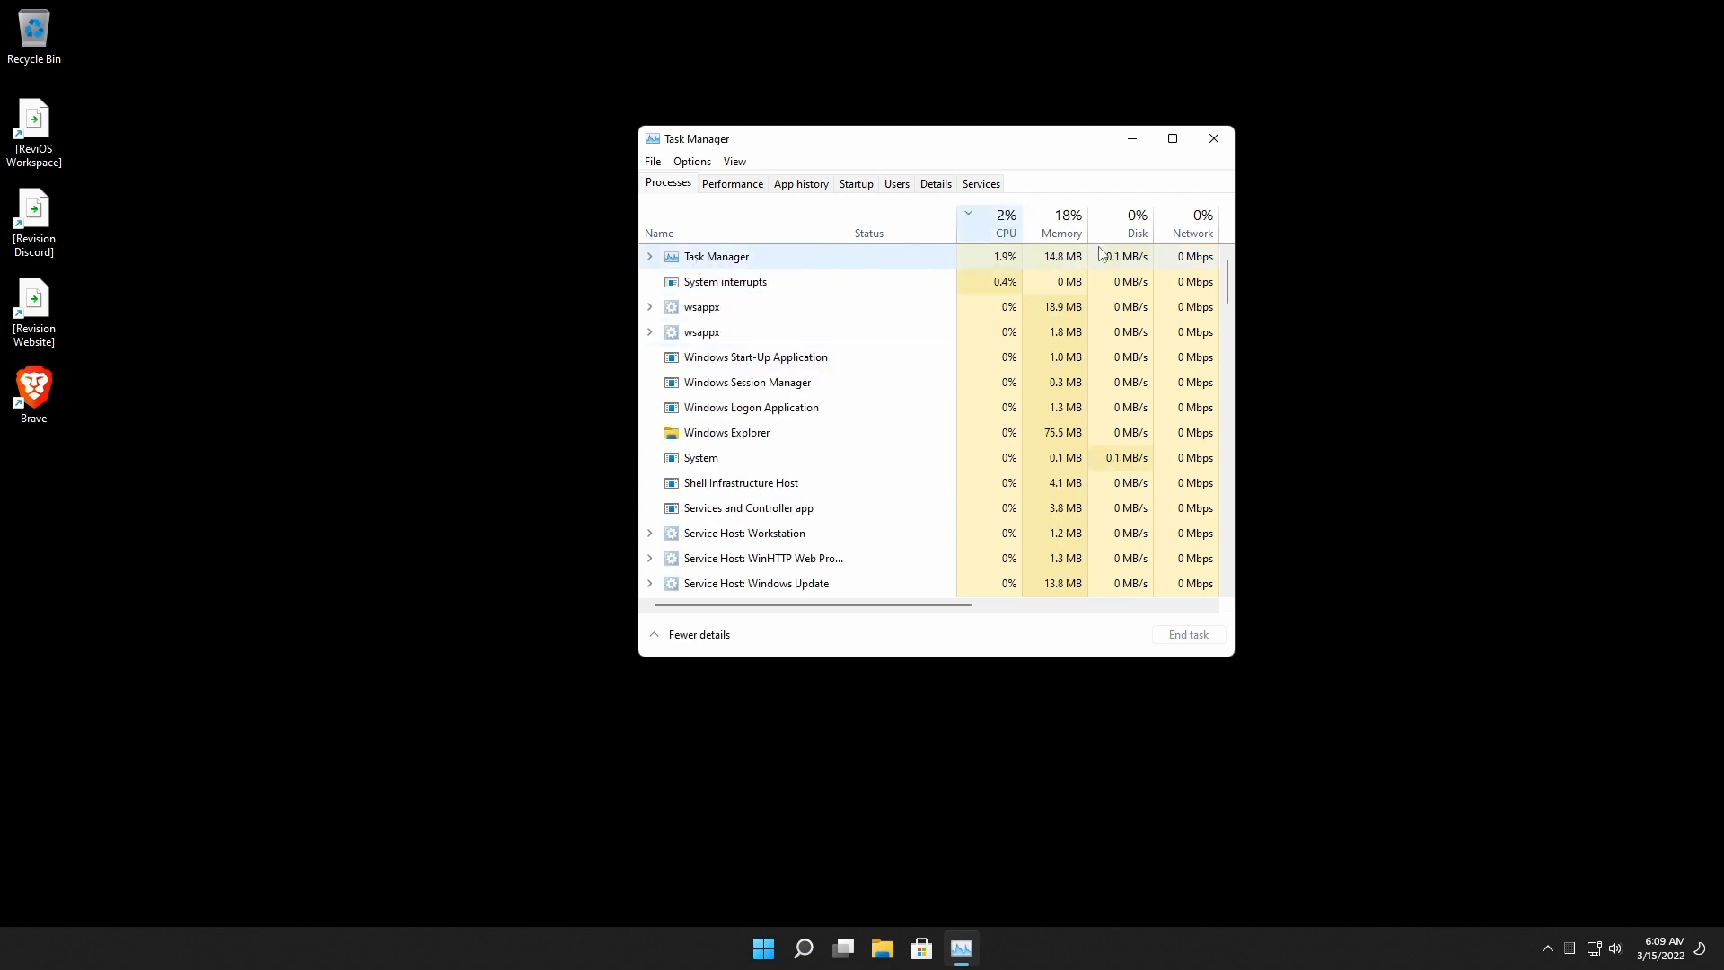
pyautogui.click(1003, 214)
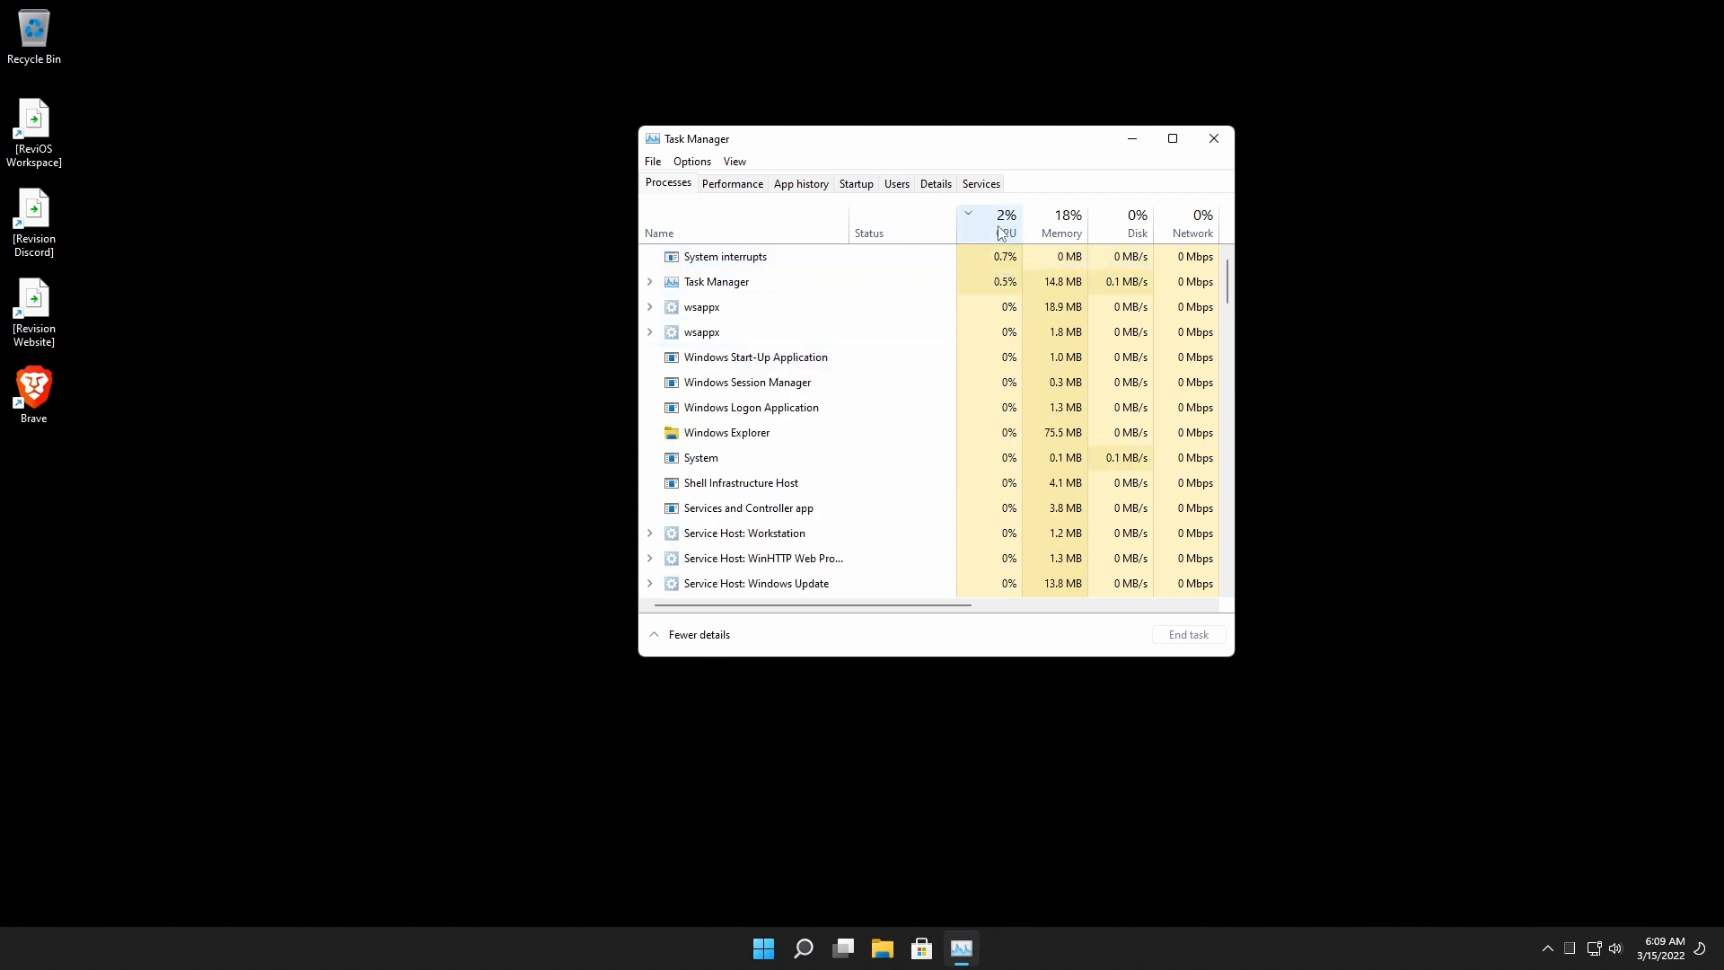
pyautogui.scroll(-3)
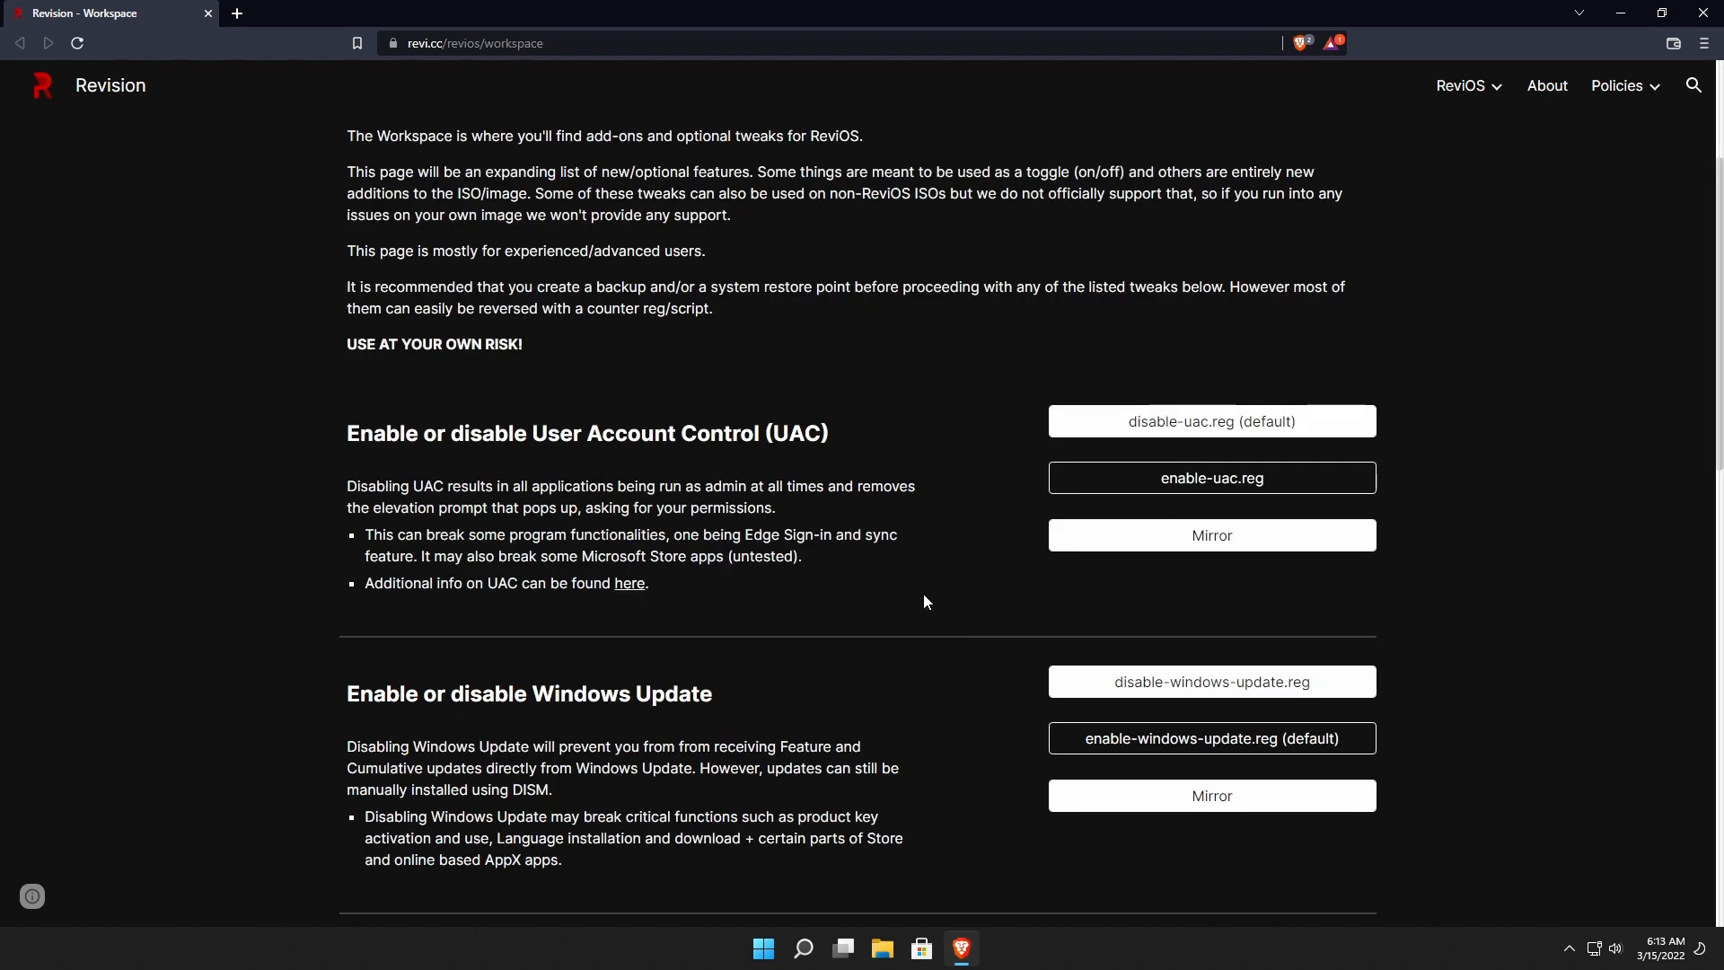
pyautogui.moveTo(902, 517)
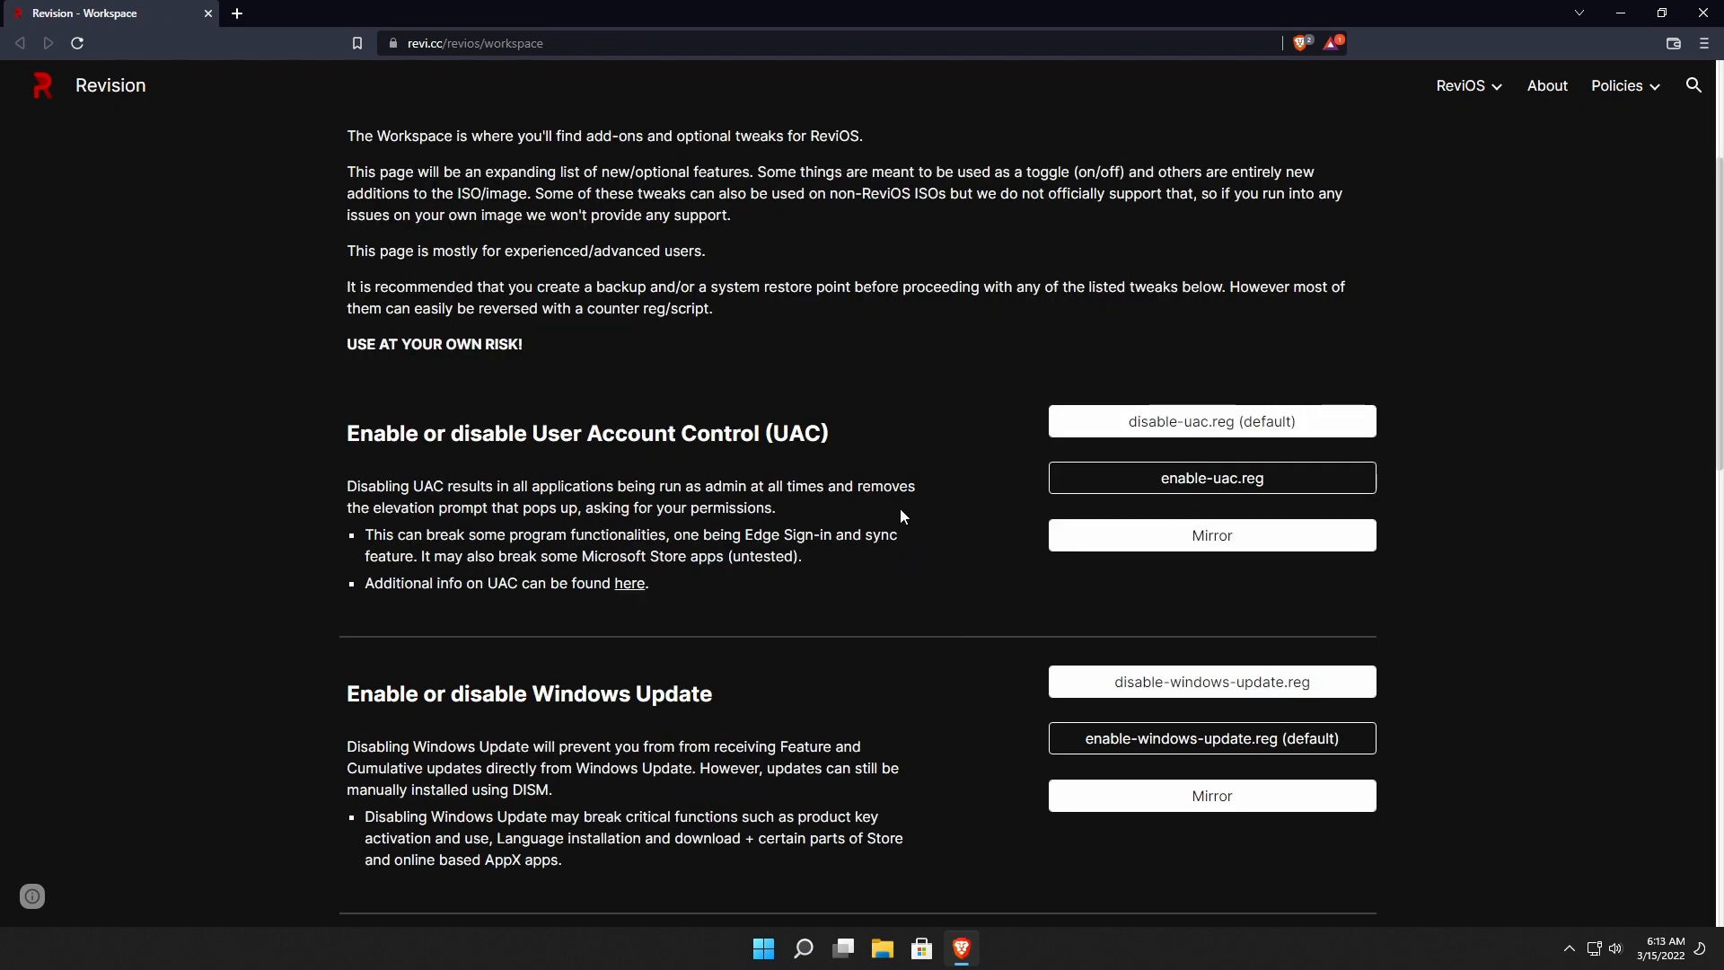
# Scroll the Workspace page through the UAC, Windows Update and notification tweaks.
pyautogui.scroll(-3)
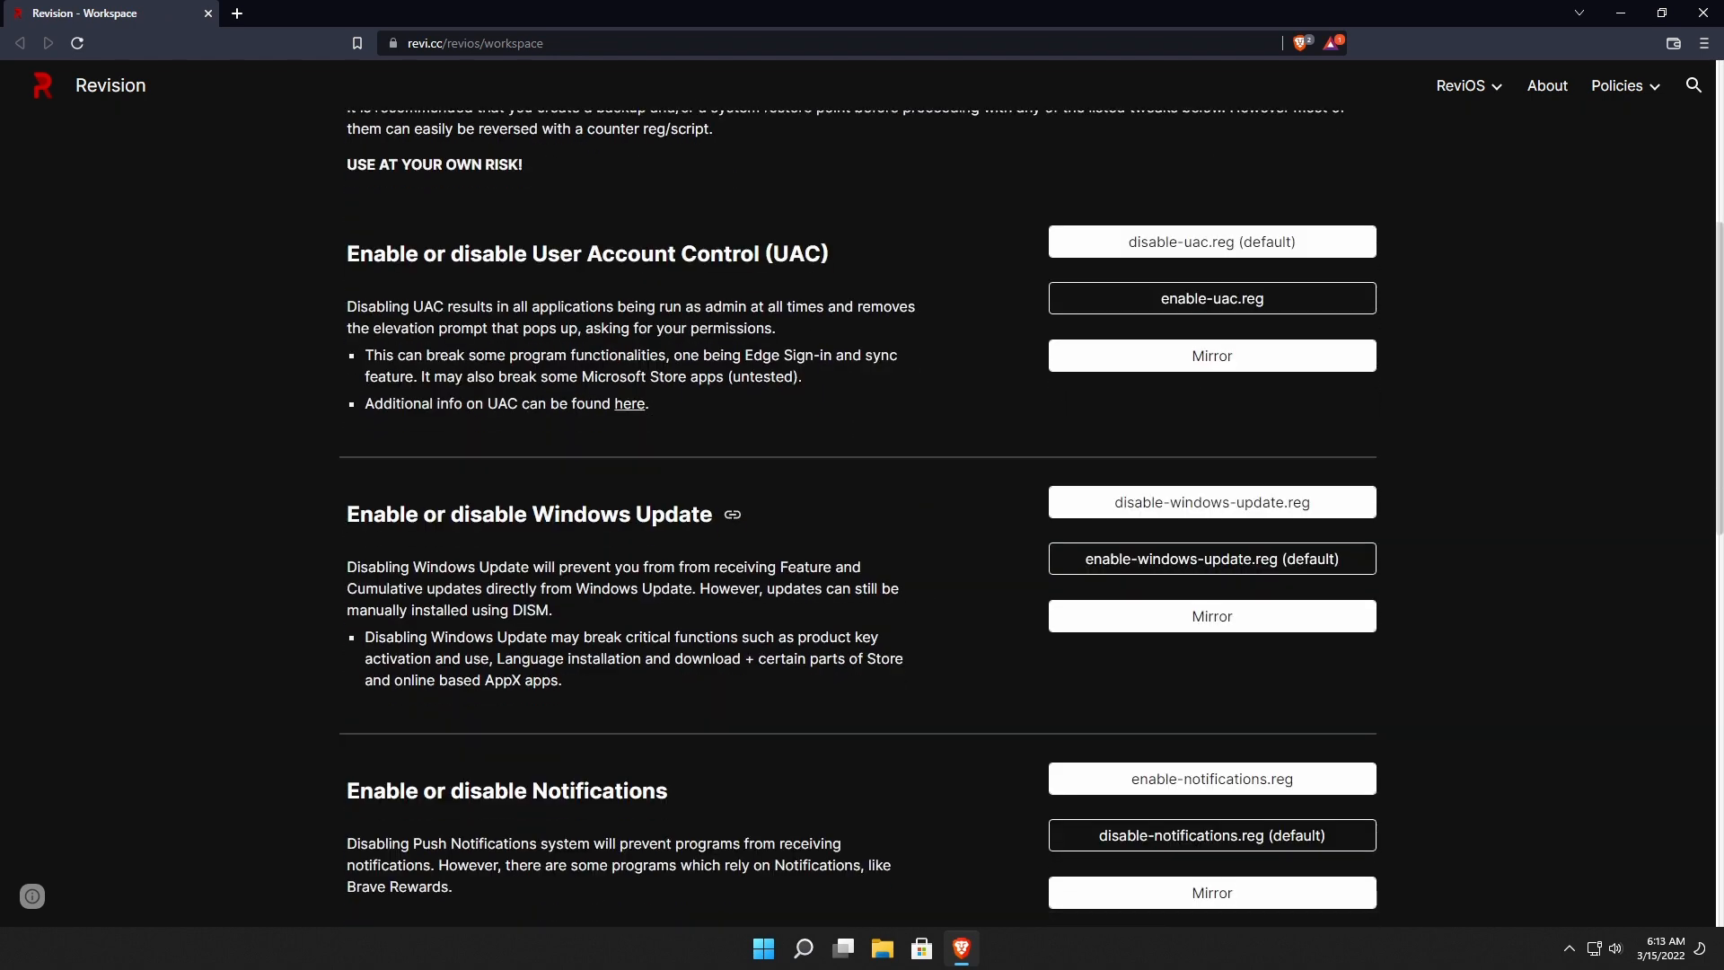
pyautogui.moveTo(1063, 539)
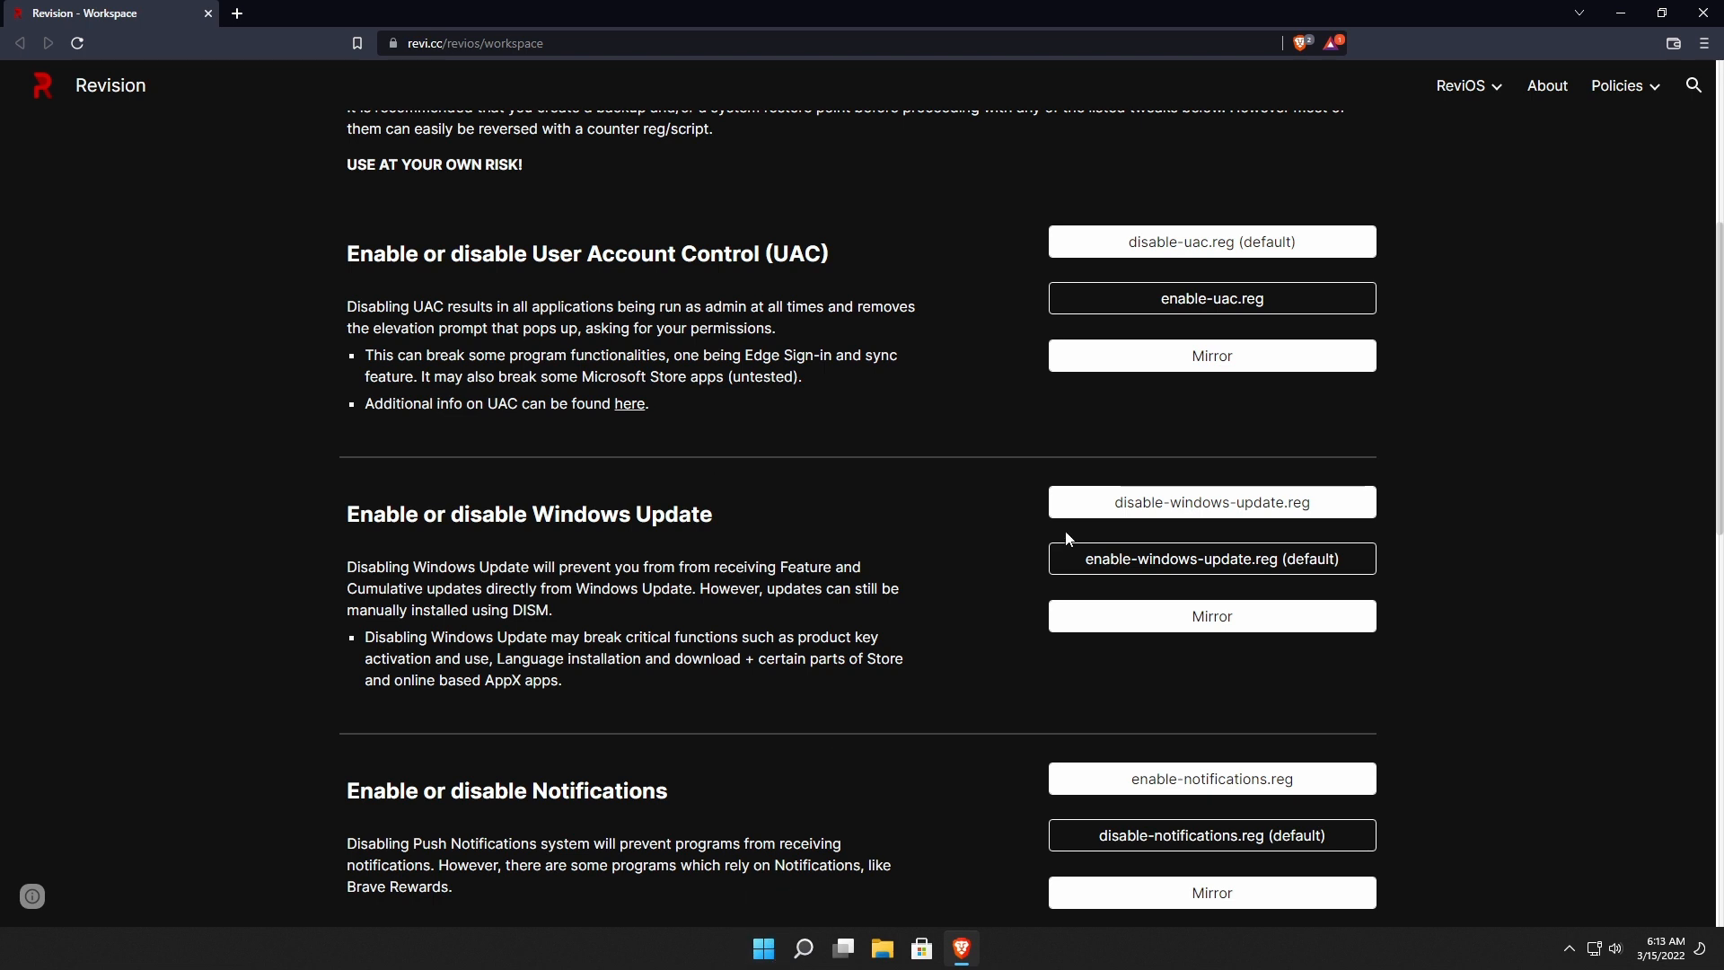
pyautogui.moveTo(1143, 569)
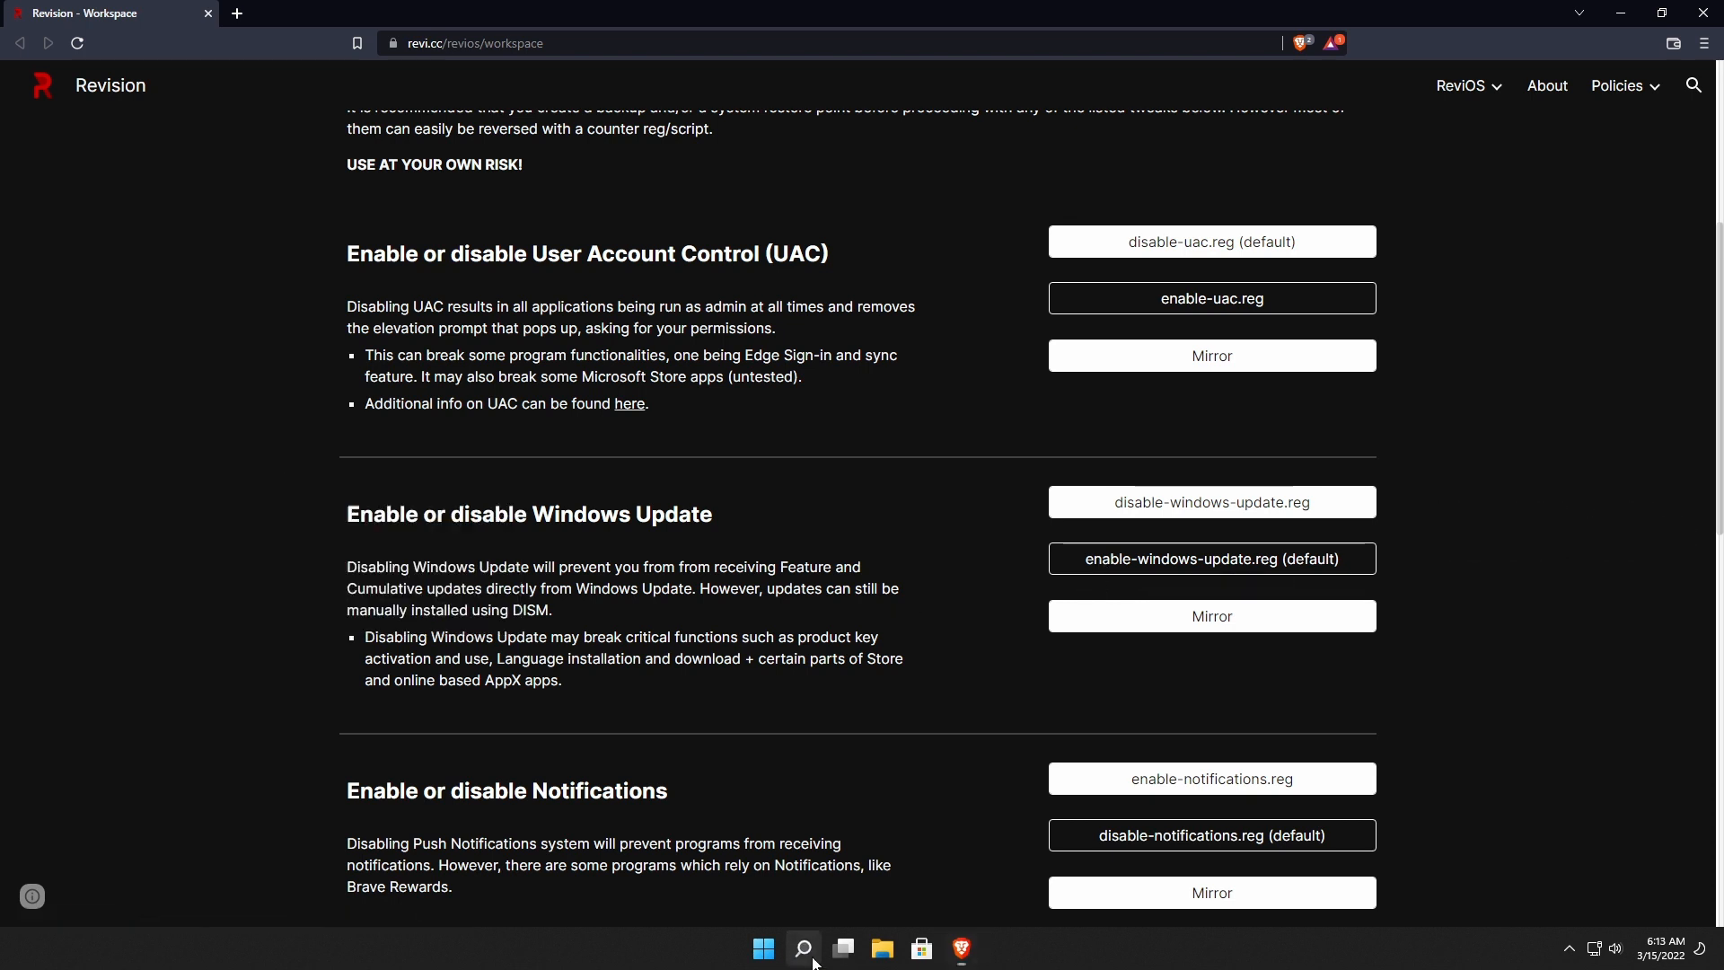
pyautogui.click(802, 948)
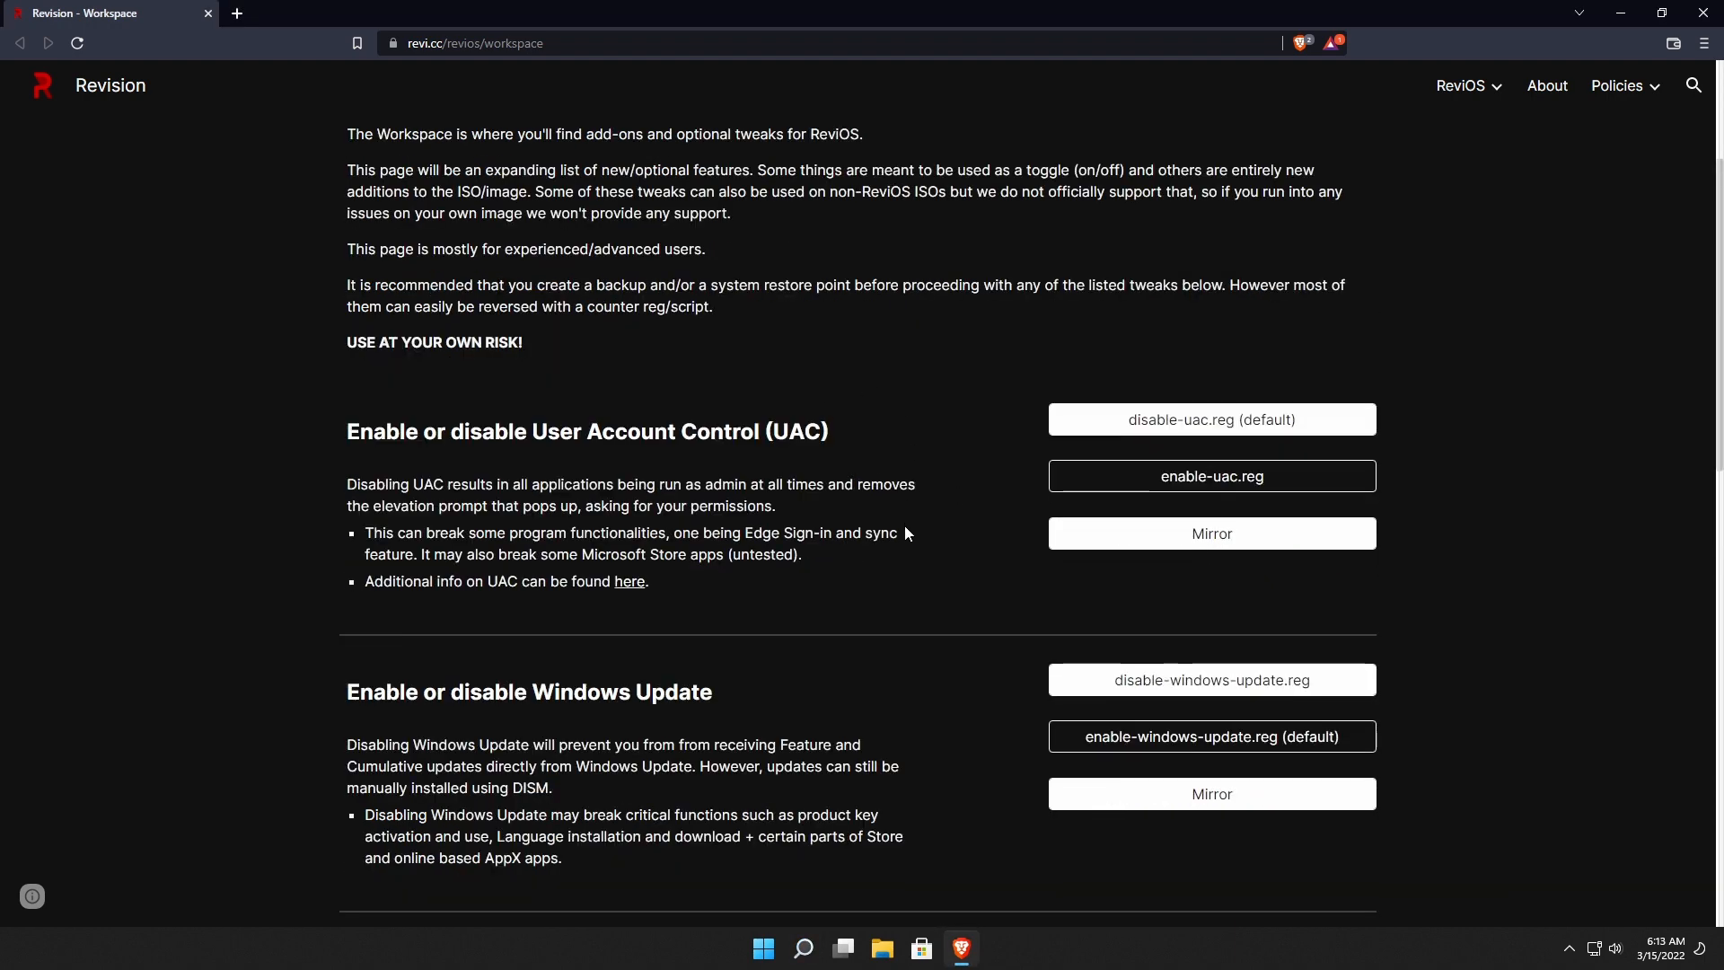
pyautogui.scroll(-3)
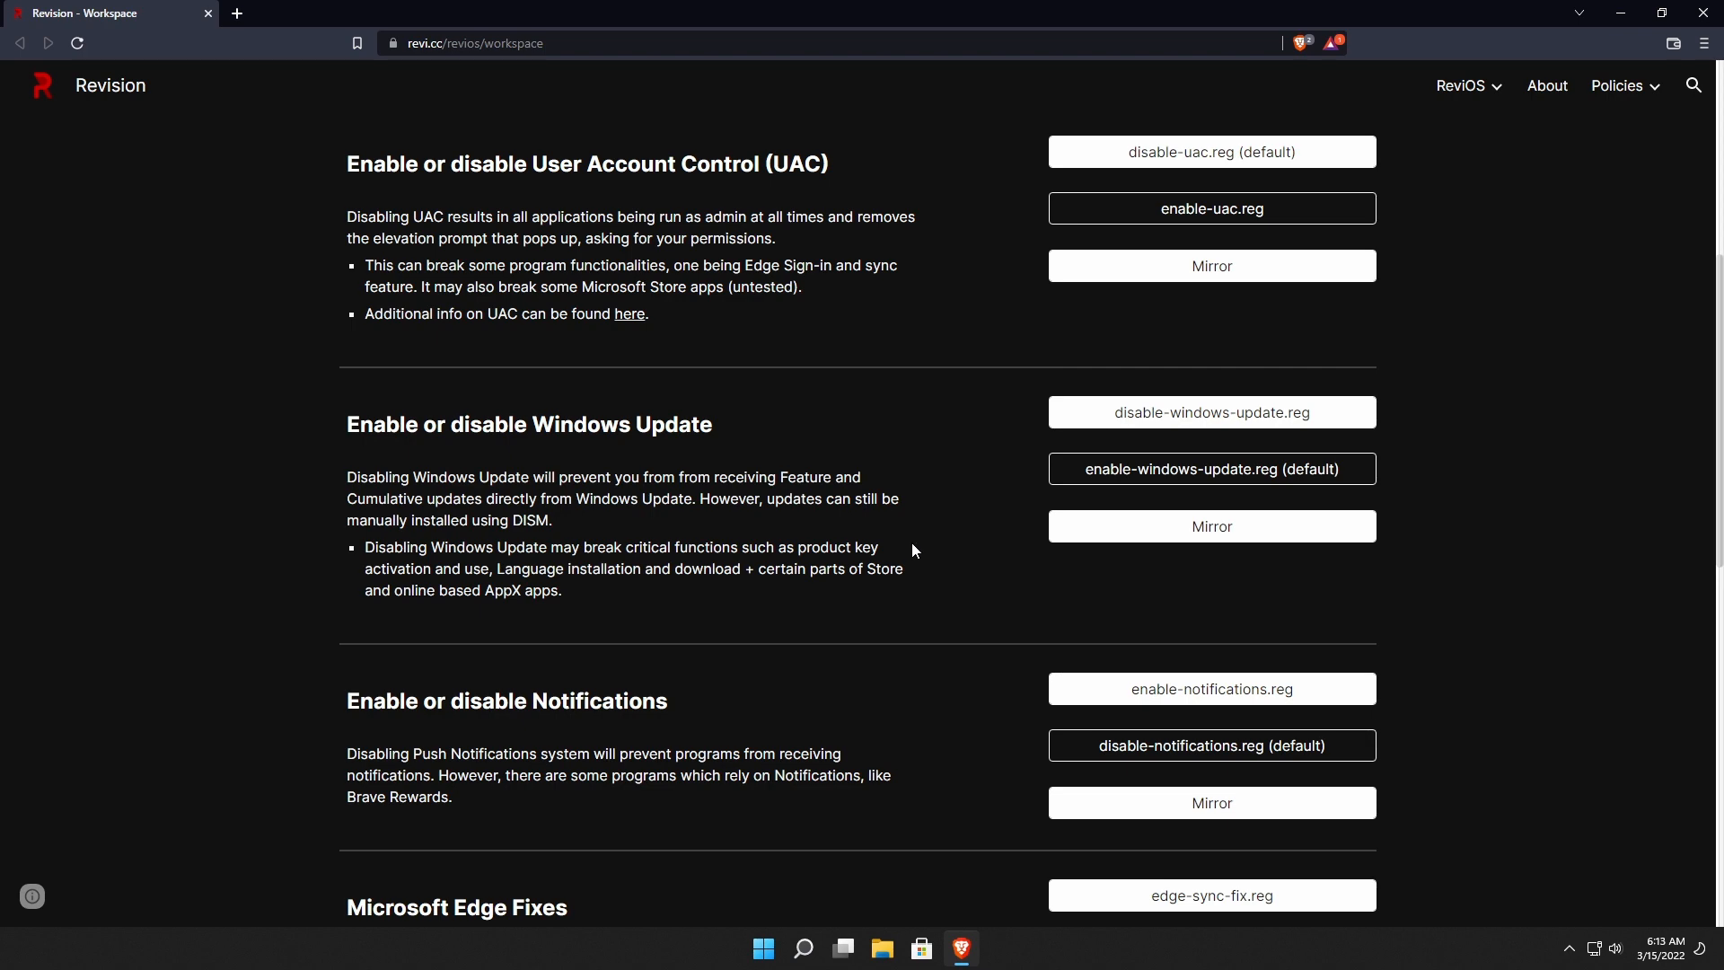
pyautogui.scroll(-3)
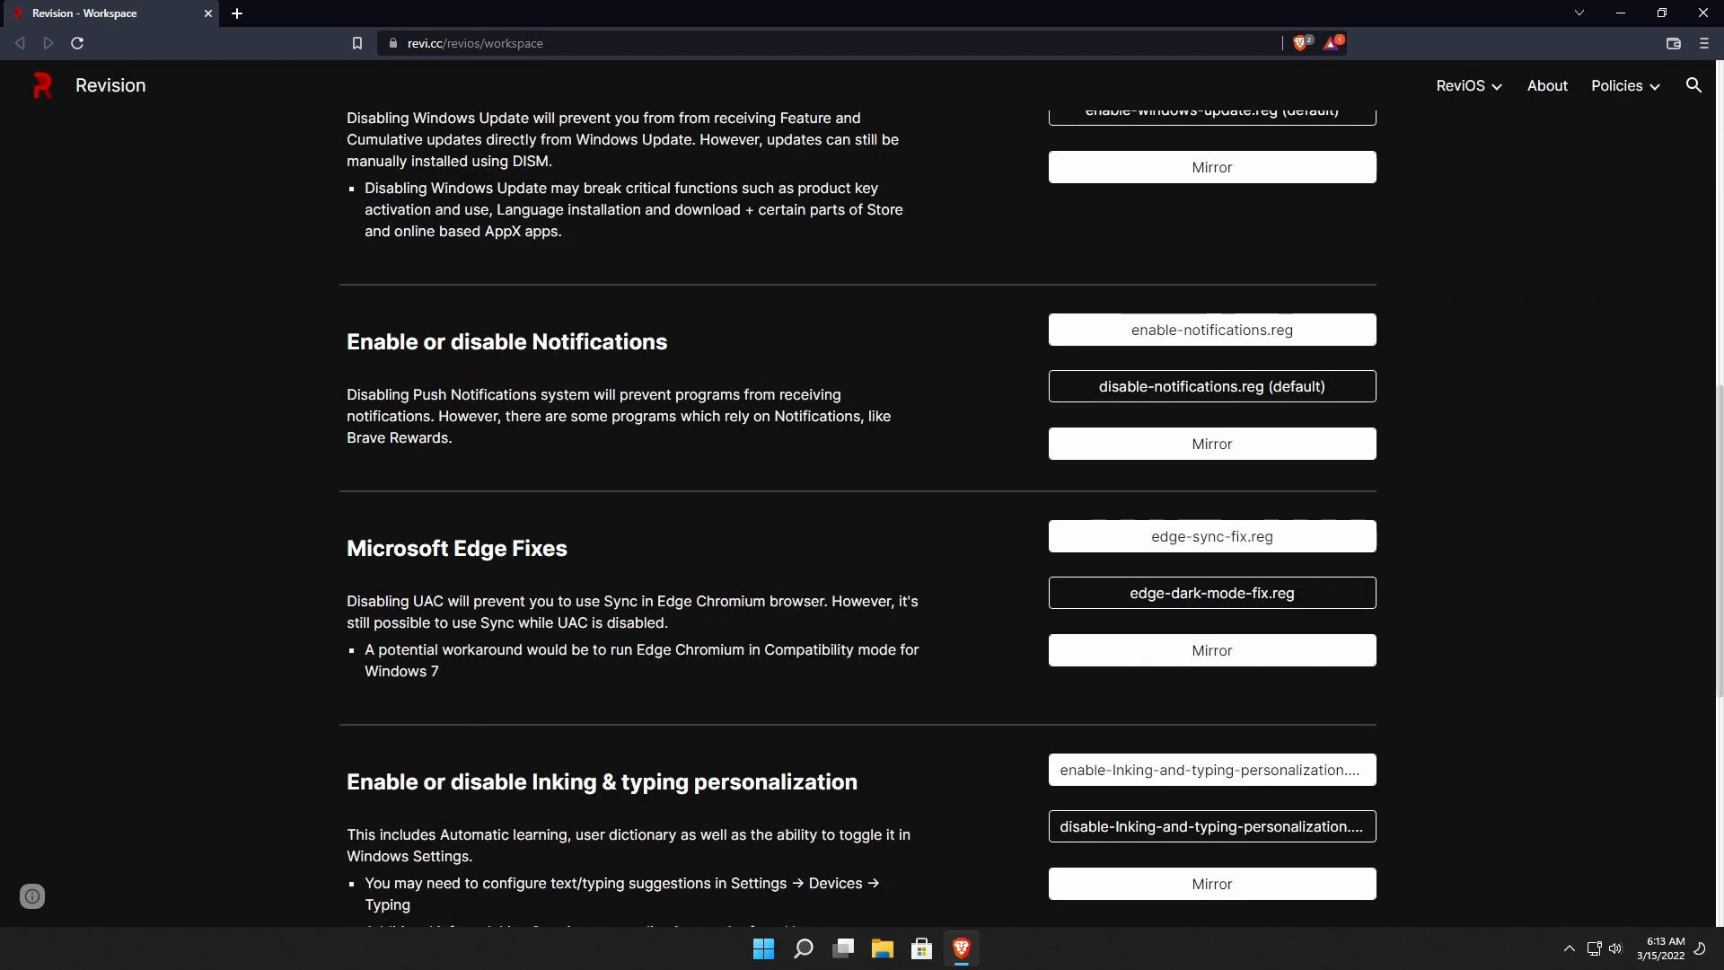
# Search Windows for 'edg', then scroll on to the Microsoft Edge Fixes section.
pyautogui.click(804, 948)
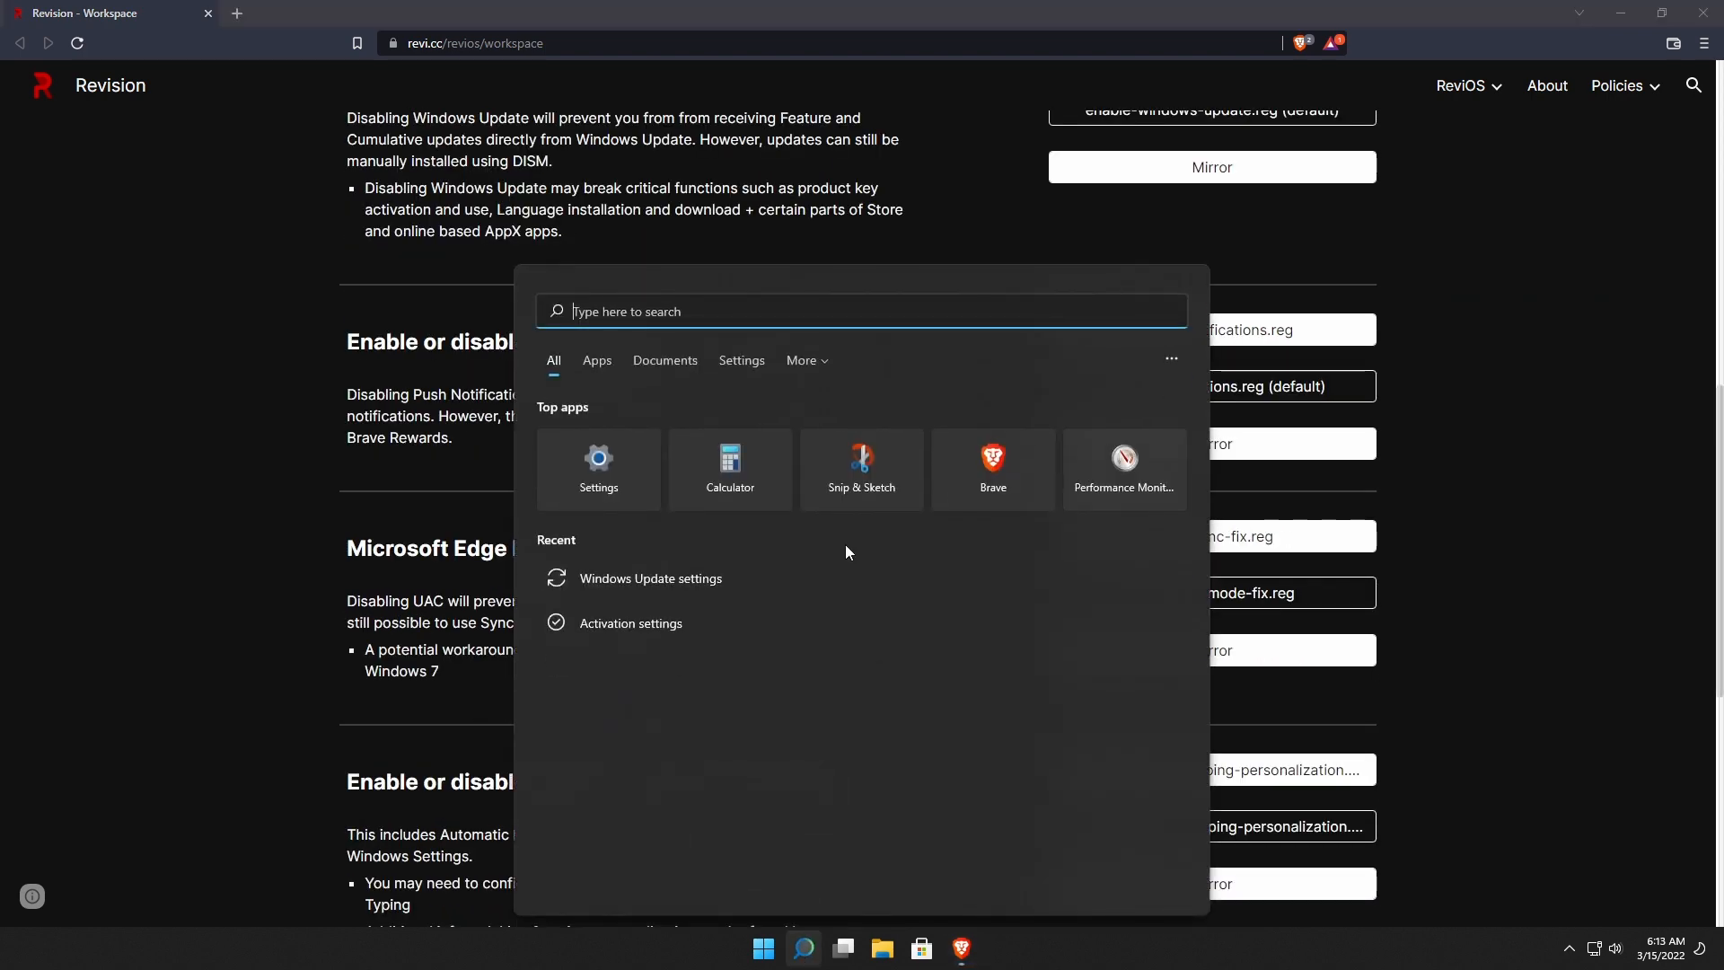
pyautogui.write('edg')
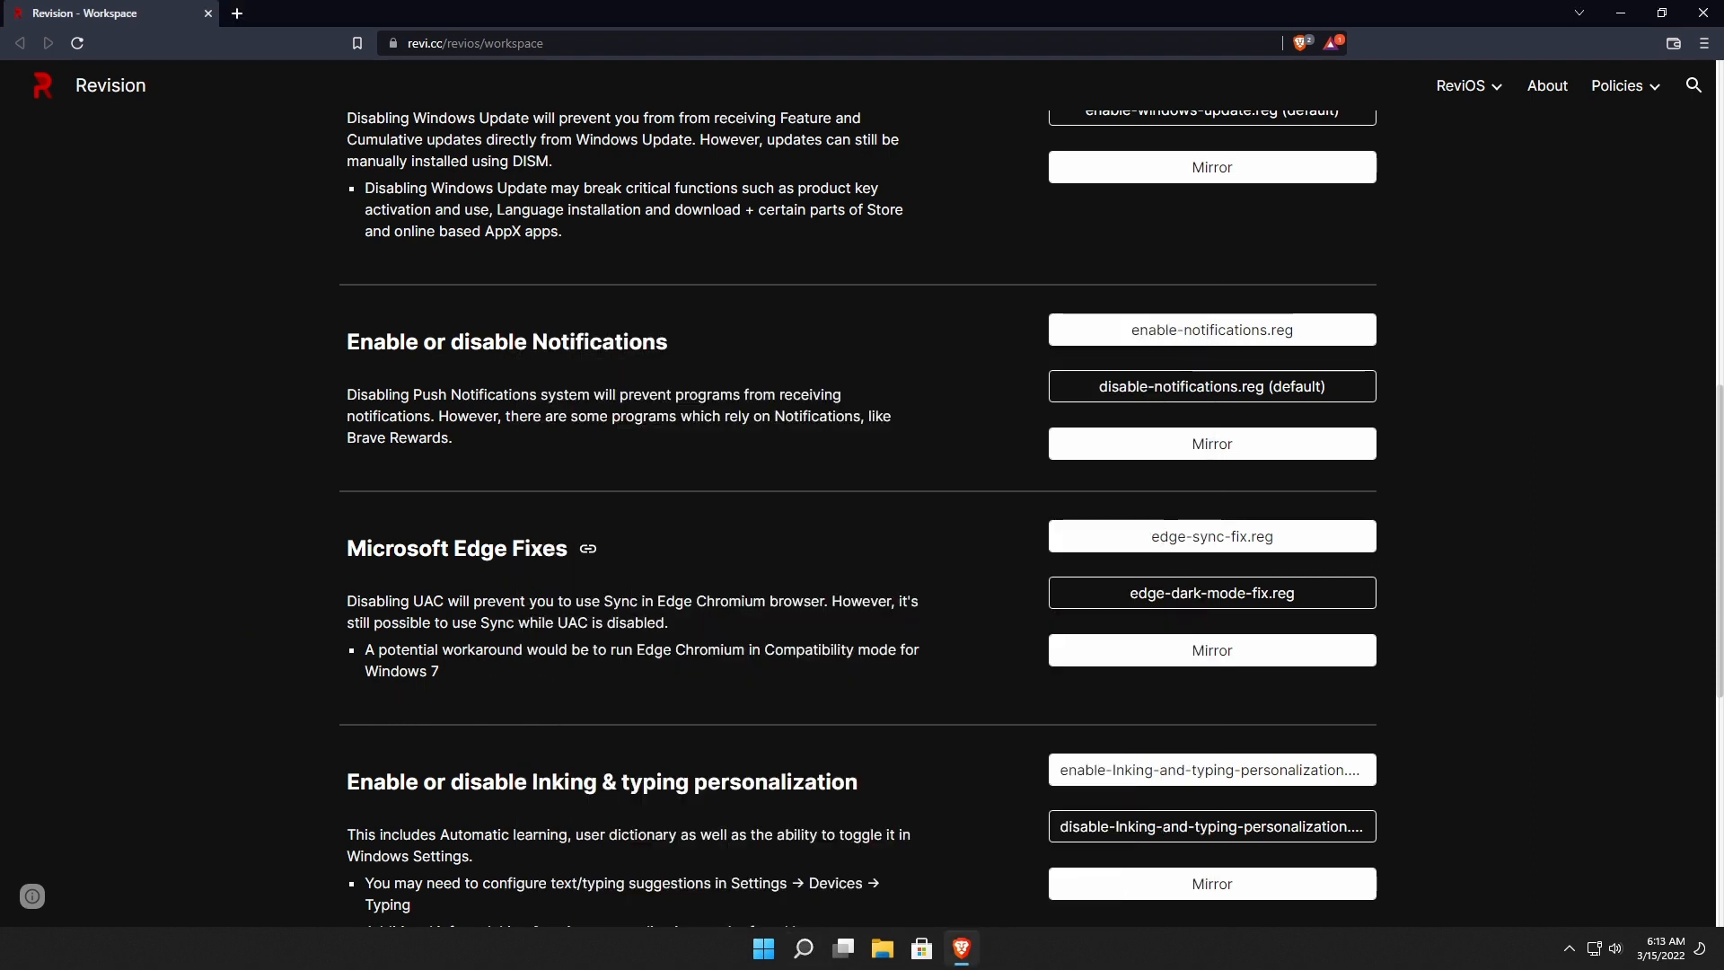
pyautogui.moveTo(1210, 592)
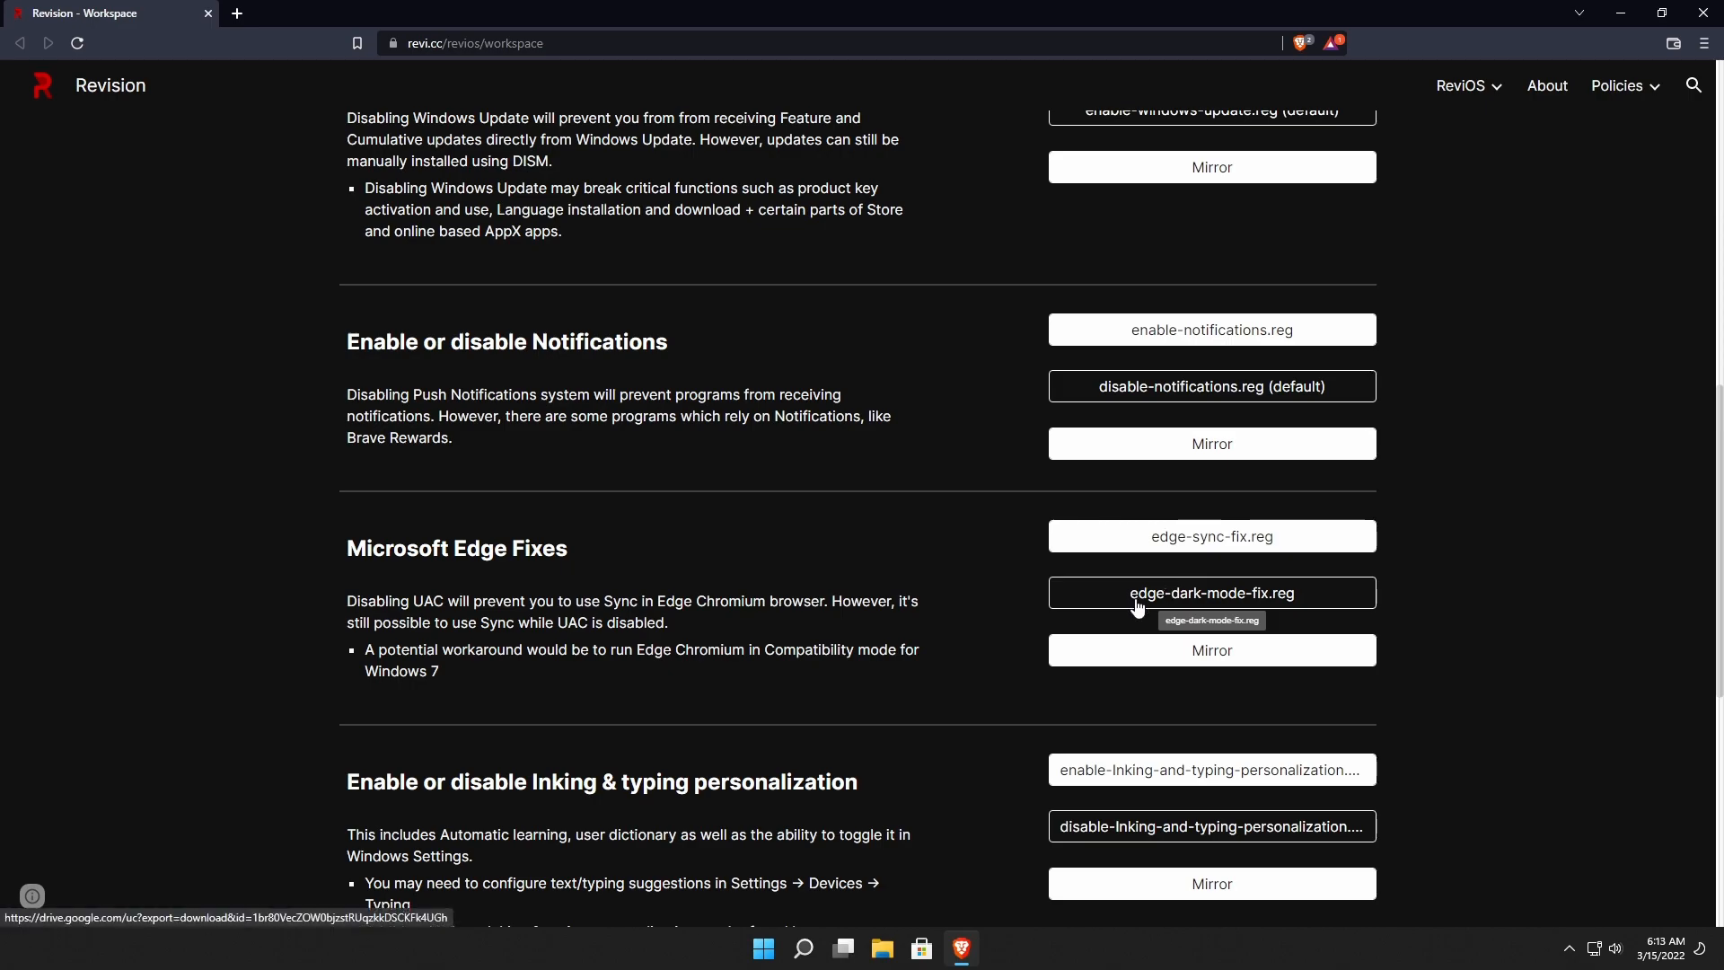
pyautogui.scroll(-3)
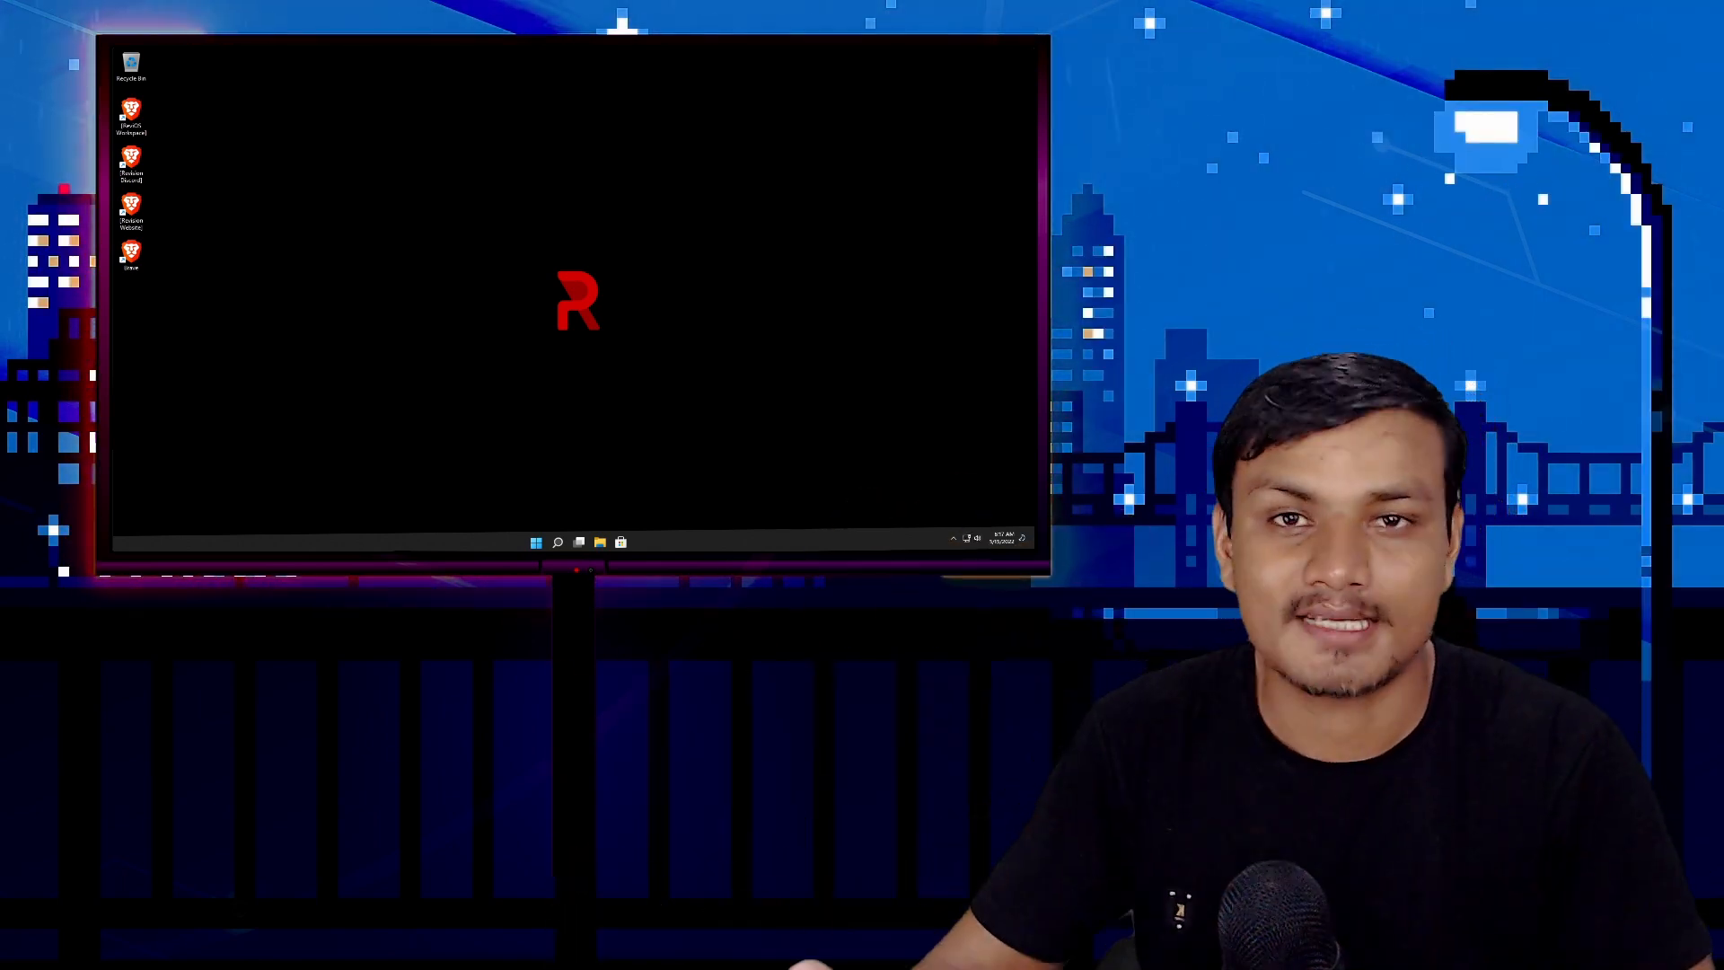
# Open the Start menu showing pinned apps with Brave as the only recommendation.
pyautogui.click(538, 540)
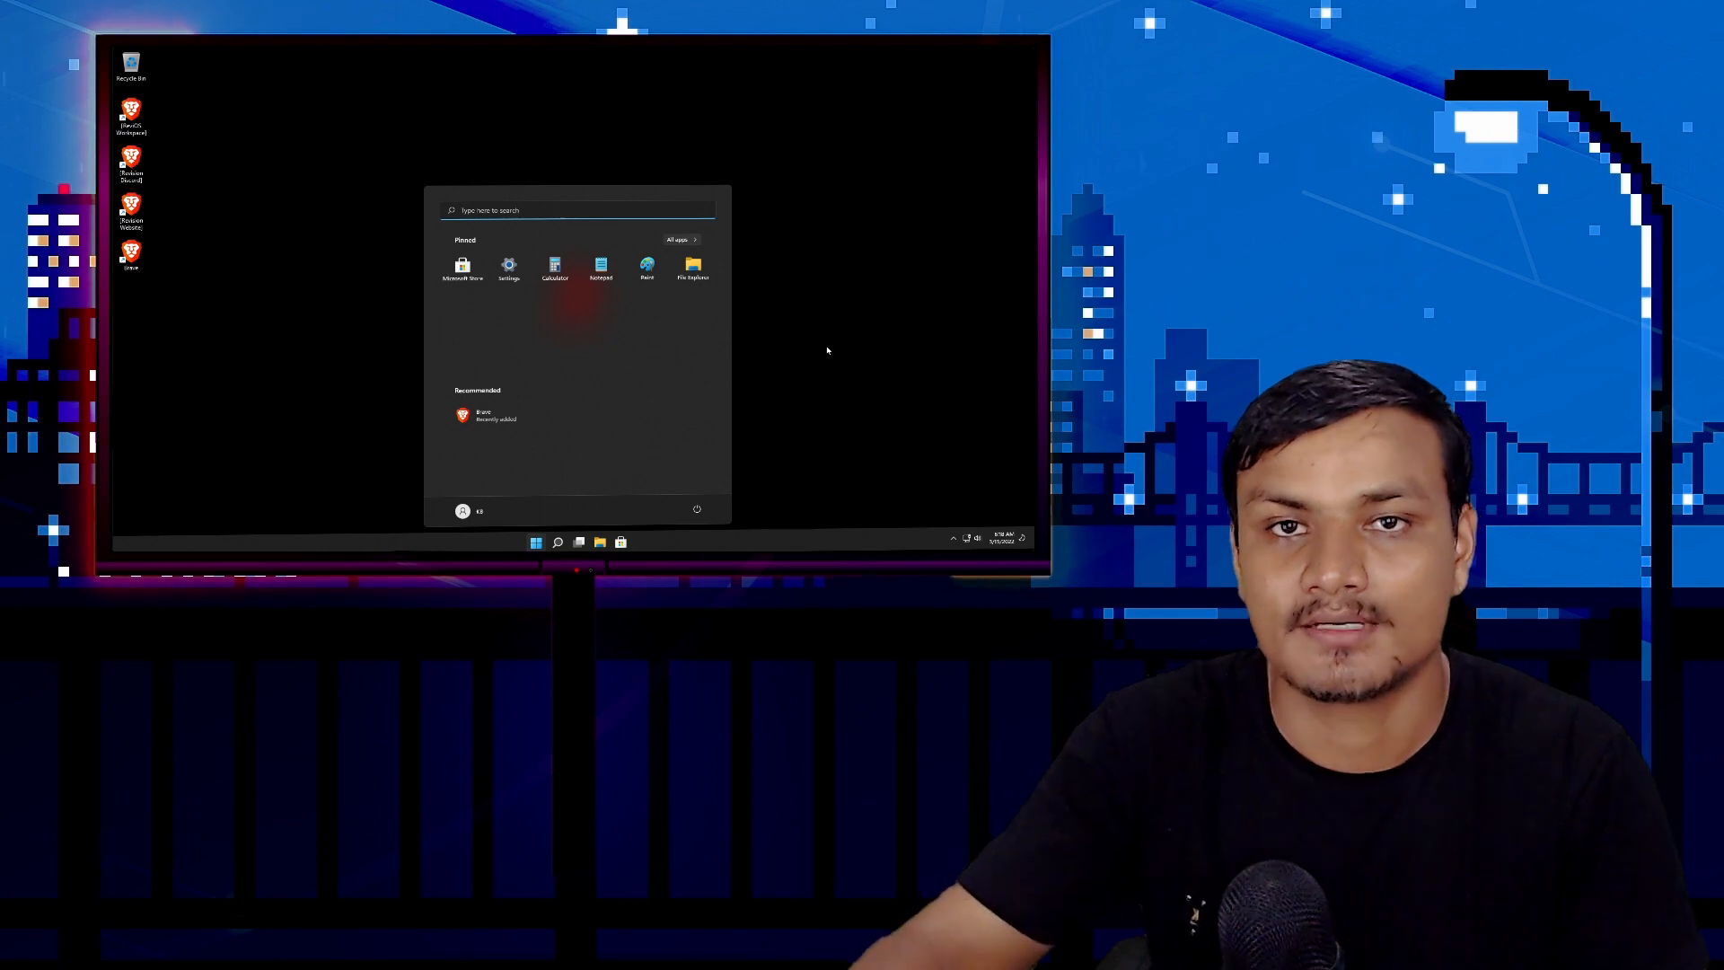
# Open Settings to view Revision-PC on ReviOS 11 22.02, then close it.
pyautogui.click(508, 267)
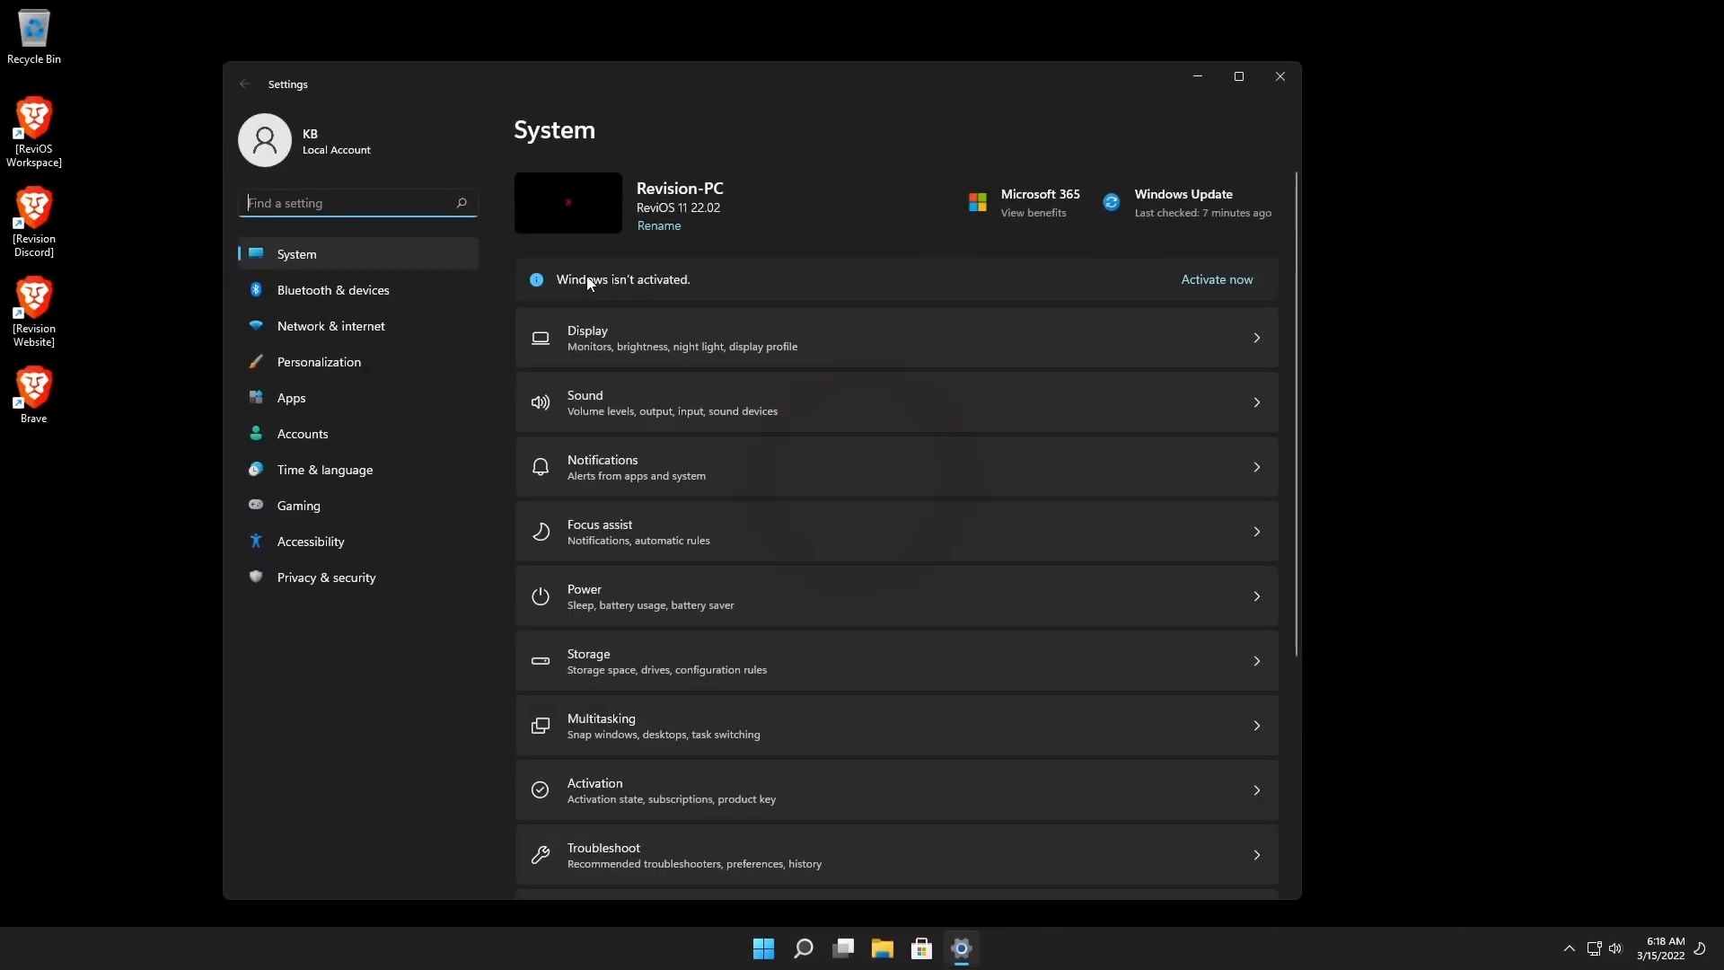
pyautogui.click(1279, 76)
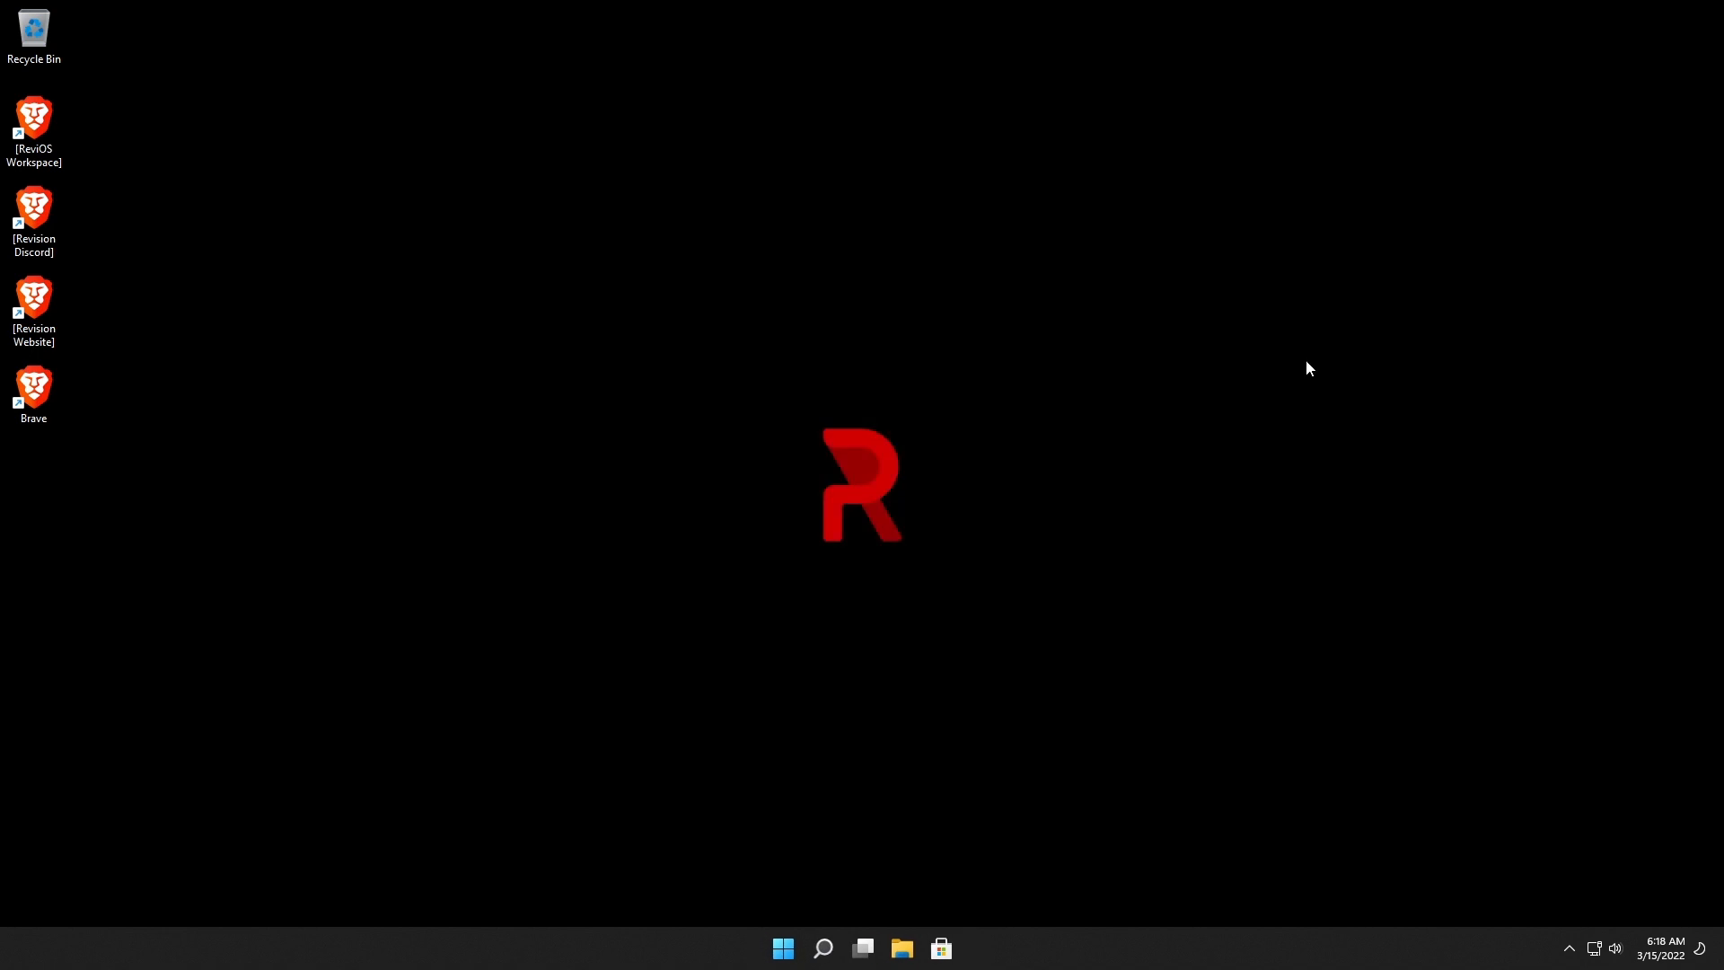